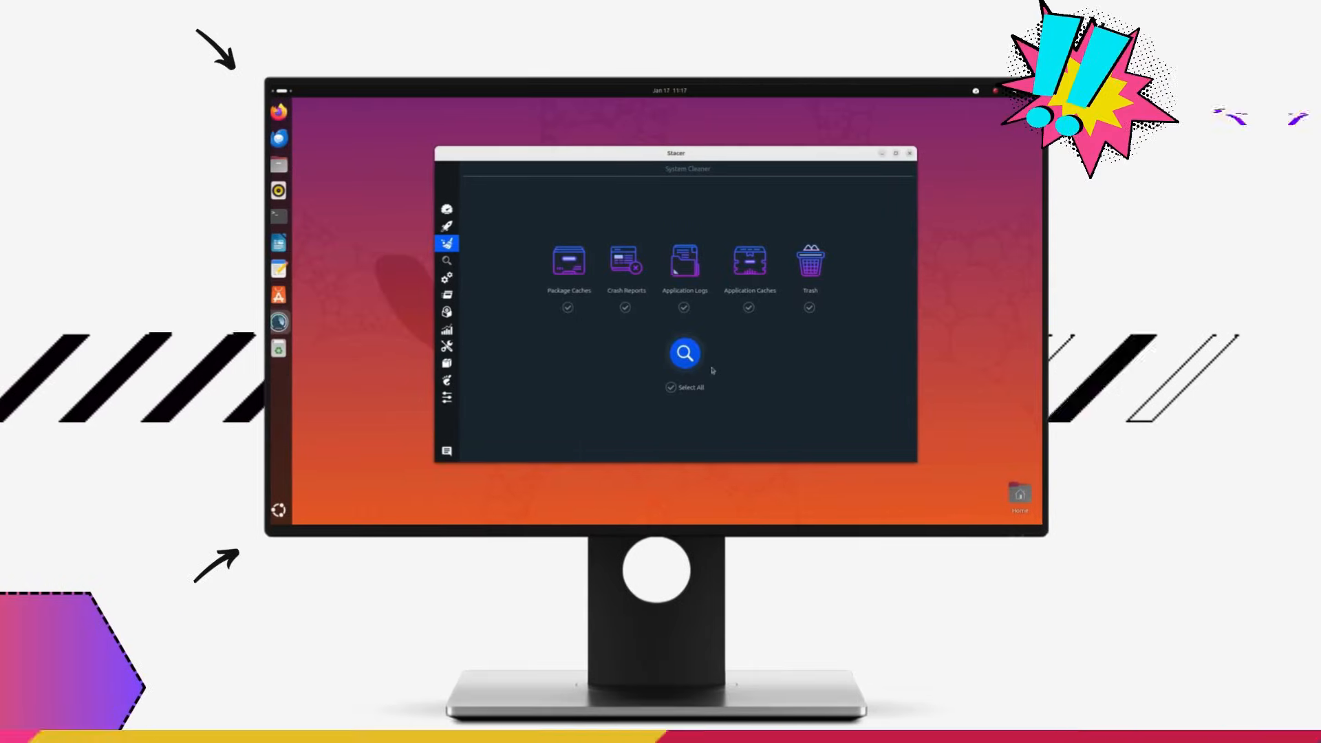
# Launch Stacer from an app search for 'stac' and centre its window.
pyautogui.click(684, 354)
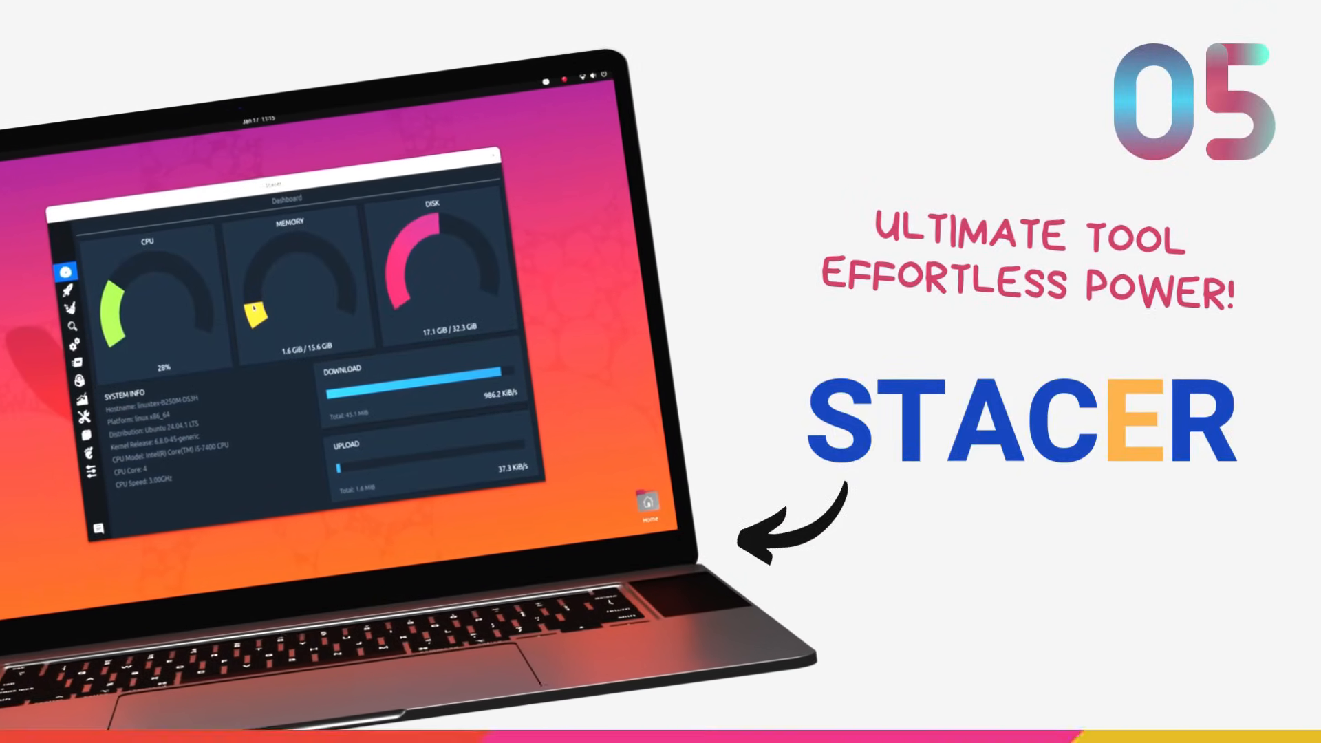
pyautogui.write('stacer')
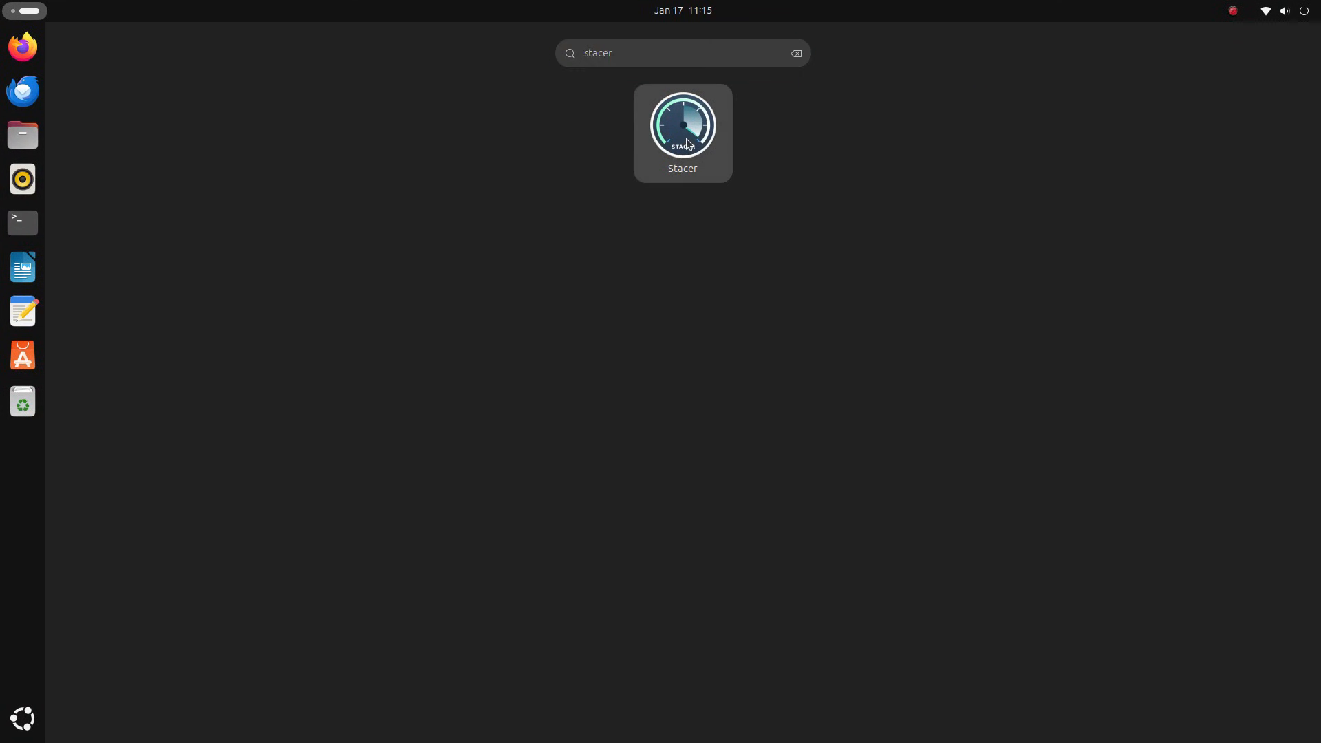
pyautogui.click(682, 125)
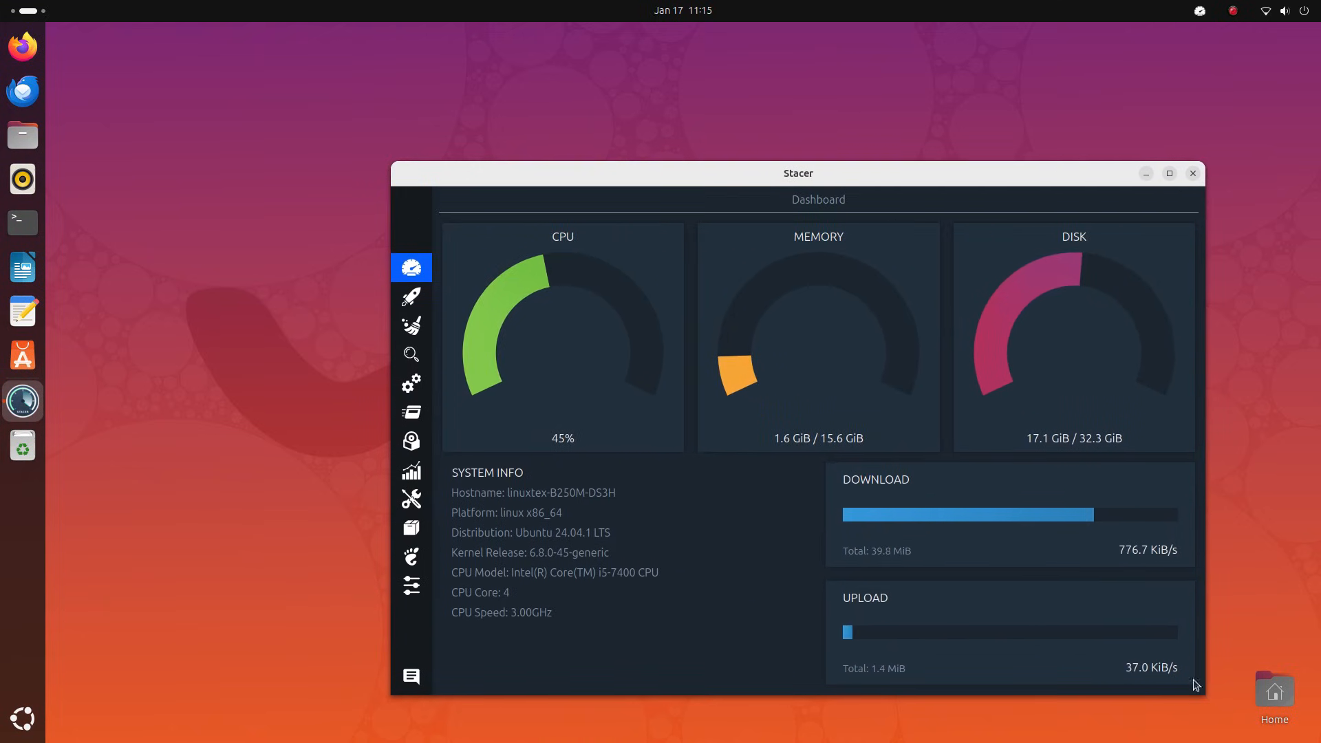
pyautogui.moveTo(799, 173); pyautogui.dragTo(694, 115)
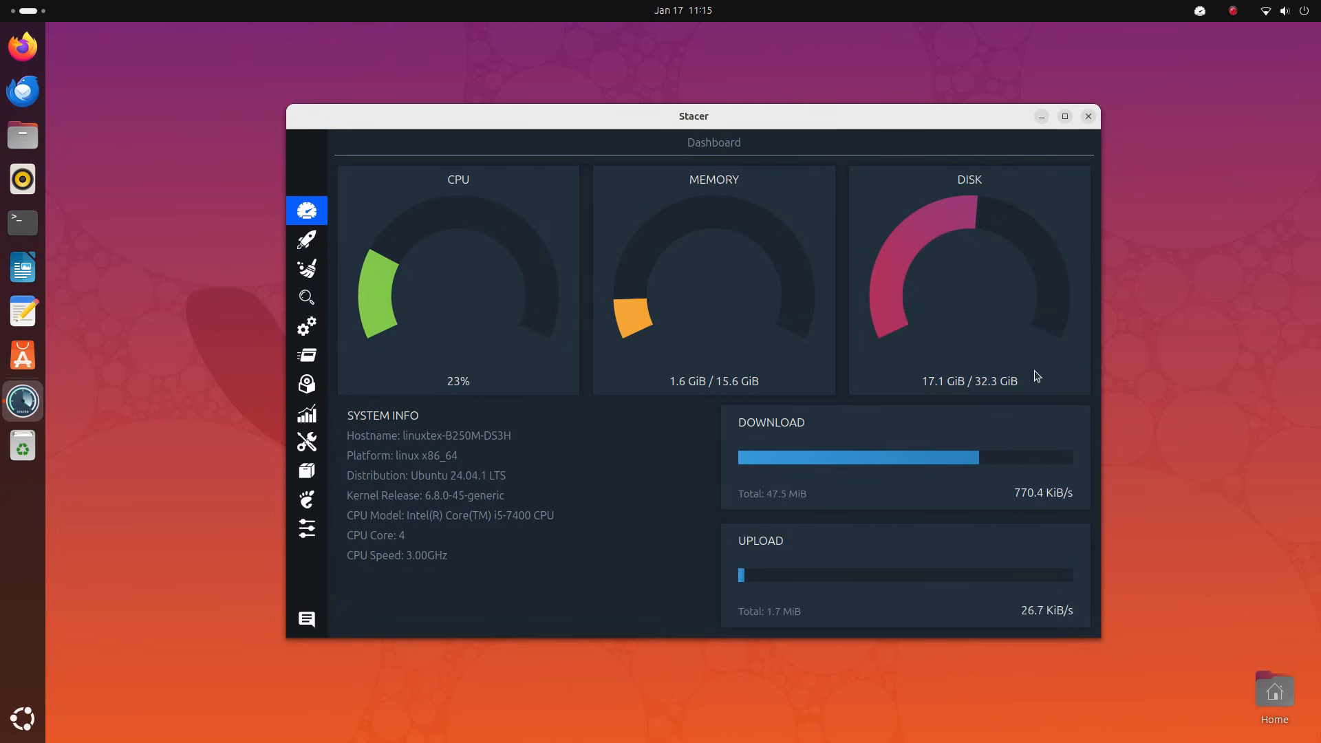
pyautogui.moveTo(708, 369)
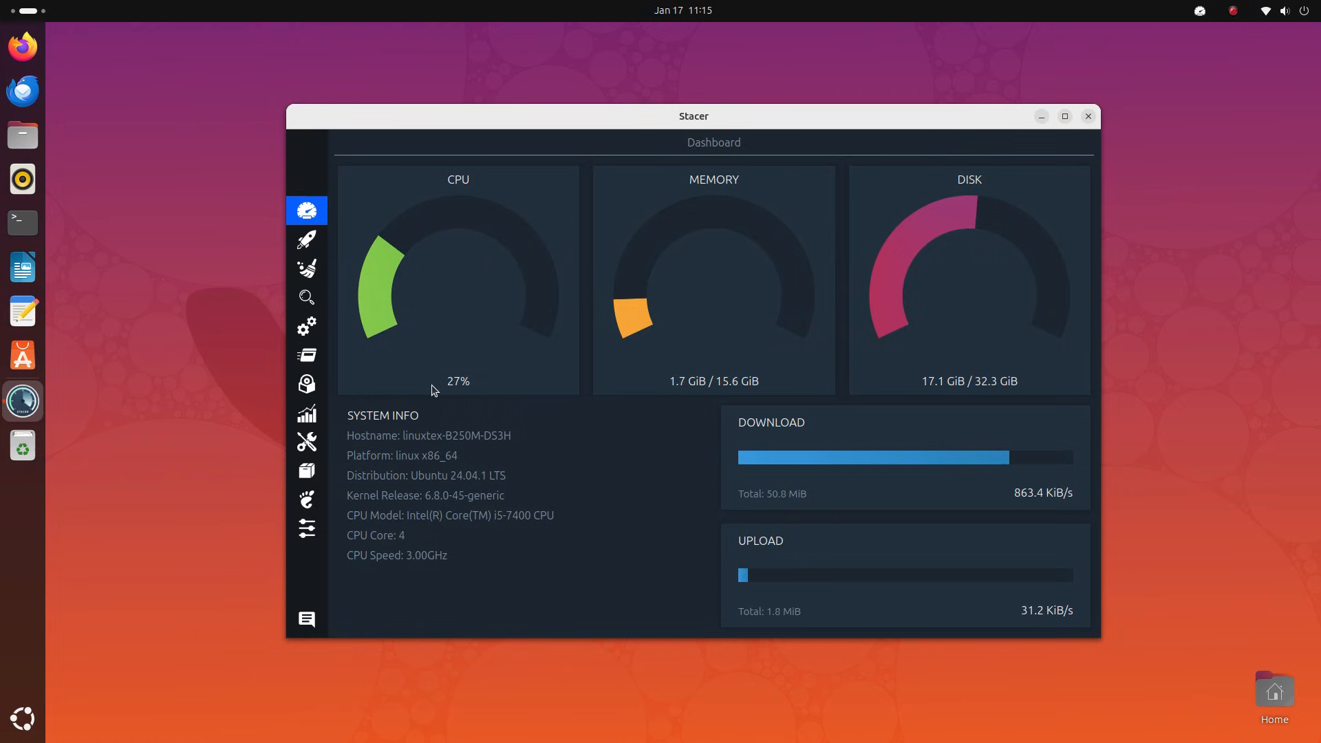
pyautogui.moveTo(1010, 496)
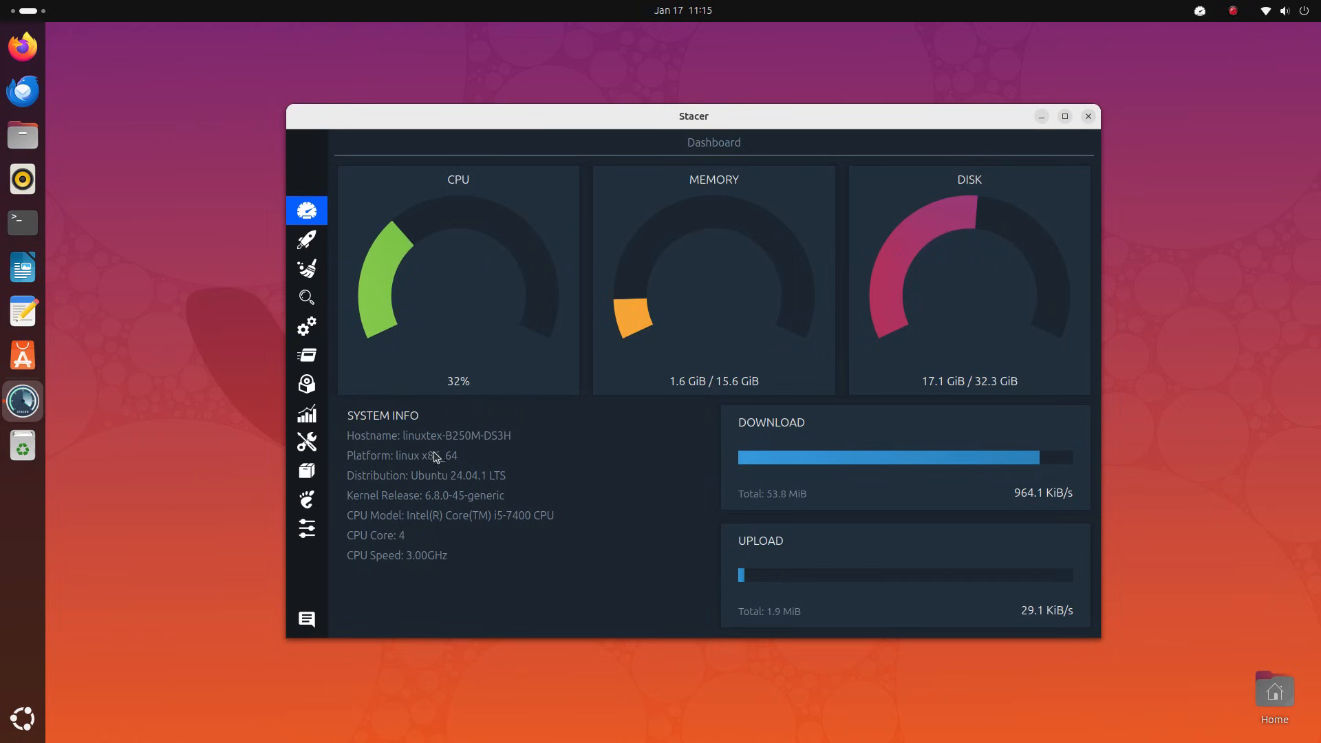
pyautogui.moveTo(496, 504)
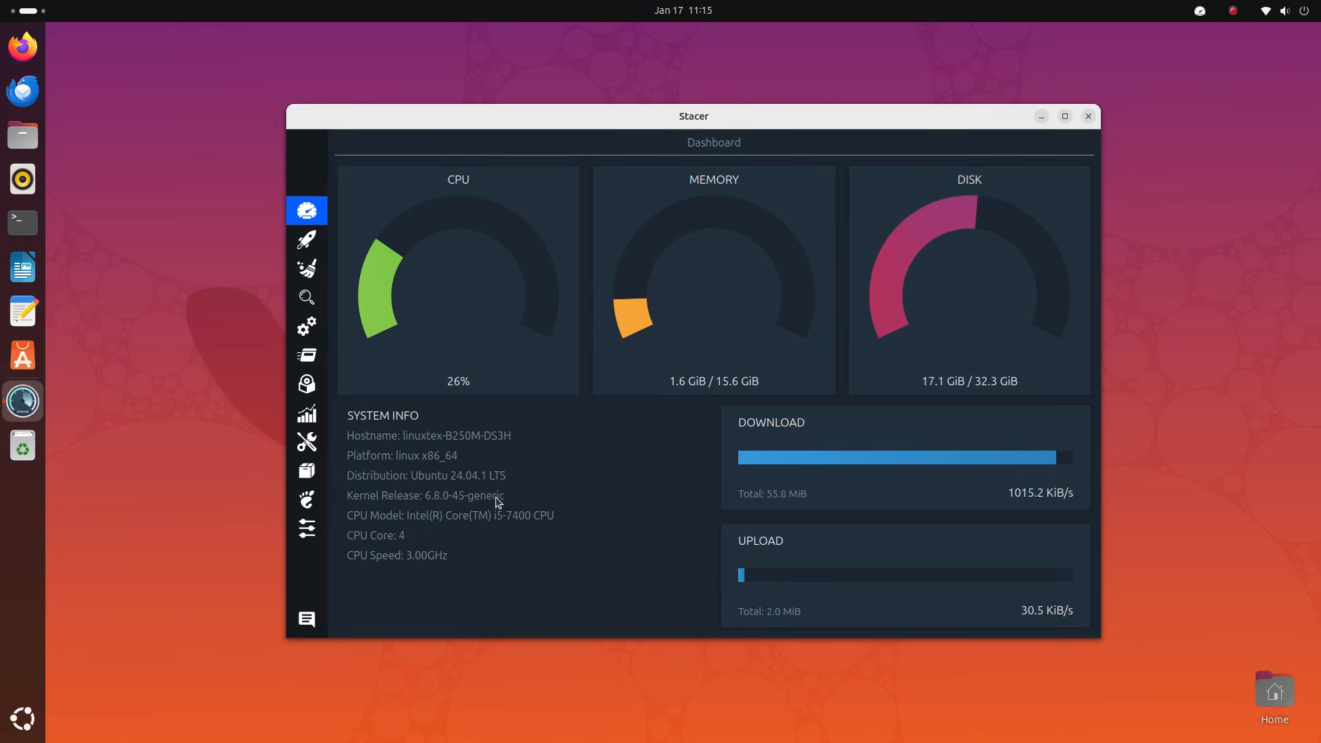
pyautogui.moveTo(424, 275)
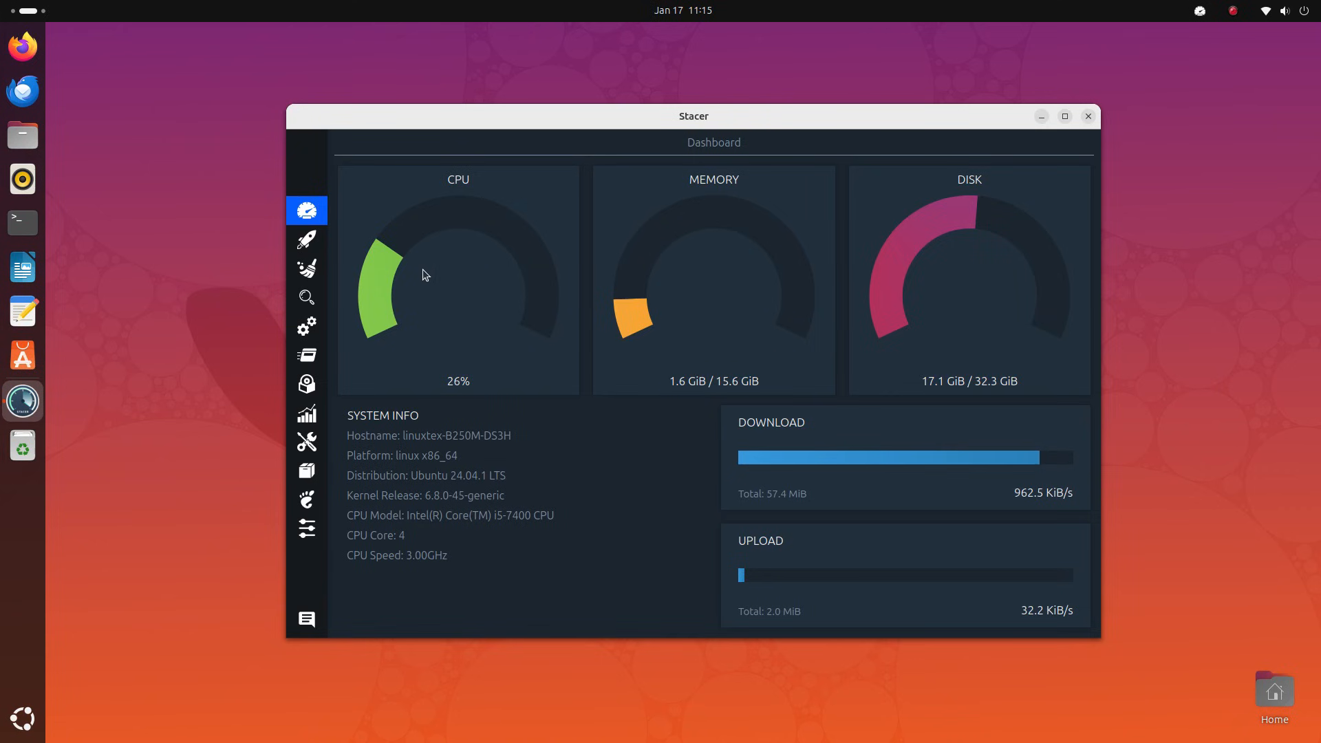
# Switch from the dashboard gauges to the Resources usage history charts.
pyautogui.click(306, 413)
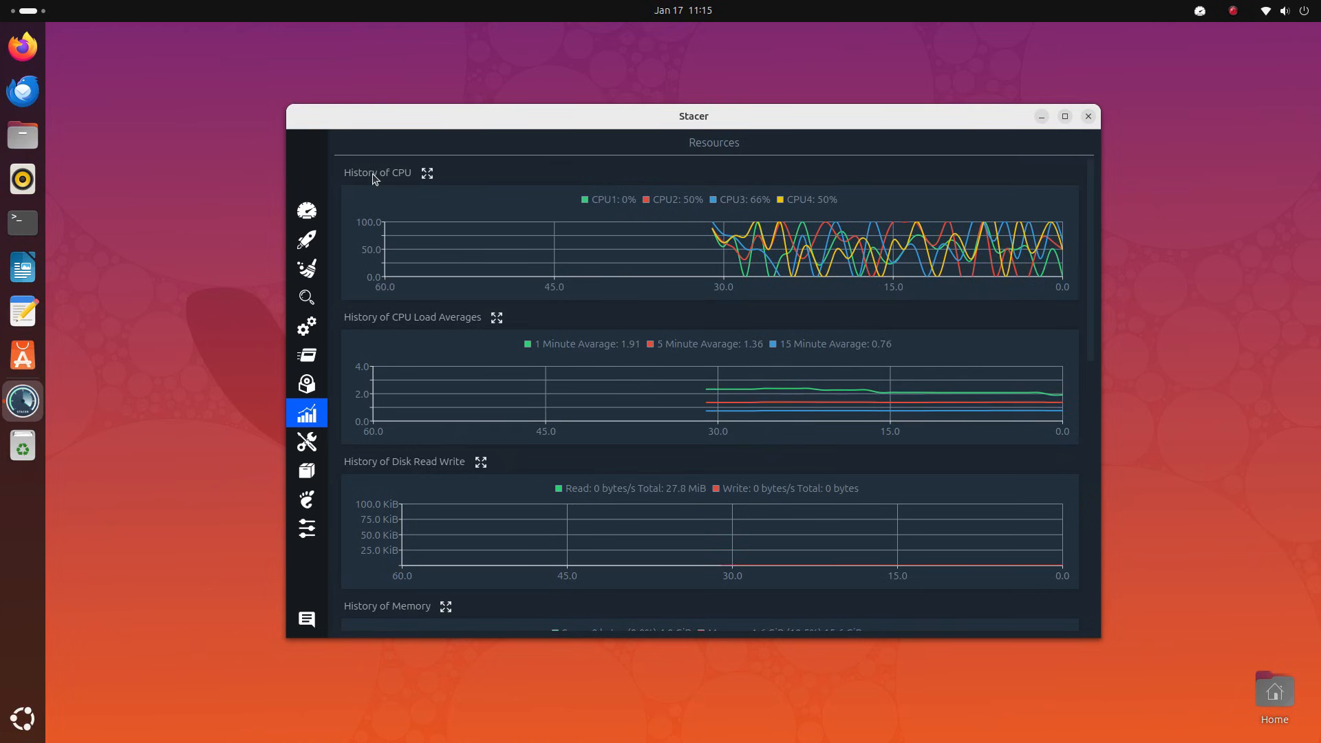
# Enlarge the History of Memory chart, then browse the remaining charts down to the File System pie.
pyautogui.click(427, 174)
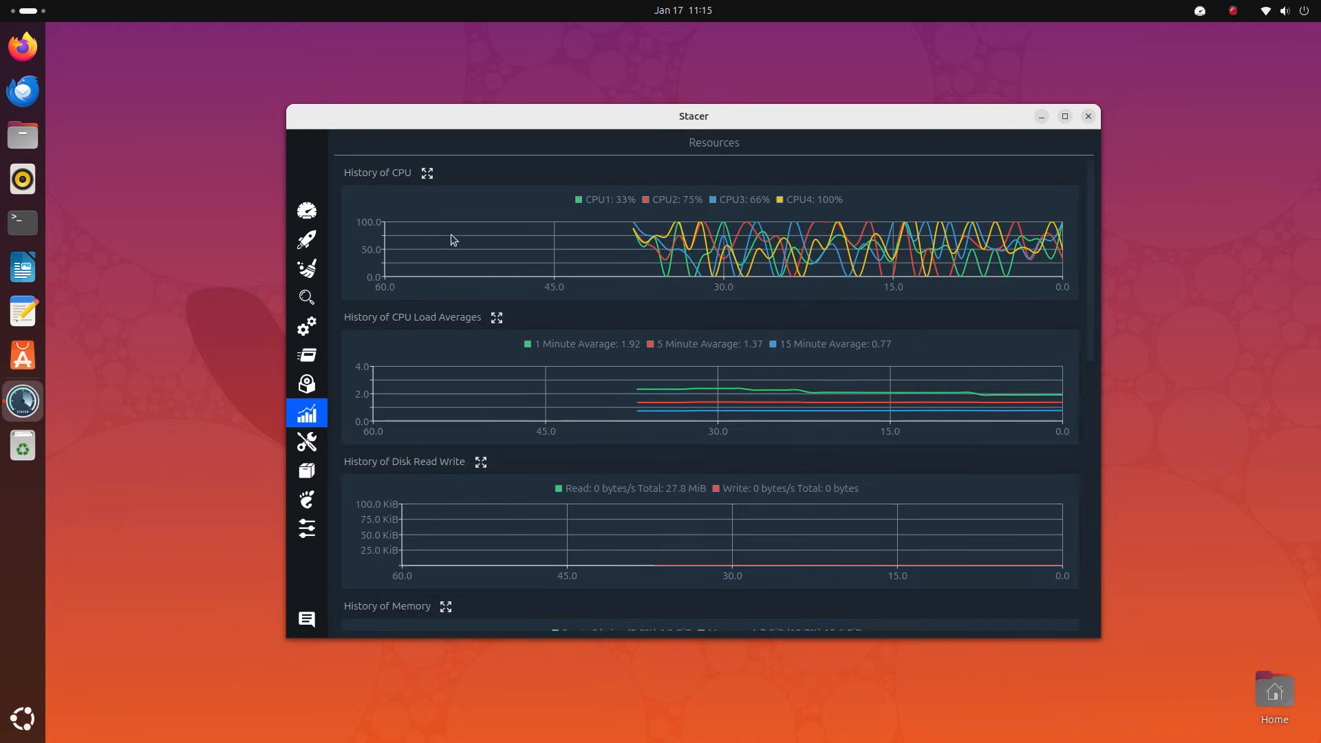
pyautogui.click(497, 317)
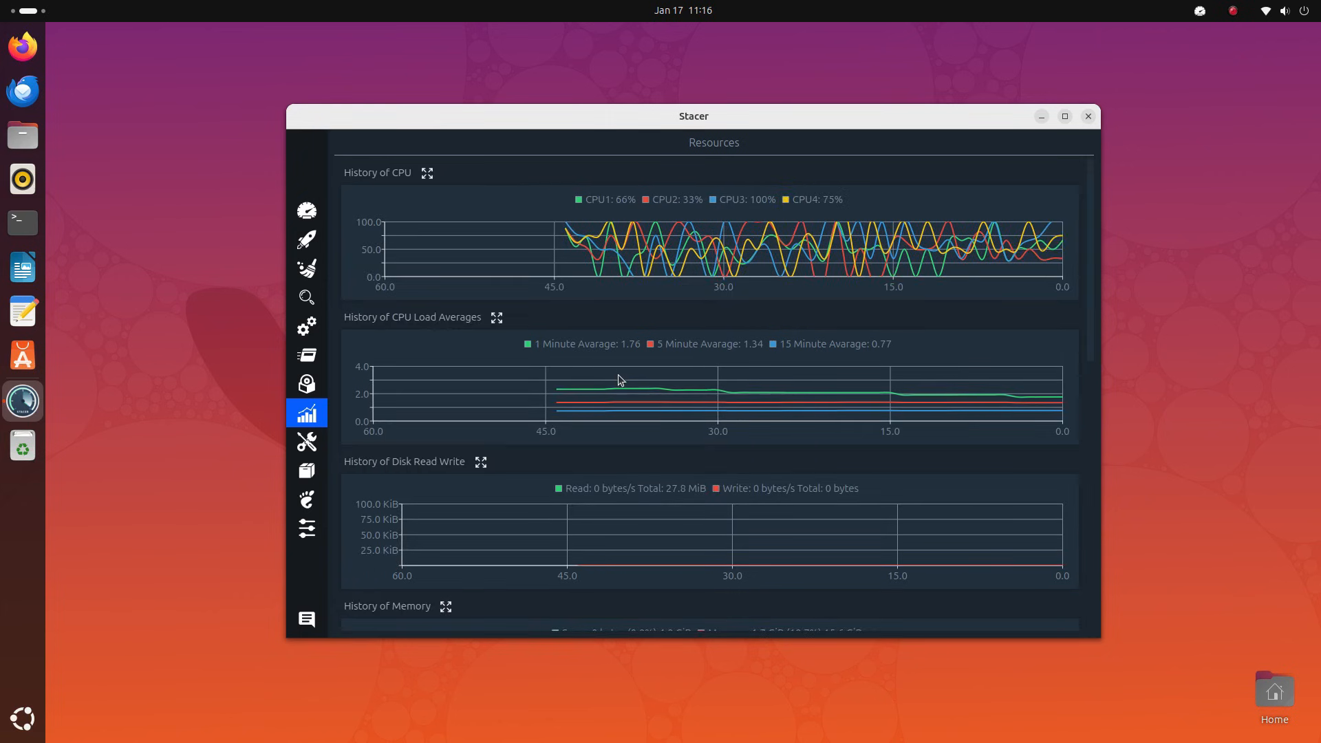
pyautogui.scroll(-3)
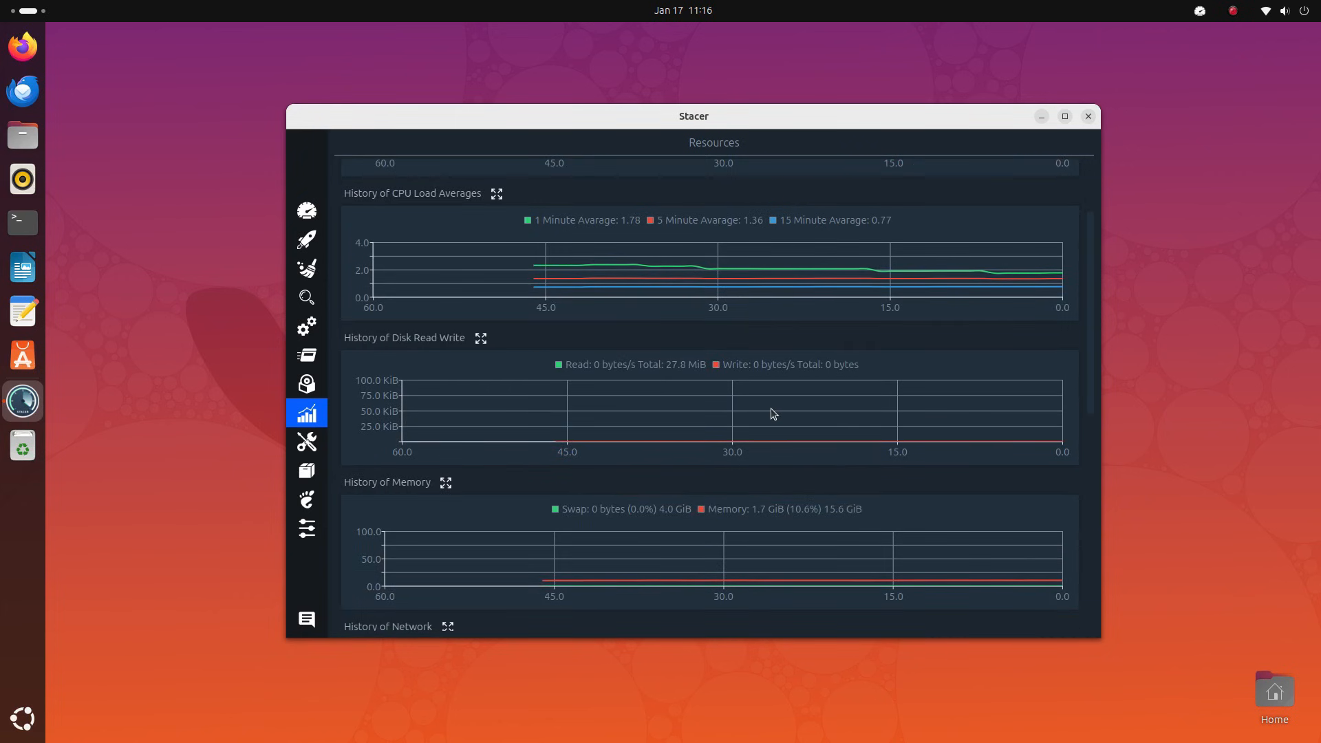
pyautogui.scroll(-3)
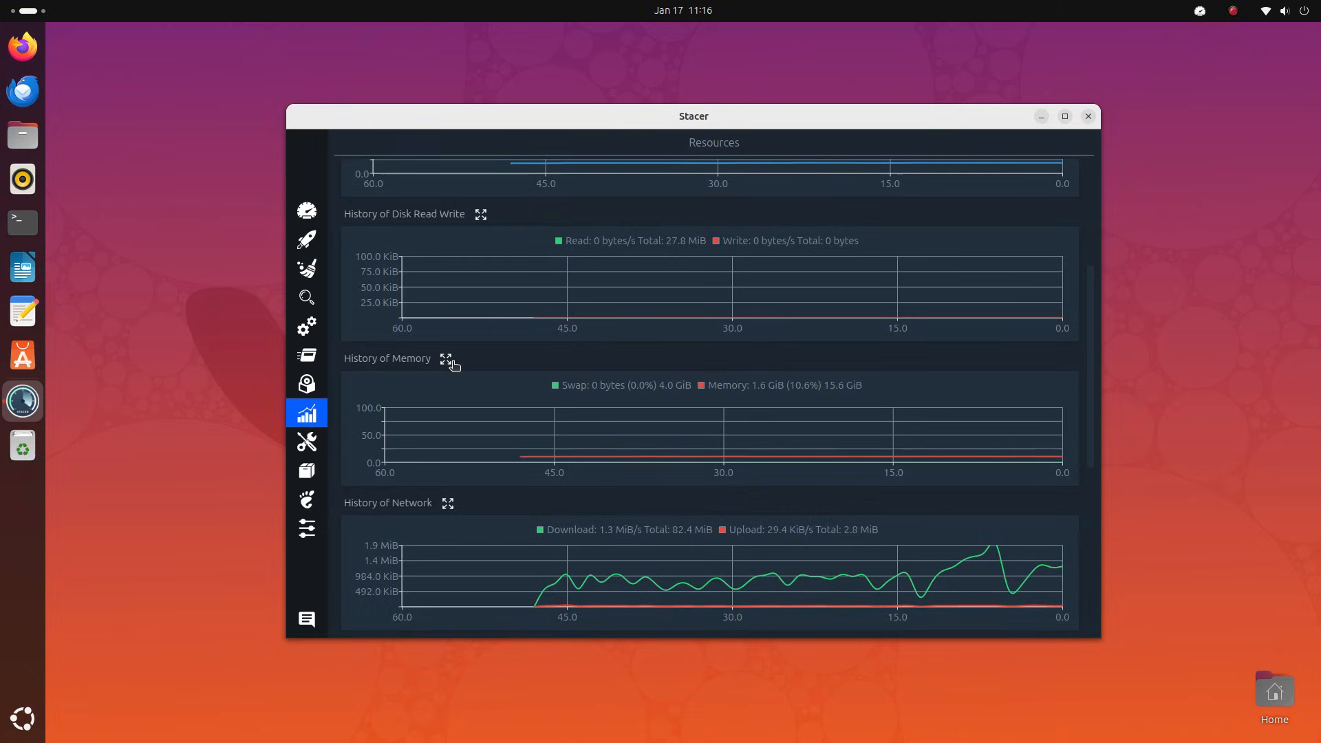
pyautogui.click(446, 359)
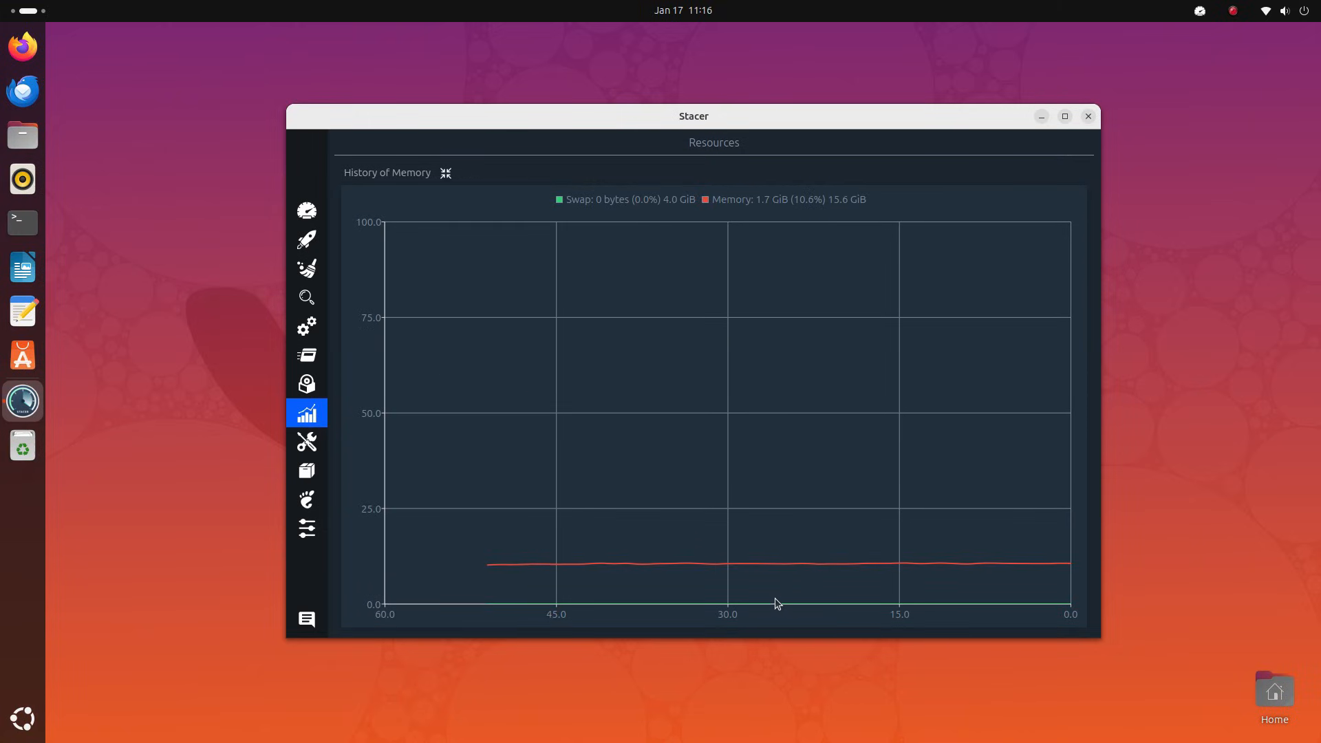
pyautogui.moveTo(967, 581)
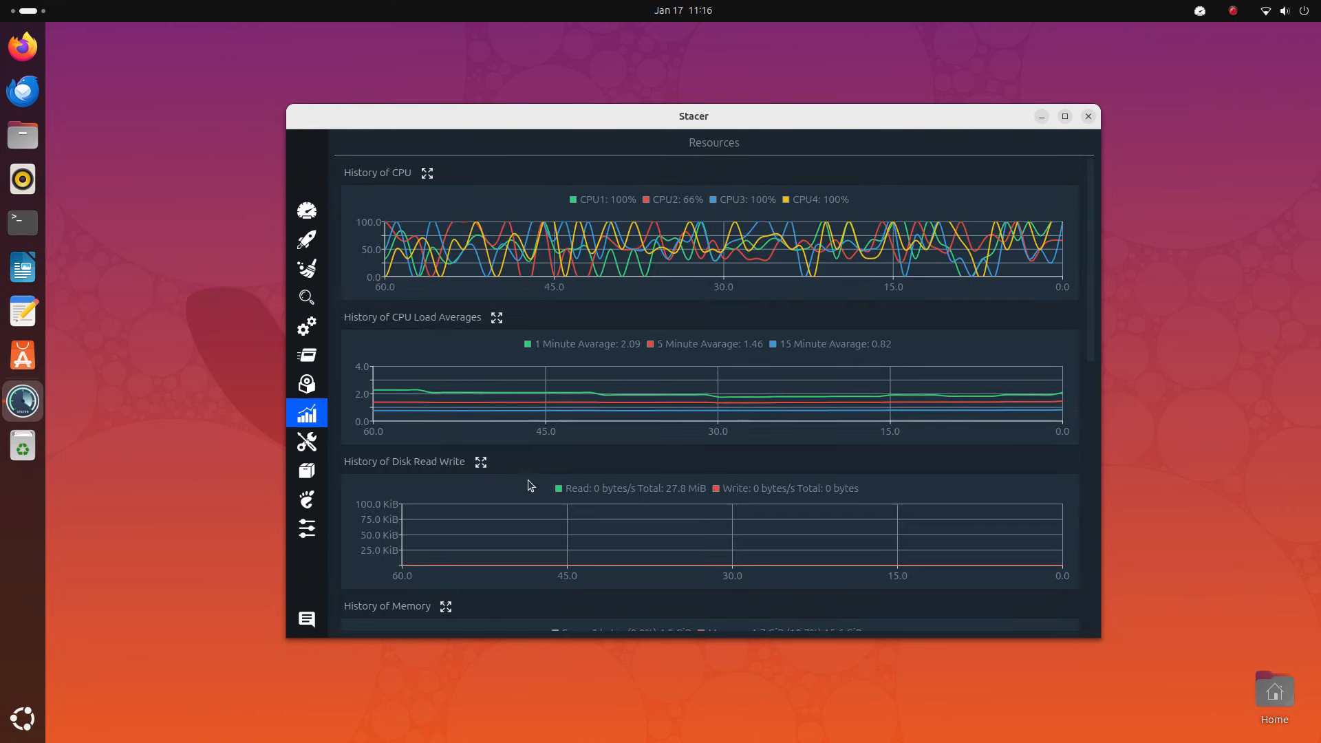
pyautogui.scroll(-3)
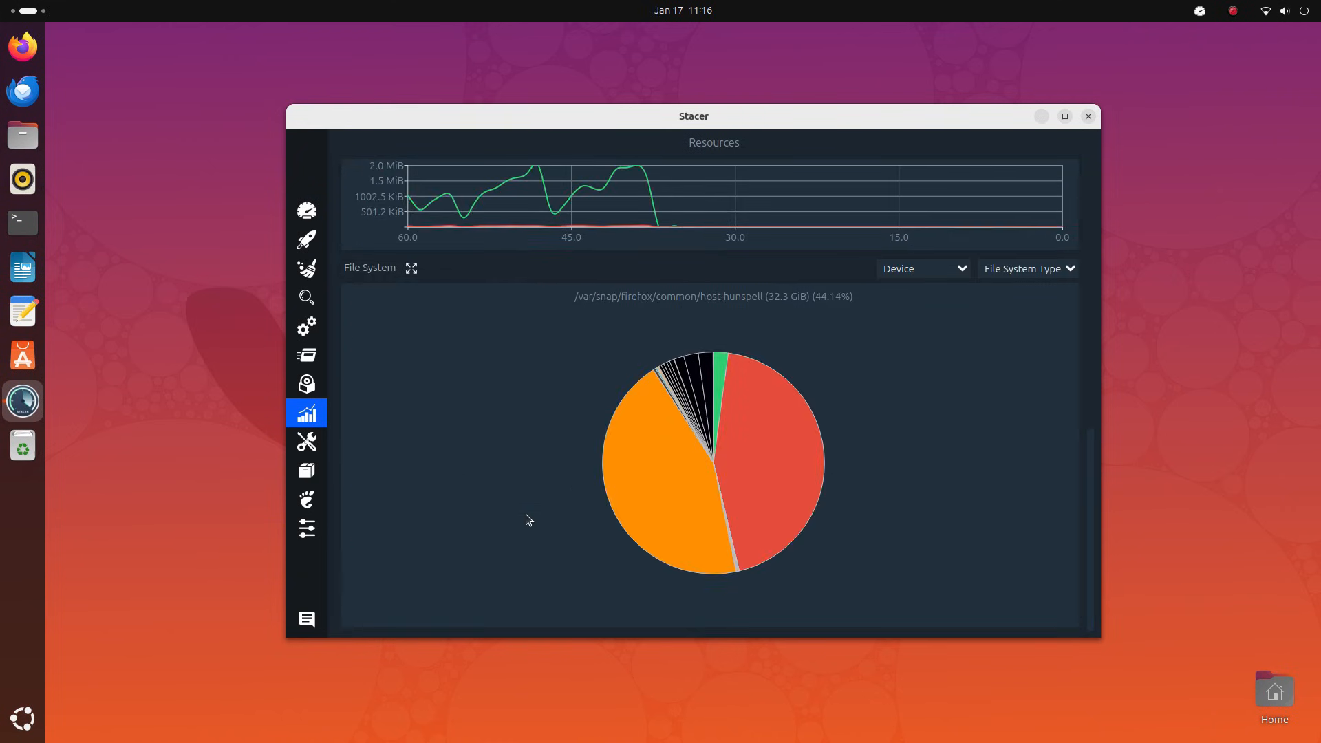
# Browse the Services list and cancel the password prompt for disabling rsync at startup.
pyautogui.click(306, 326)
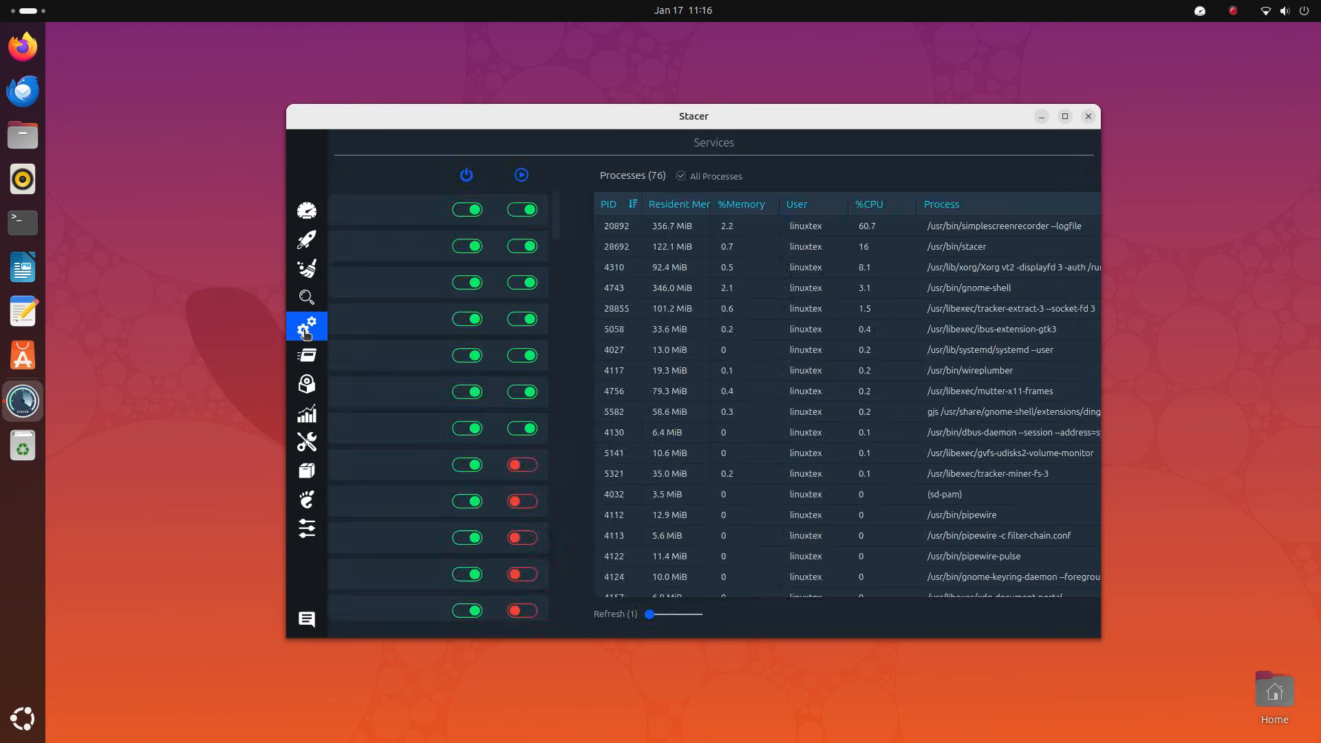
pyautogui.click(306, 327)
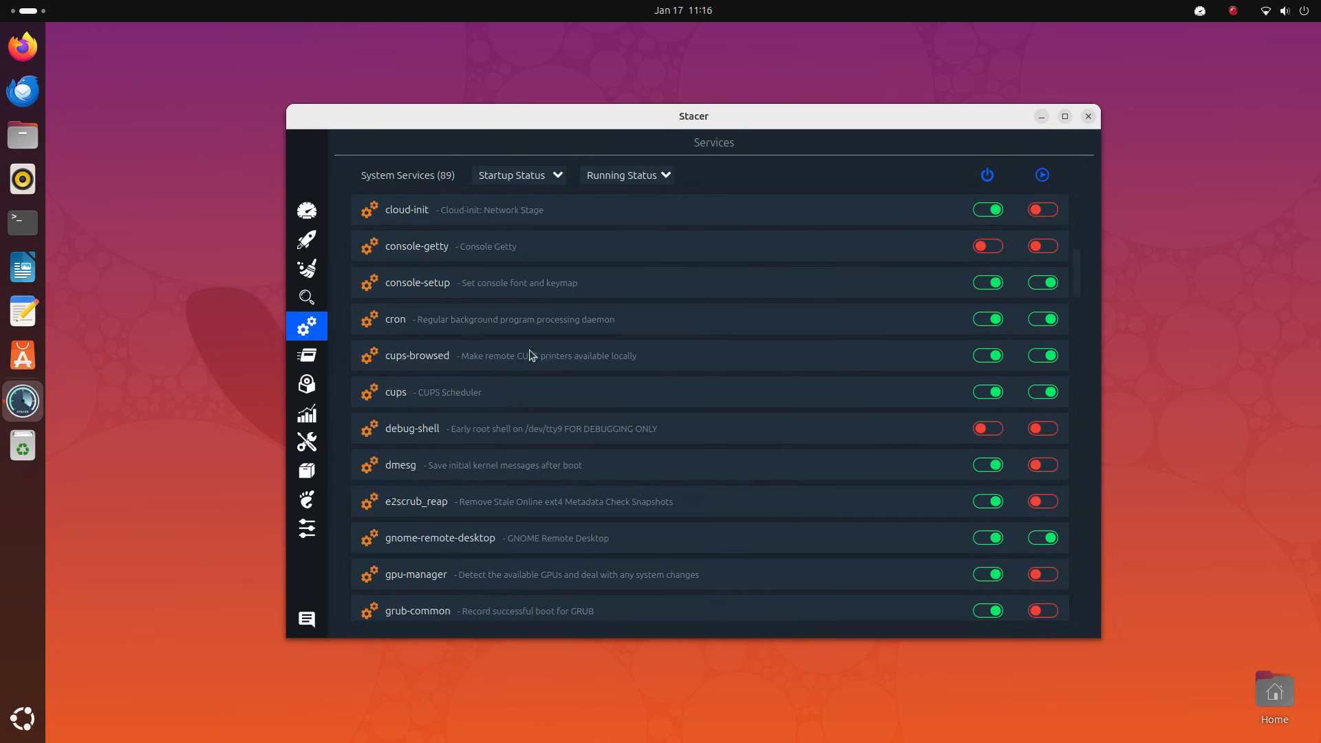
pyautogui.scroll(-3)
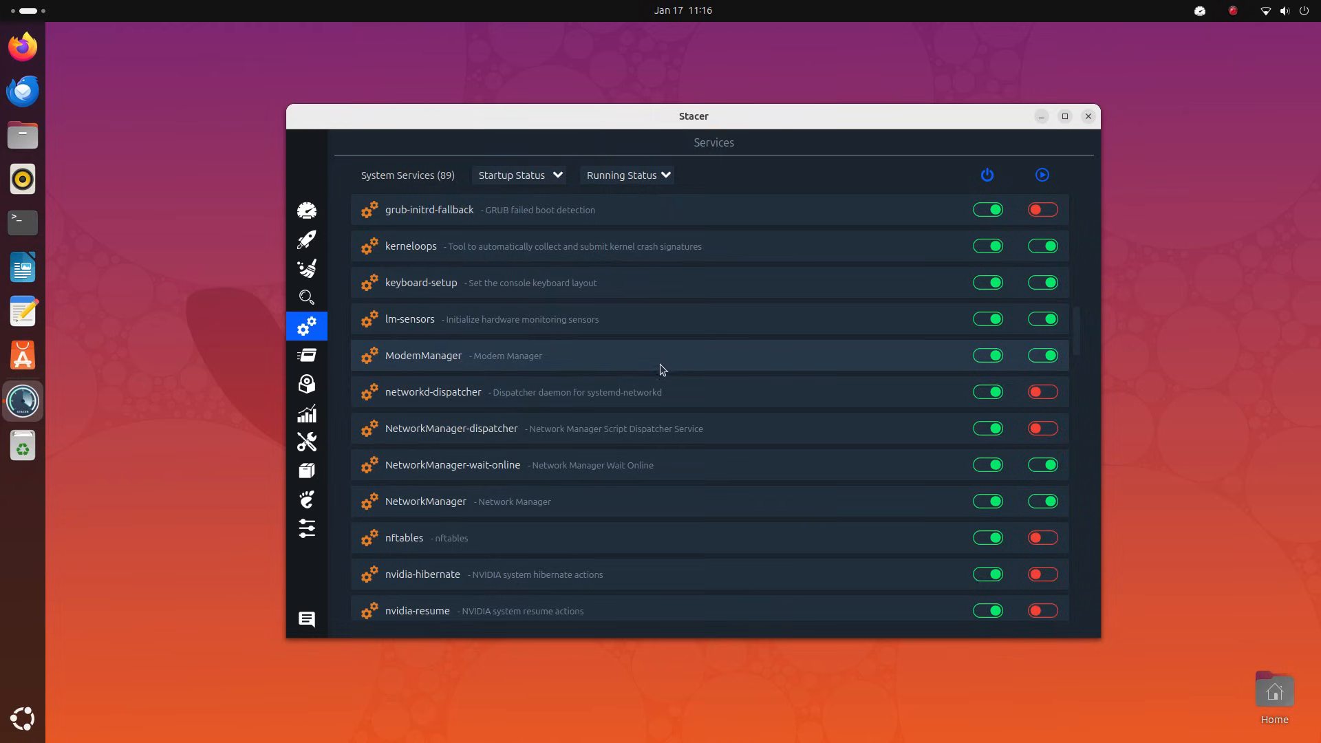
pyautogui.click(1042, 318)
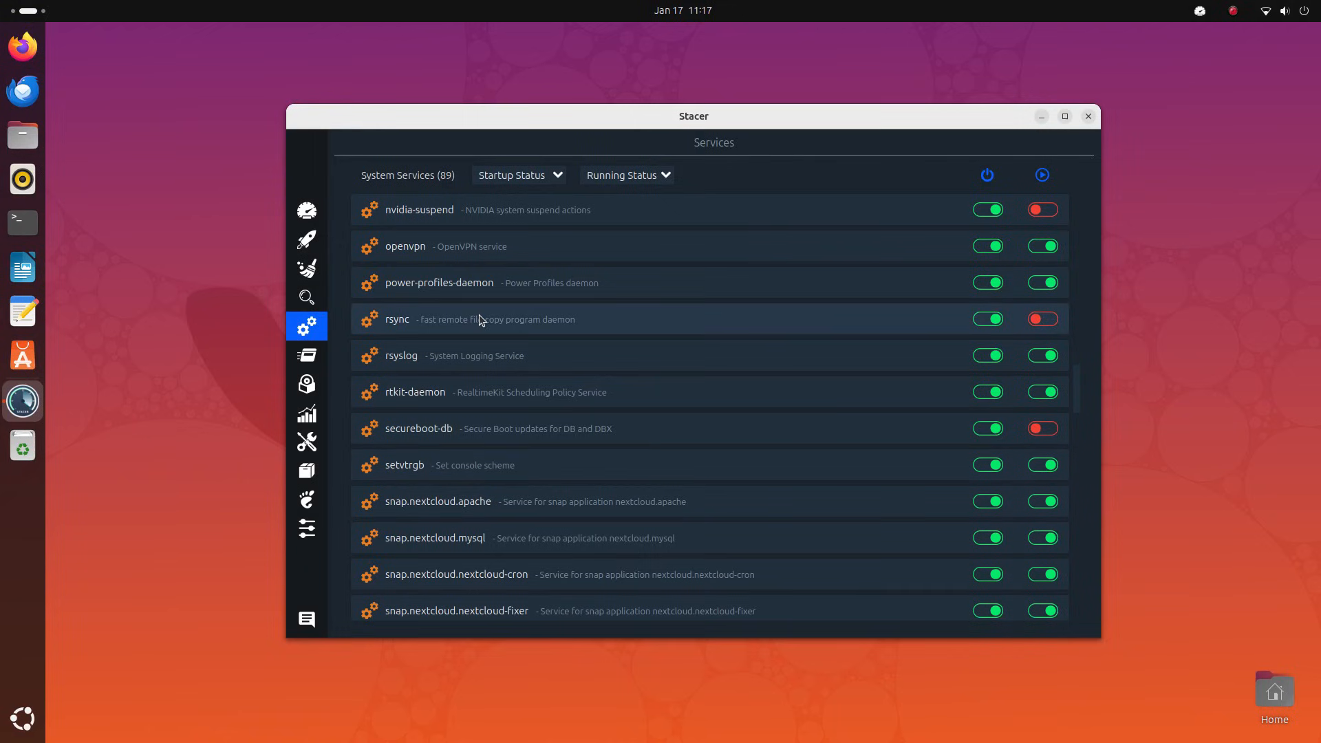
pyautogui.click(1042, 318)
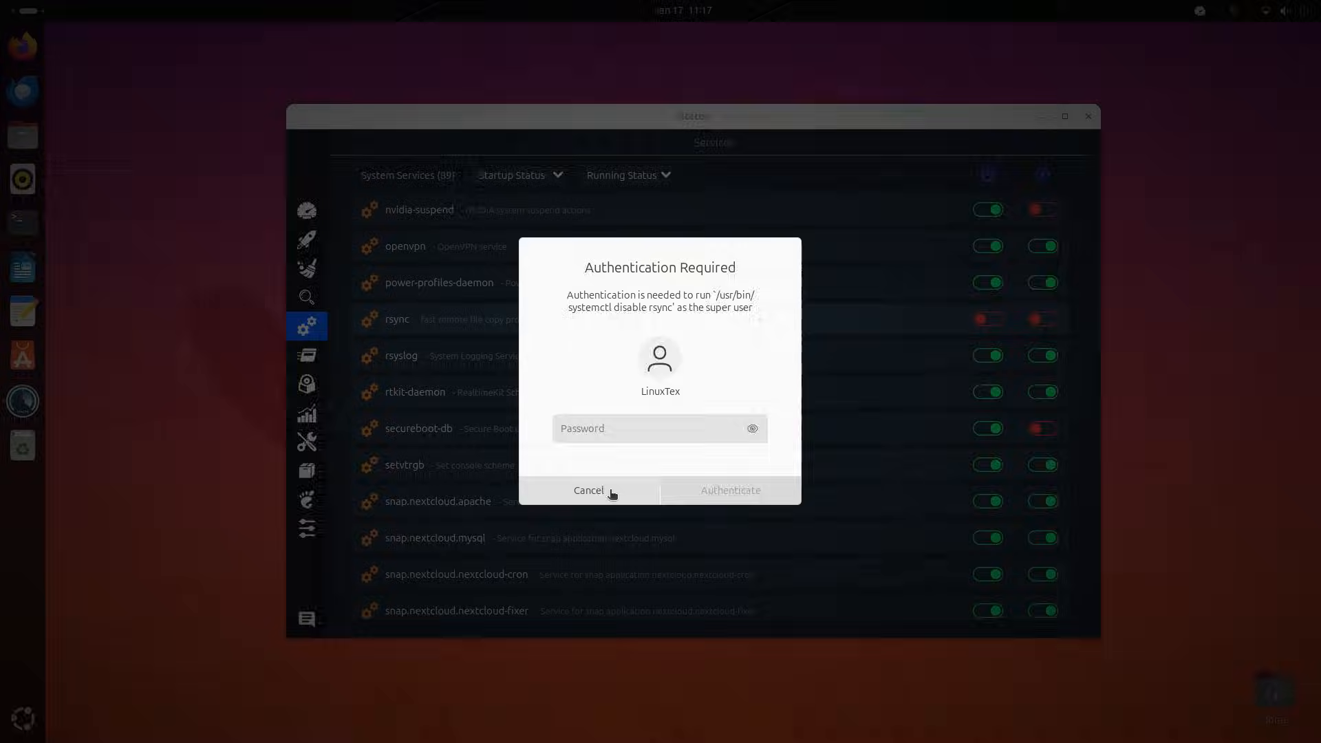
pyautogui.click(588, 490)
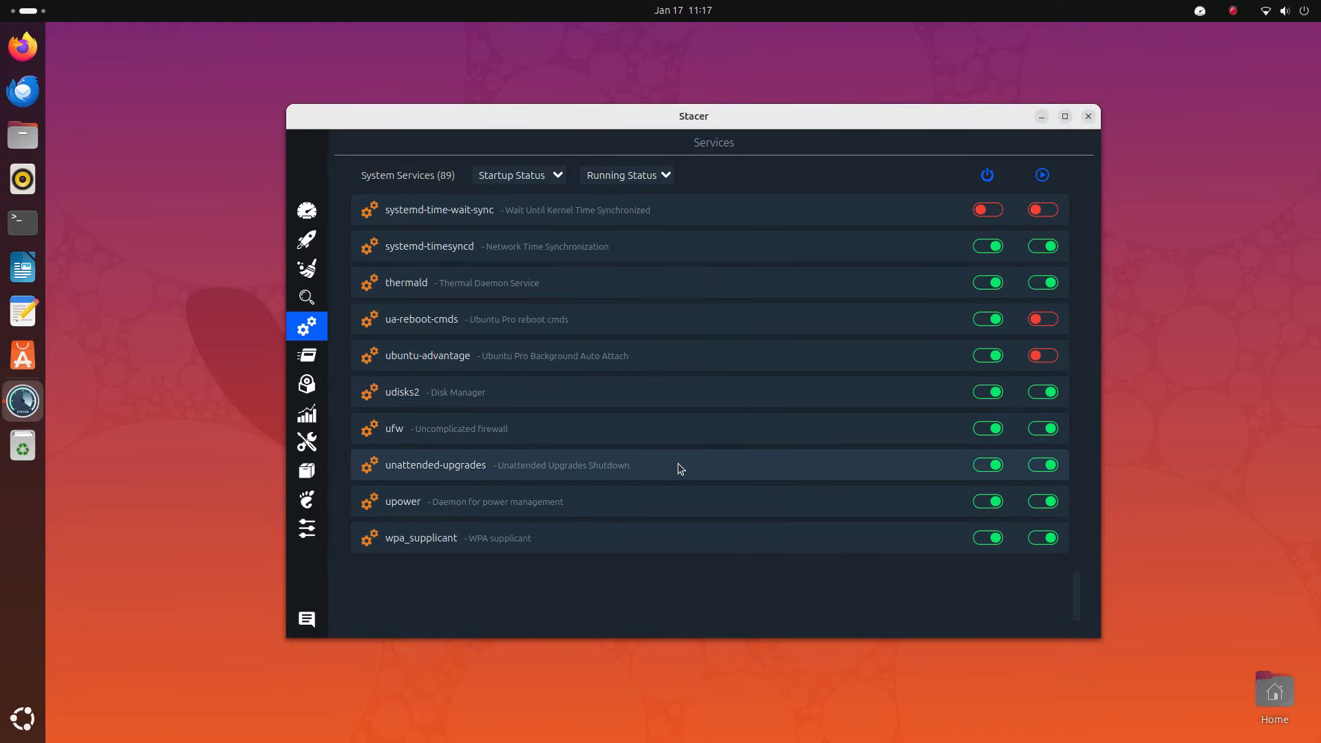
# Check the Startup Status filter choices and move on to the System Cleaner page.
pyautogui.click(519, 175)
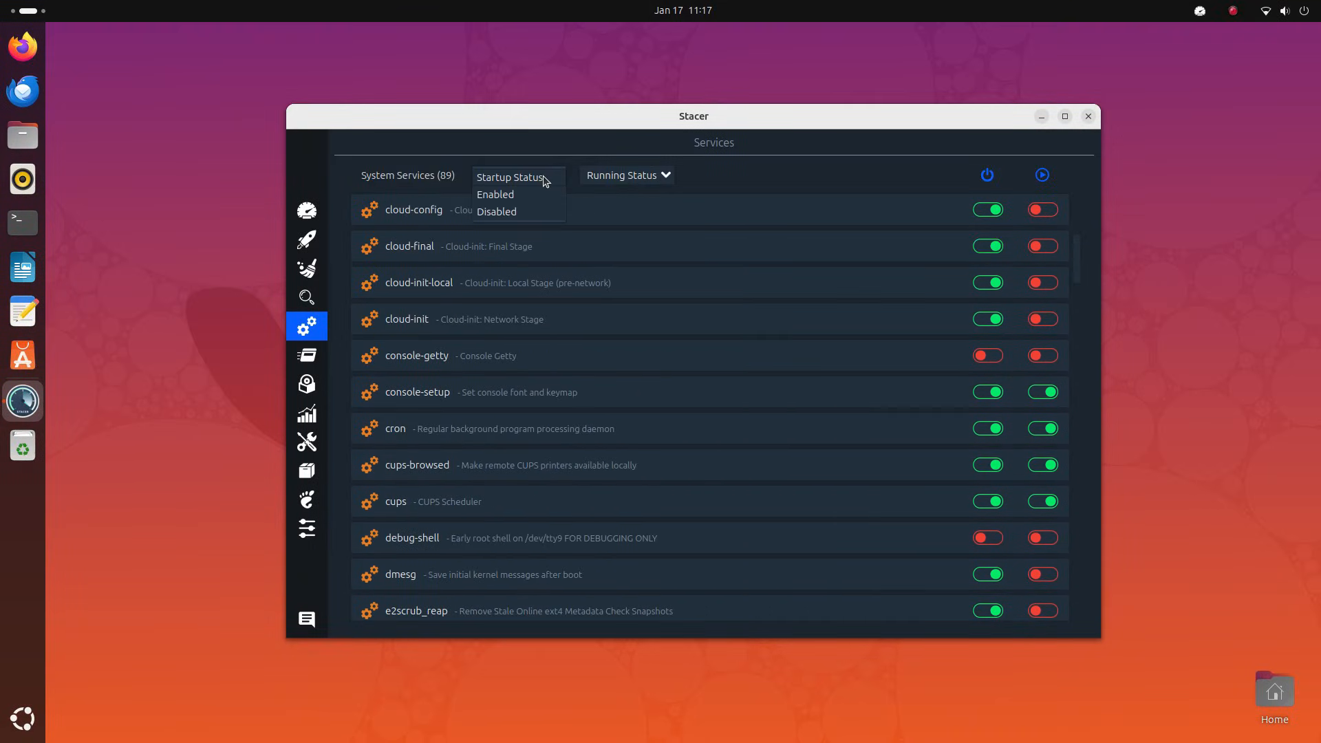
pyautogui.click(628, 174)
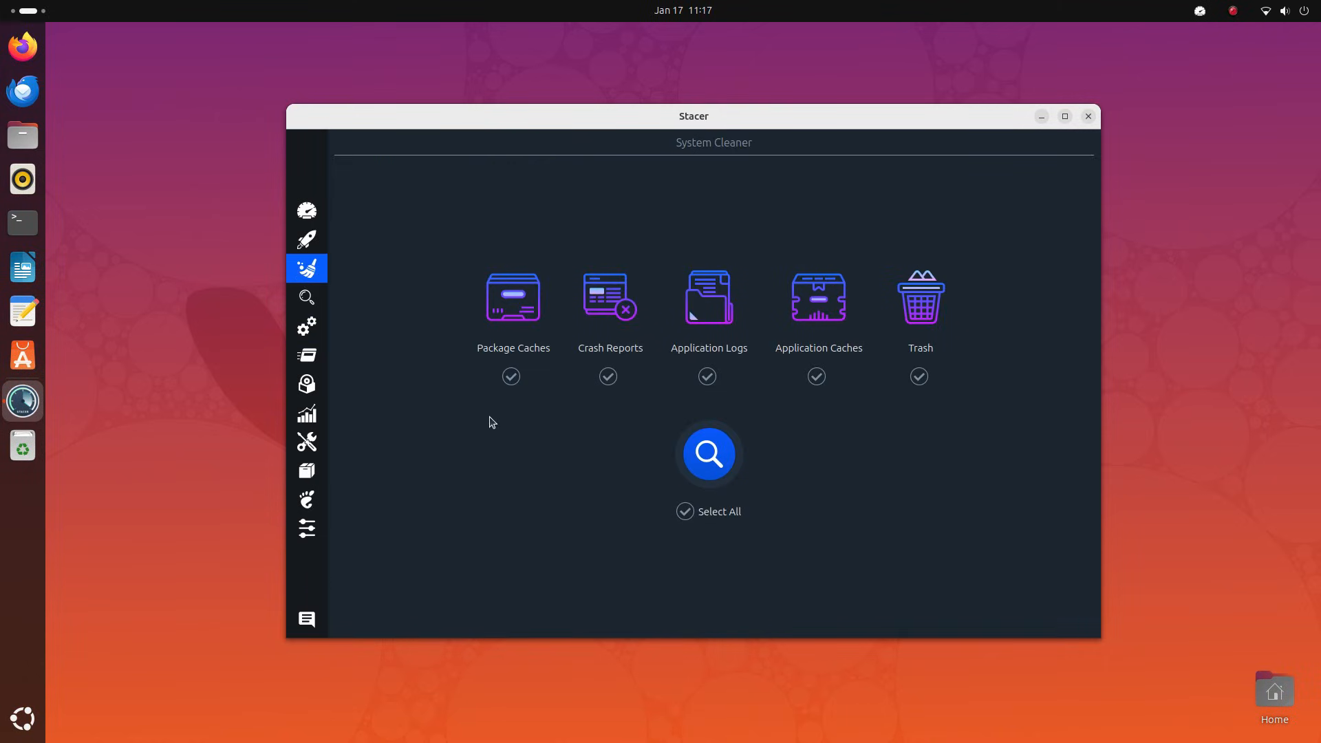
# Scan all cleanup categories, select every found junk item, then switch to Startup Apps.
pyautogui.click(684, 512)
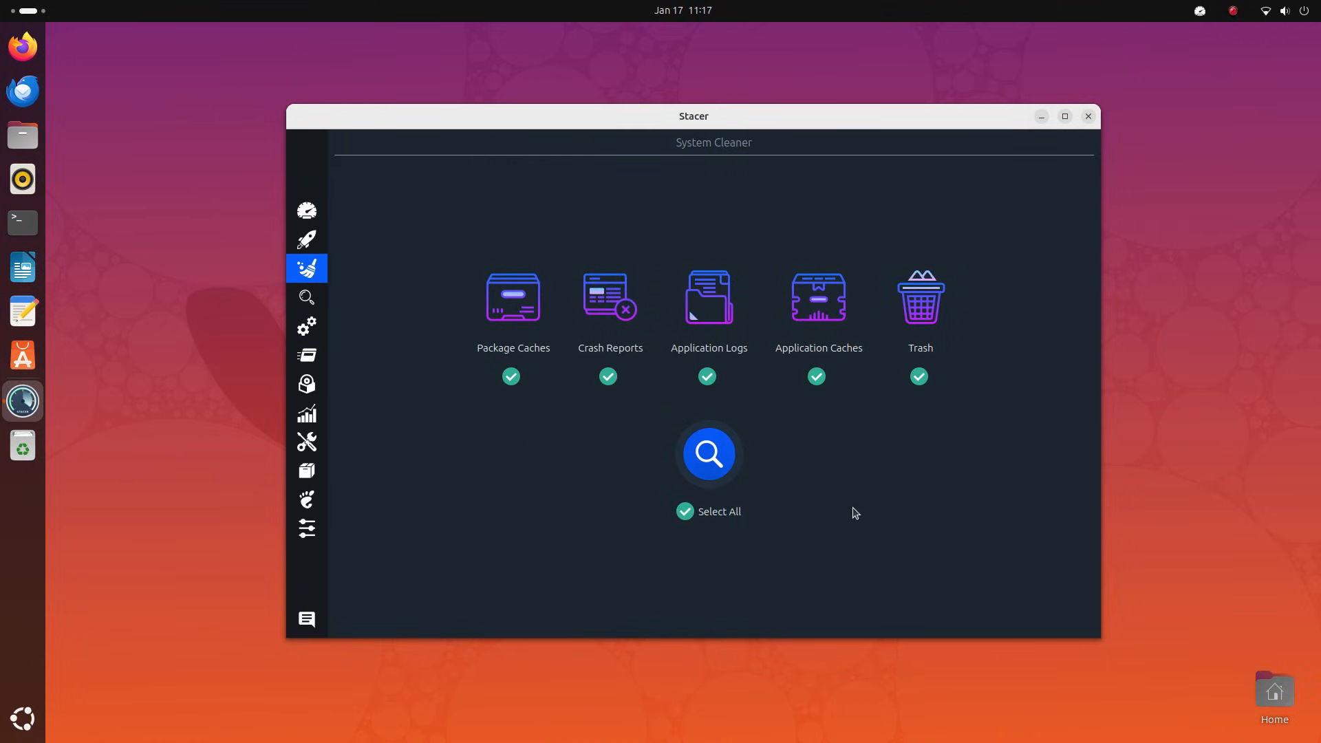
pyautogui.click(707, 453)
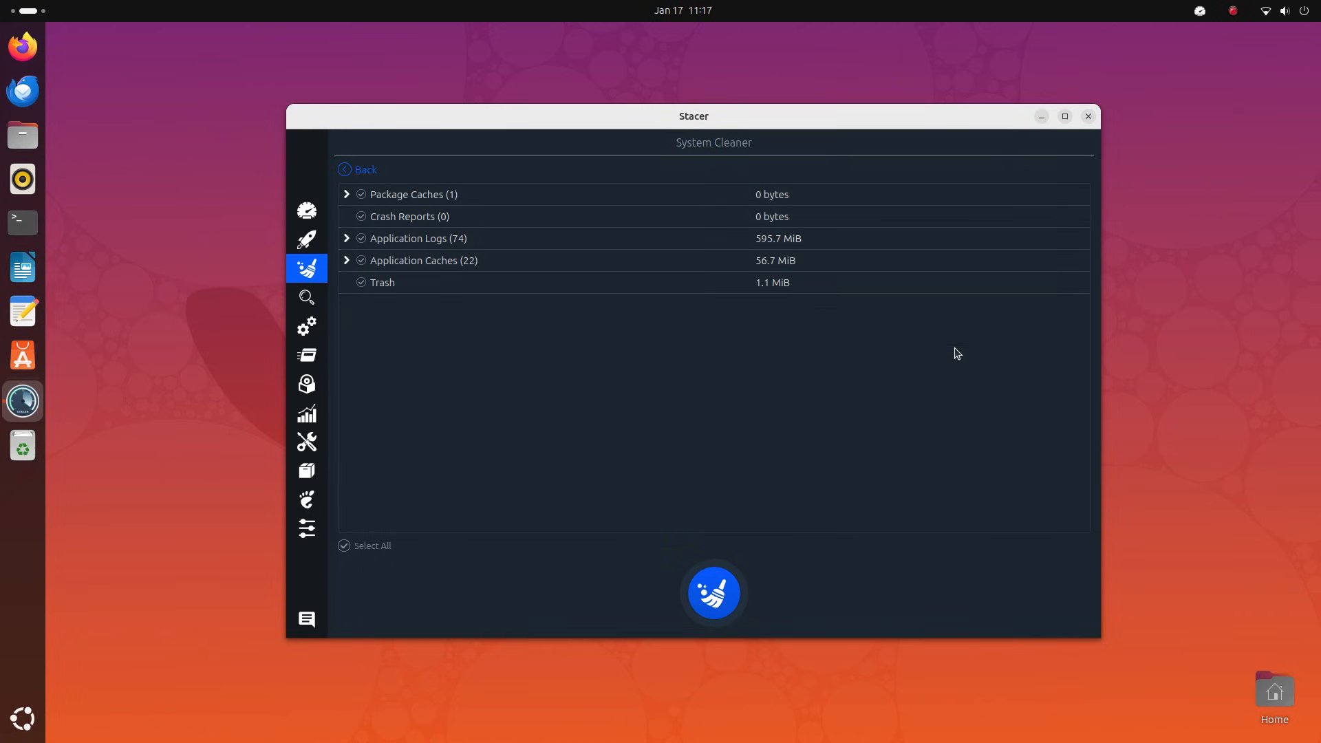
pyautogui.moveTo(516, 308)
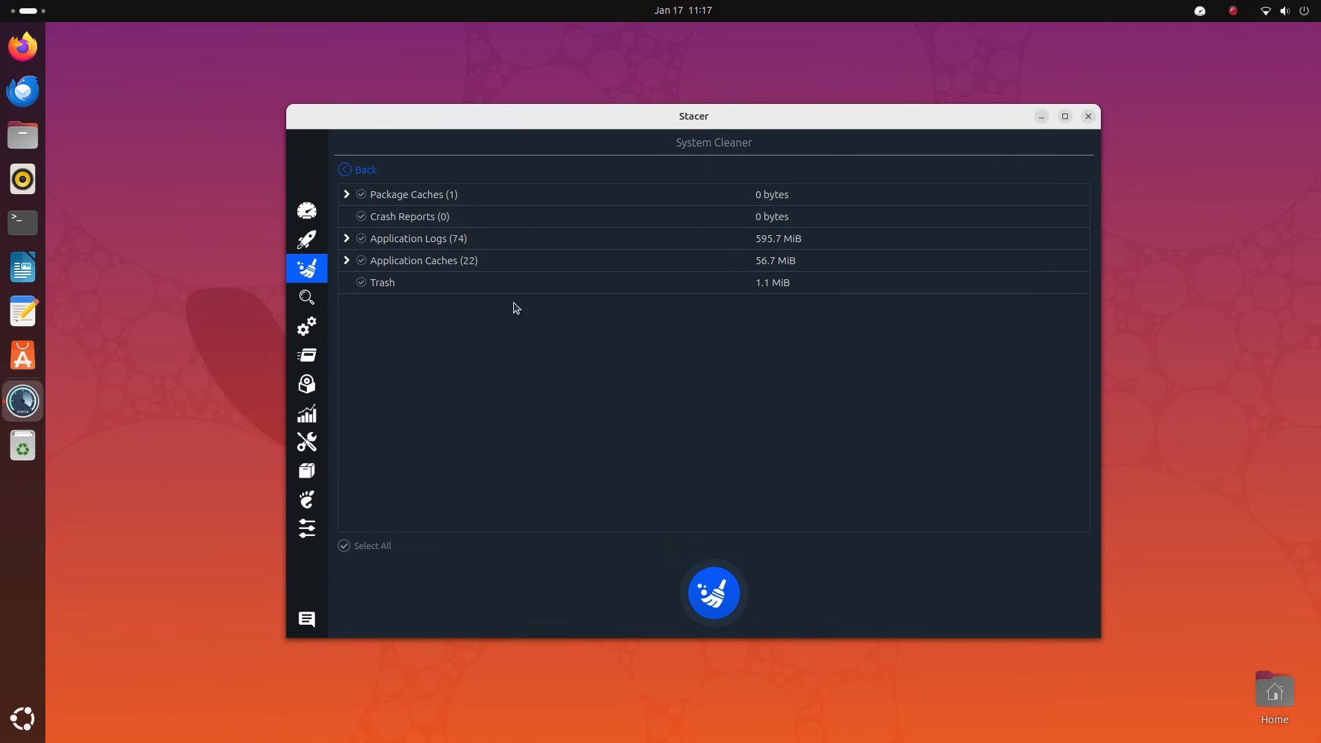
pyautogui.click(343, 547)
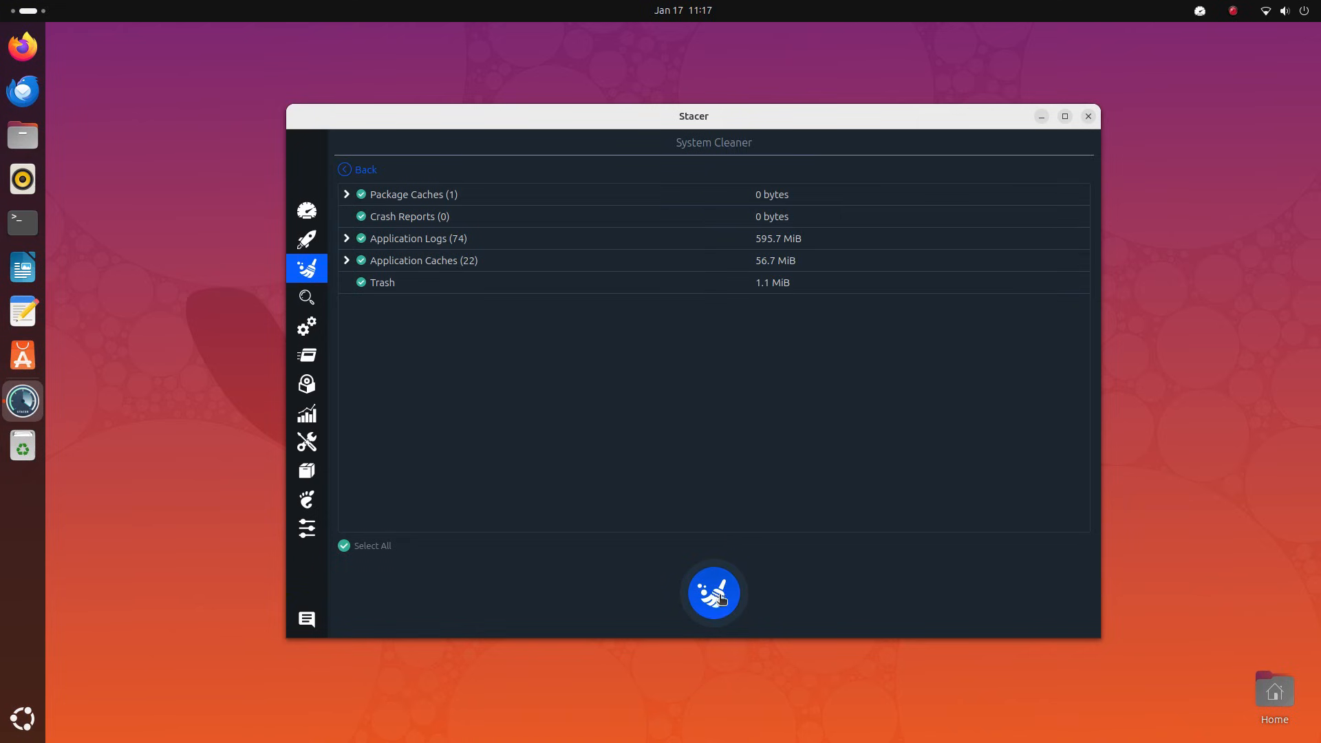
pyautogui.moveTo(380, 380)
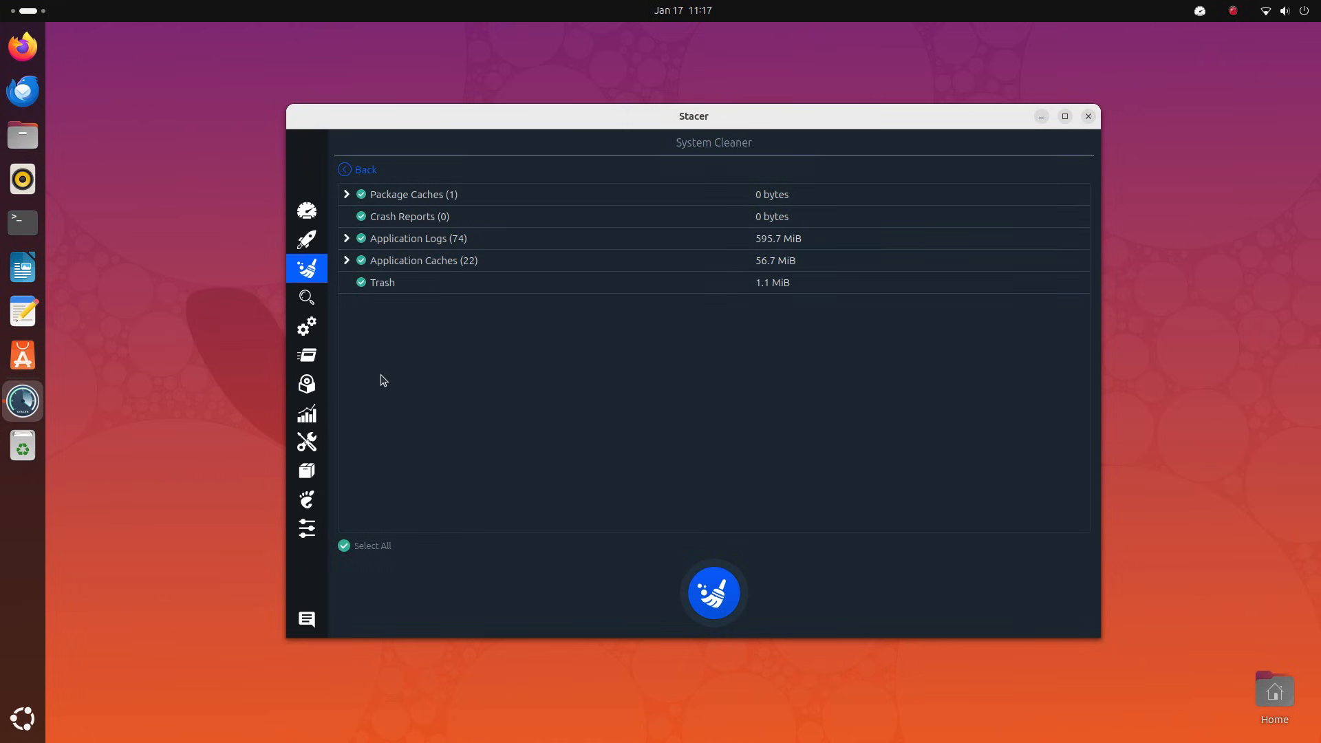
pyautogui.click(307, 254)
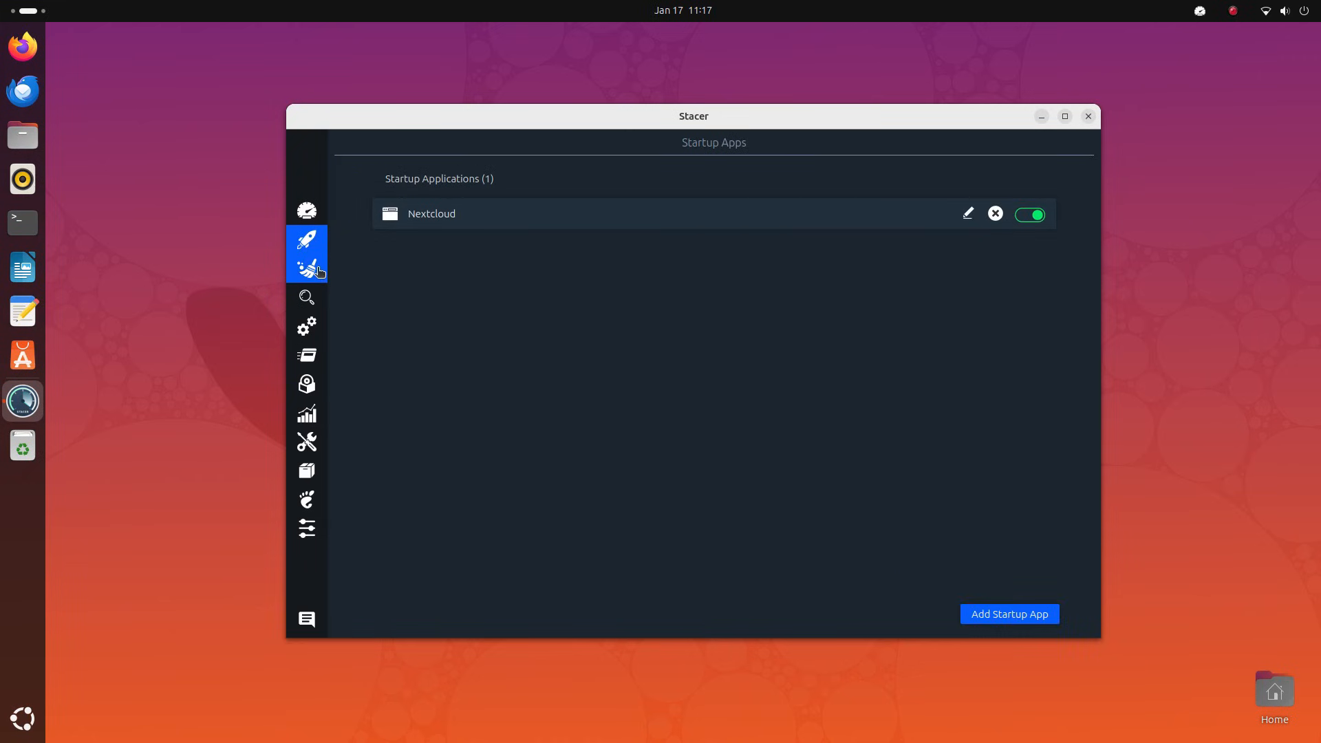
# Browse the Uninstaller's snap packages and regular system packages lists.
pyautogui.click(306, 269)
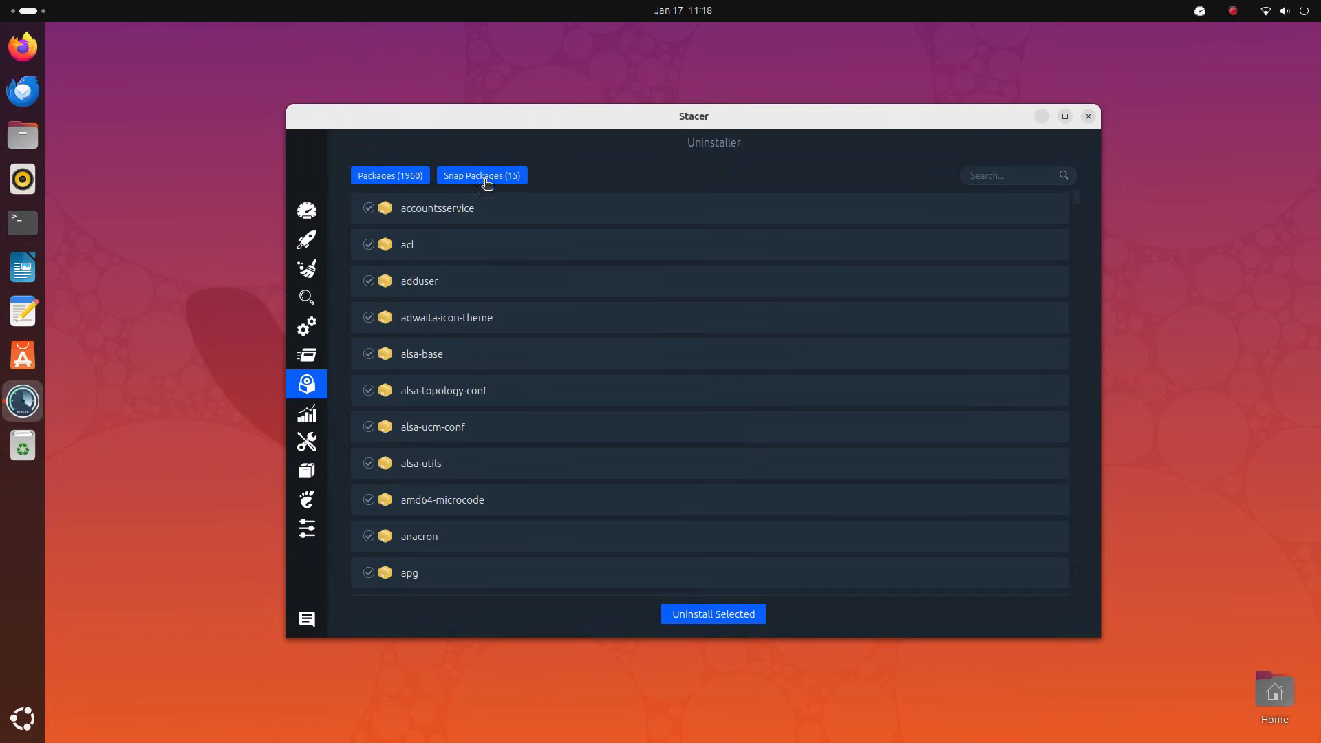
pyautogui.click(482, 175)
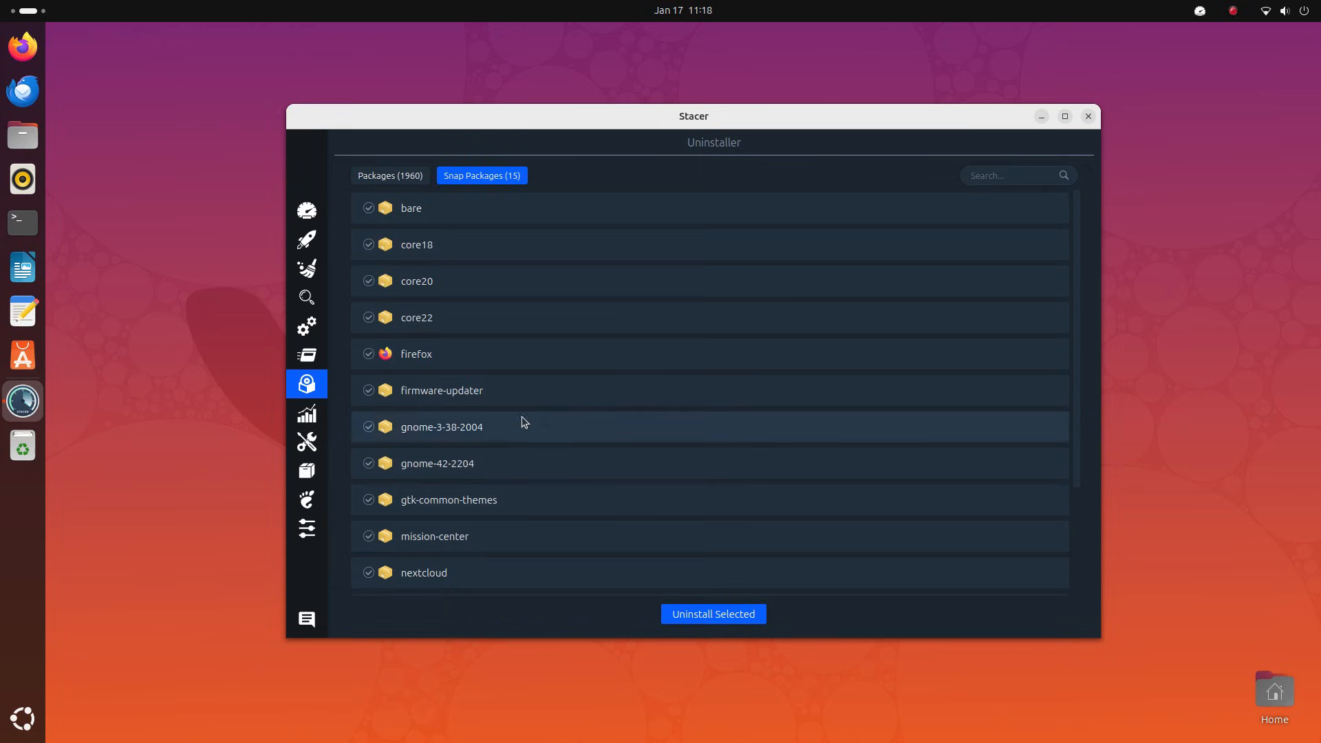
pyautogui.click(368, 353)
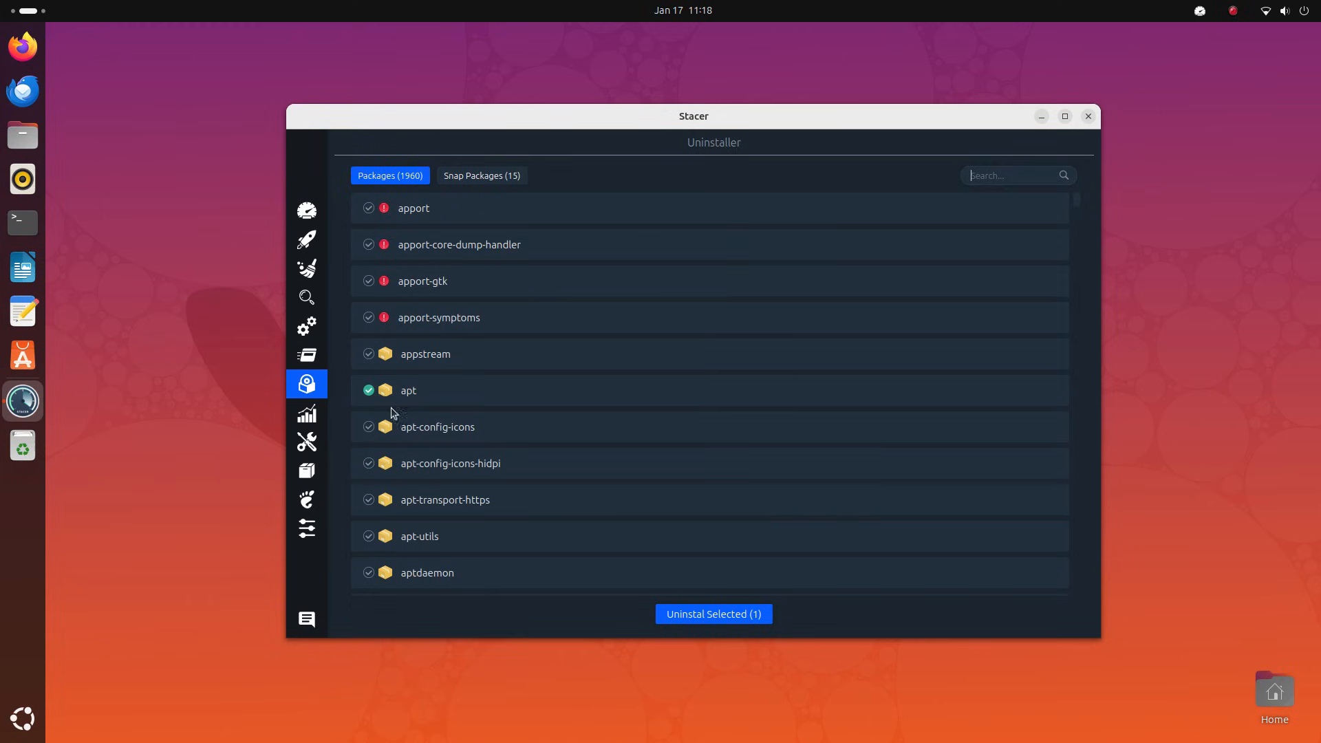
pyautogui.scroll(-3)
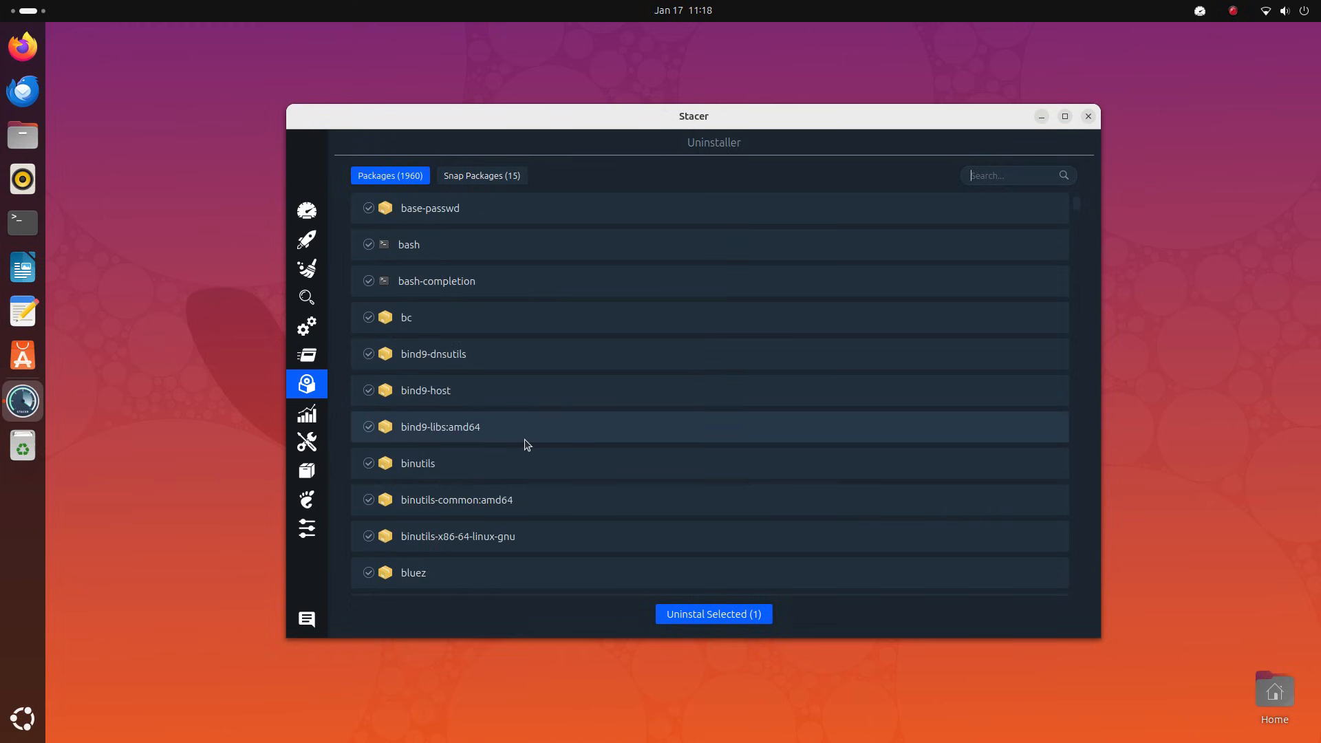
# View Stacer's GNOME window manager settings page.
pyautogui.click(306, 498)
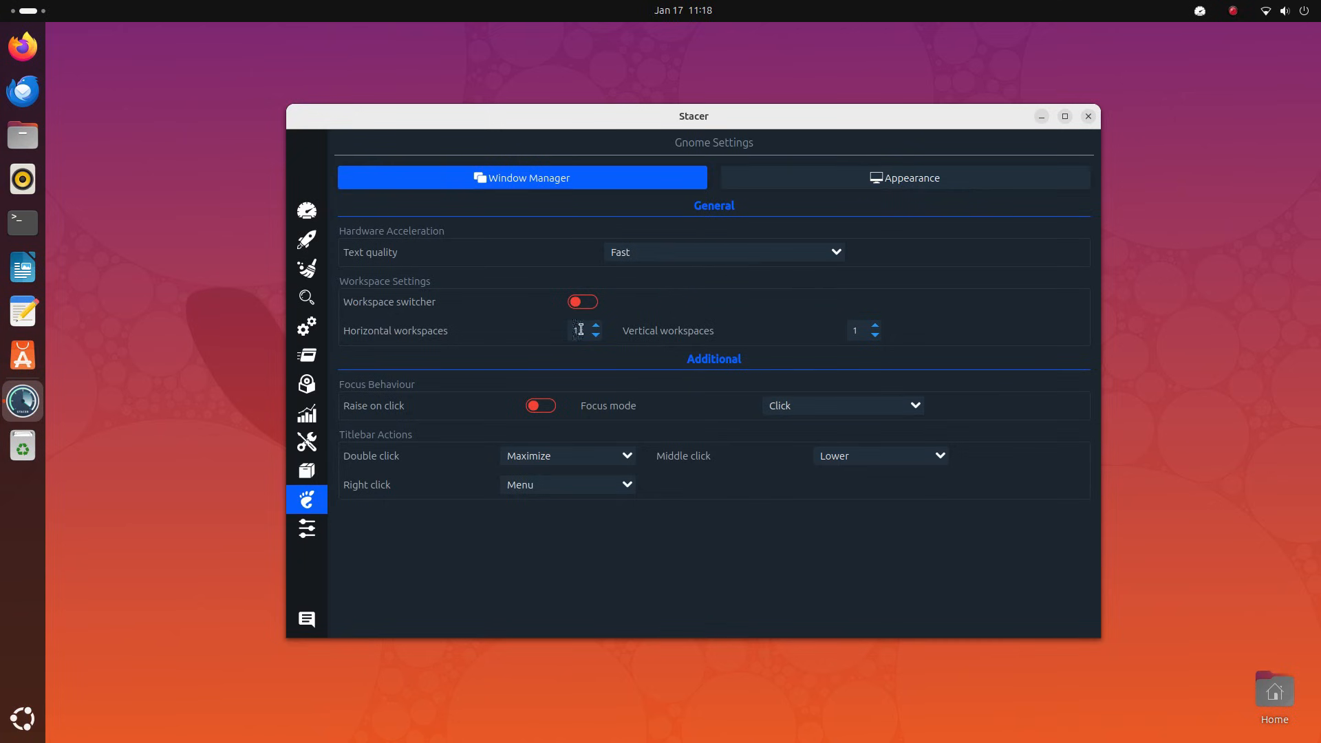
pyautogui.click(906, 178)
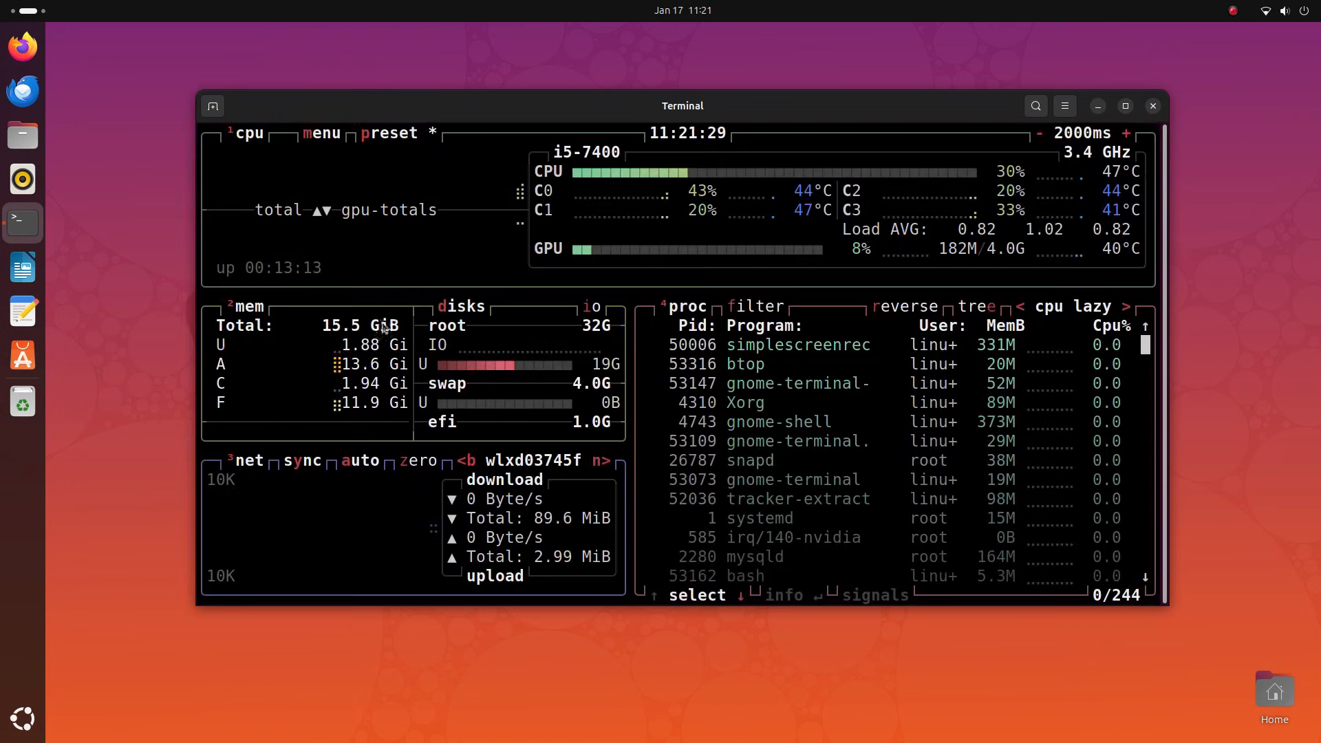
# Enlarge the btop terminal, set refresh to 1000ms and select a process row.
pyautogui.moveTo(681, 106); pyautogui.dragTo(616, 69)
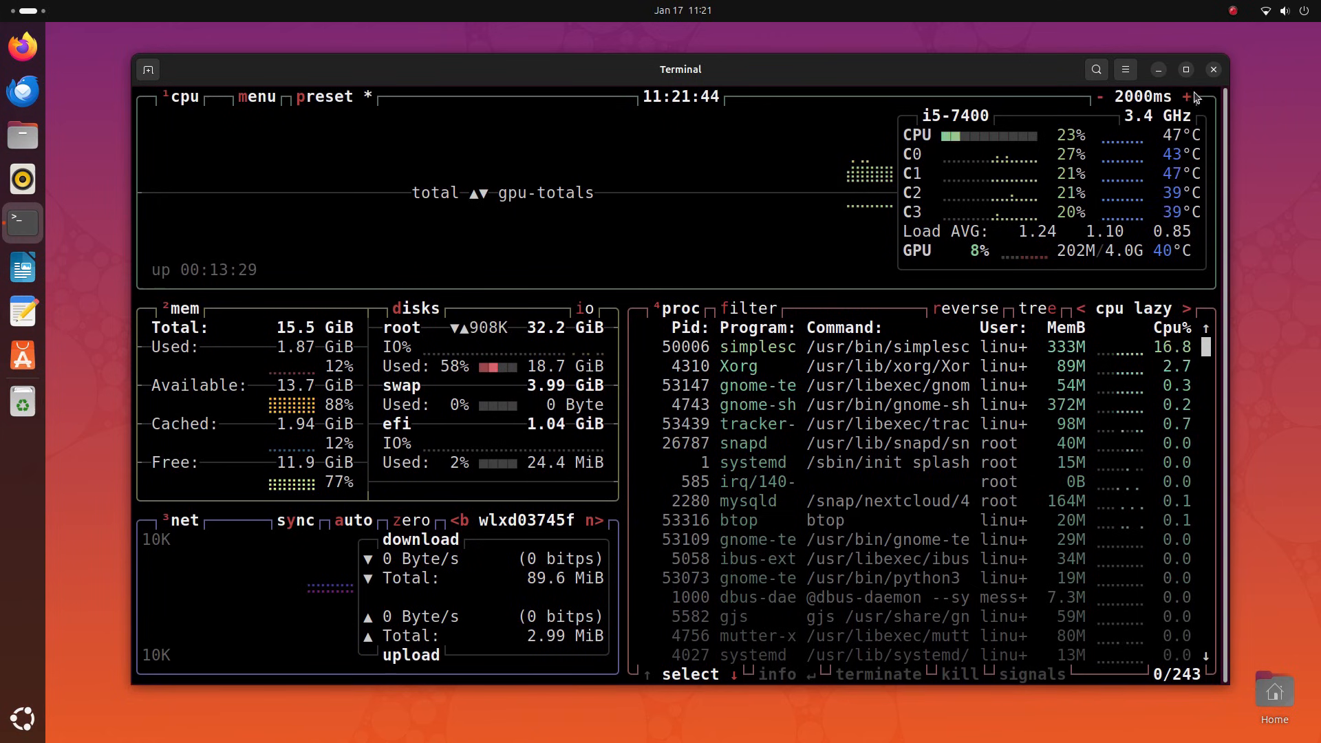
pyautogui.click(1186, 96)
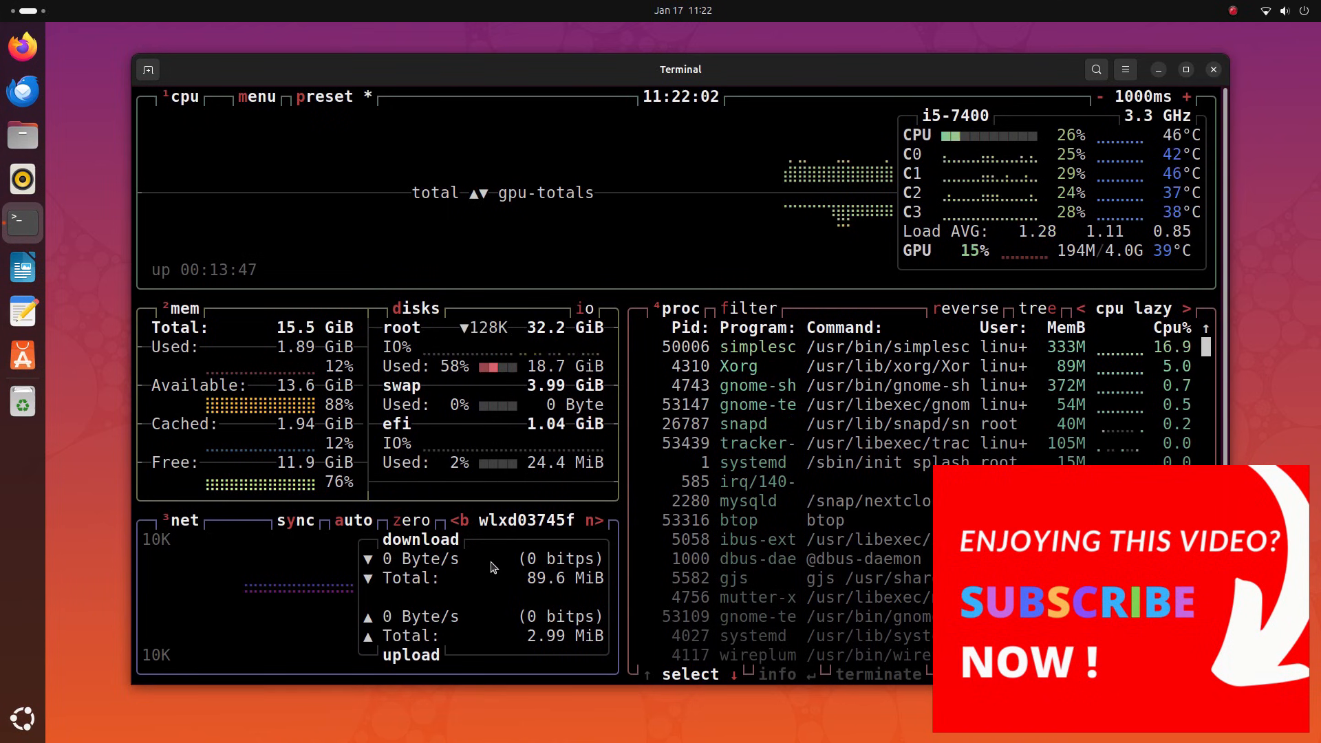
pyautogui.click(759, 366)
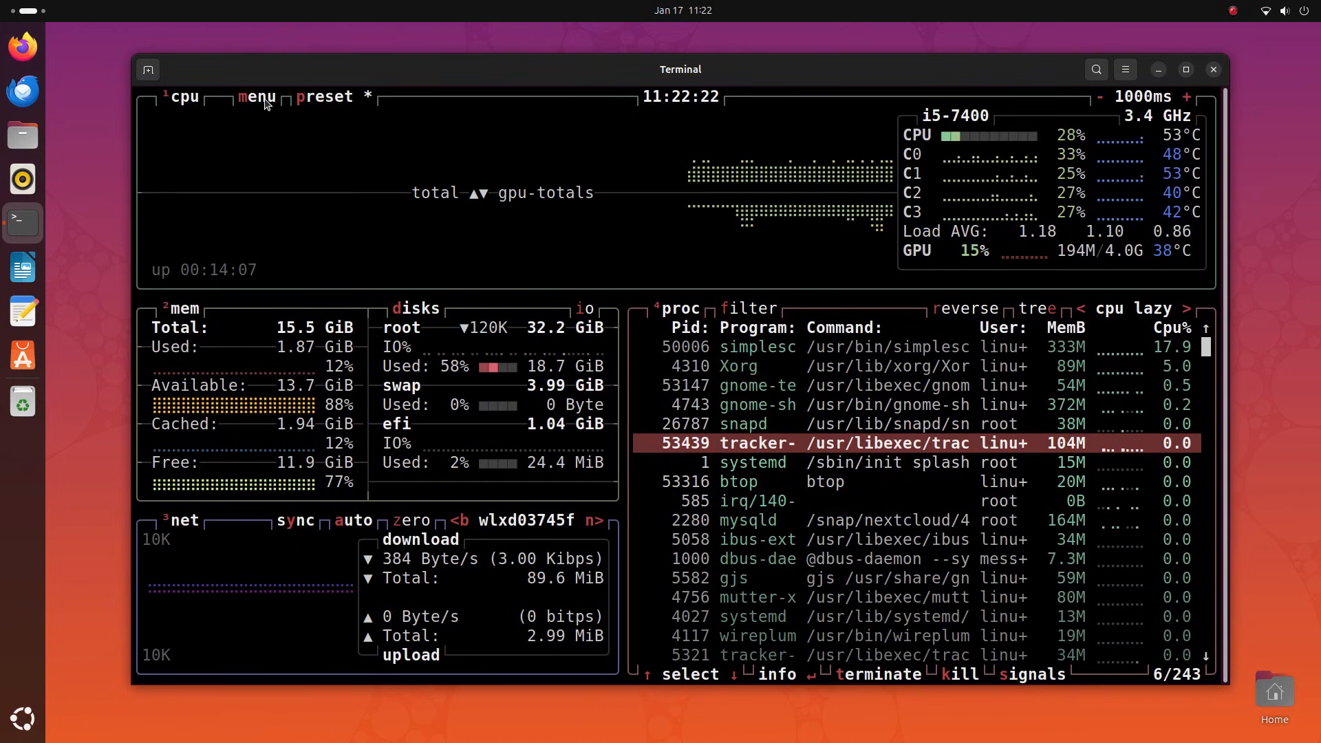
# From btop's main menu hide the monitoring boxes and bring up the Options screen.
pyautogui.click(256, 96)
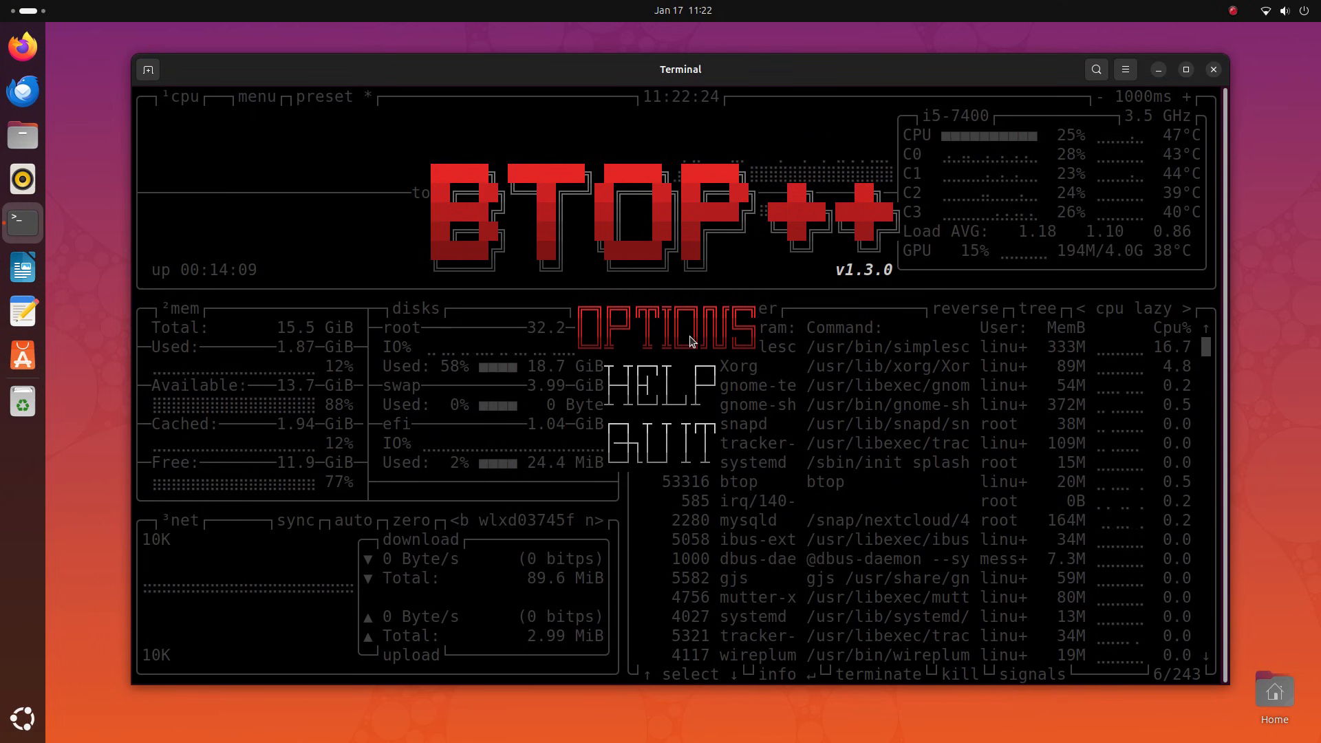
pyautogui.moveTo(838, 337)
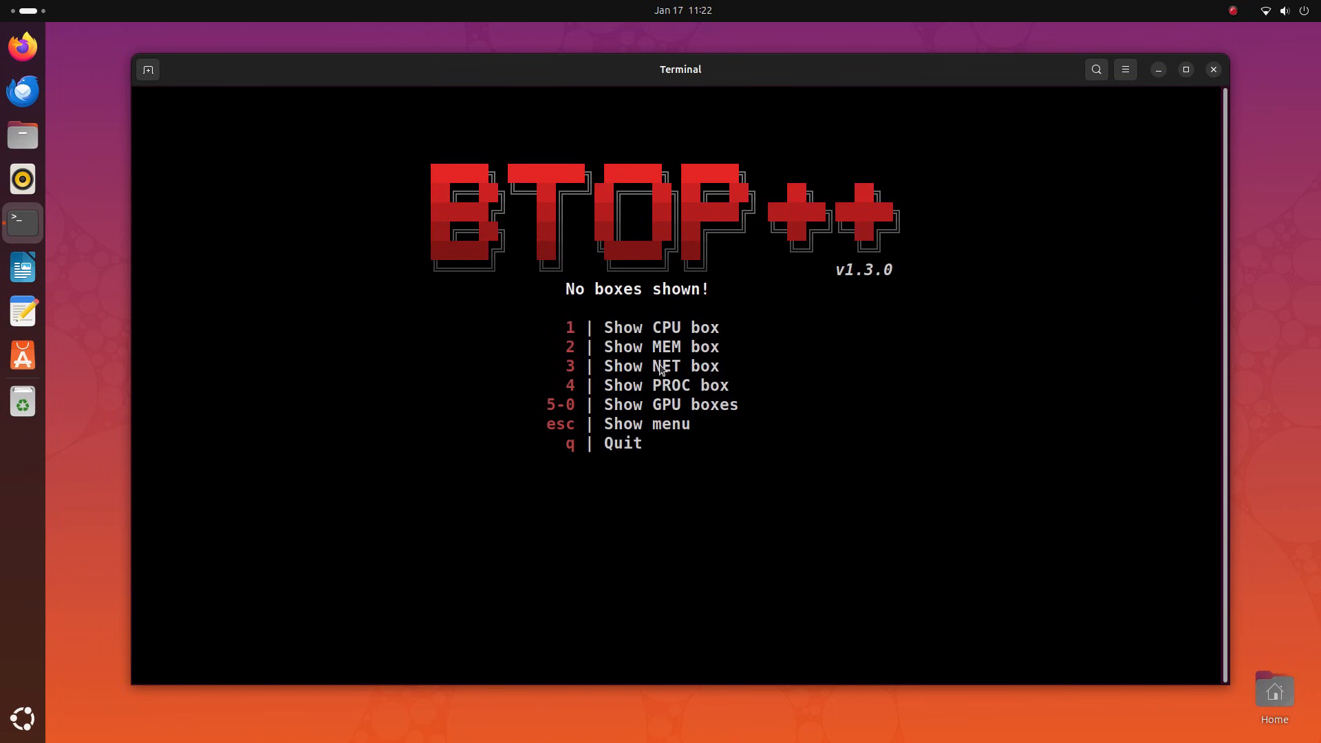
pyautogui.press('1')
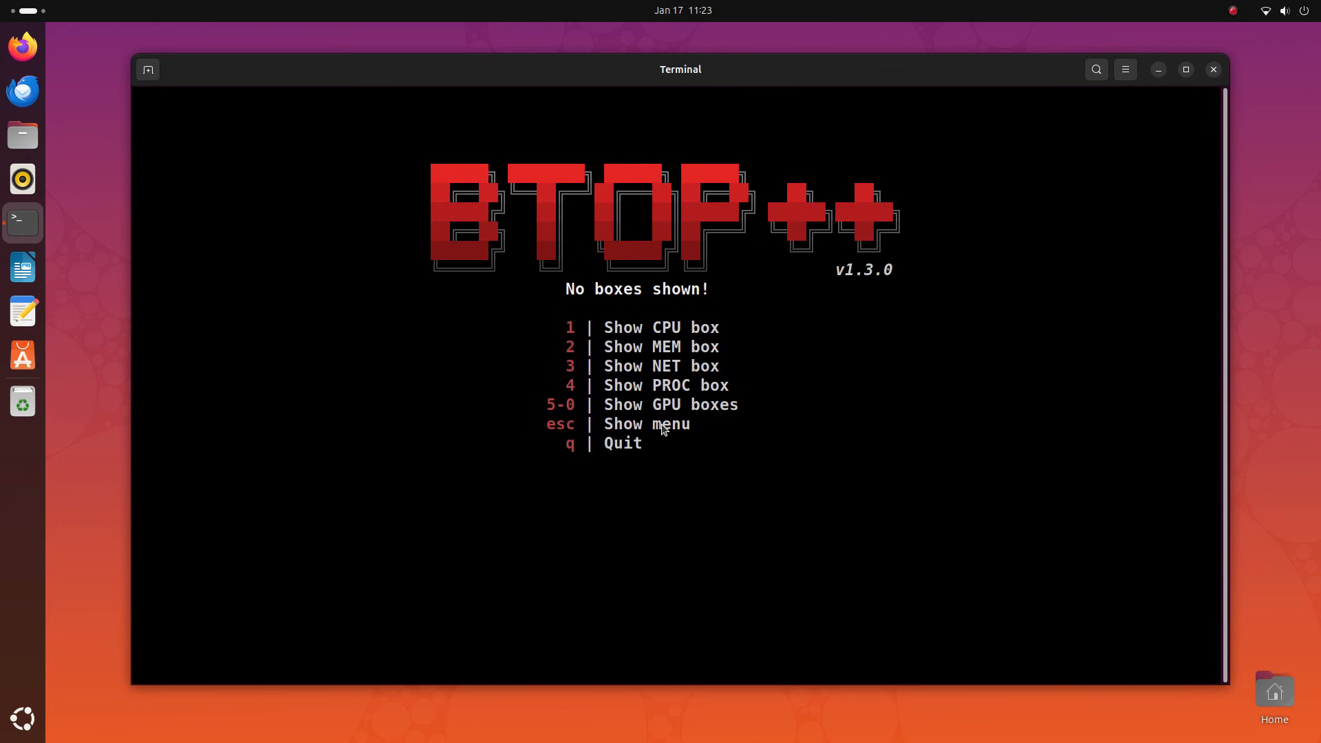
pyautogui.press('esc')
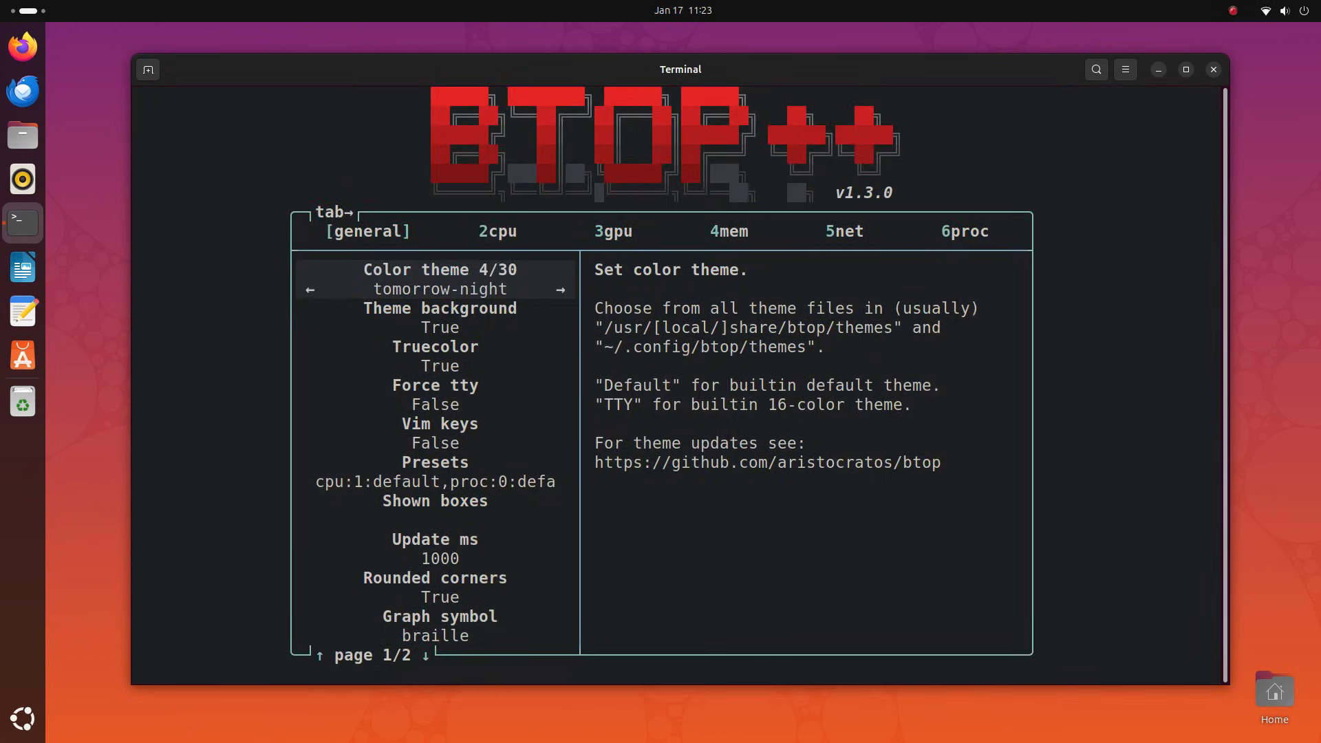
# Pick a light colour theme for btop and quit back to the desktop.
pyautogui.click(560, 290)
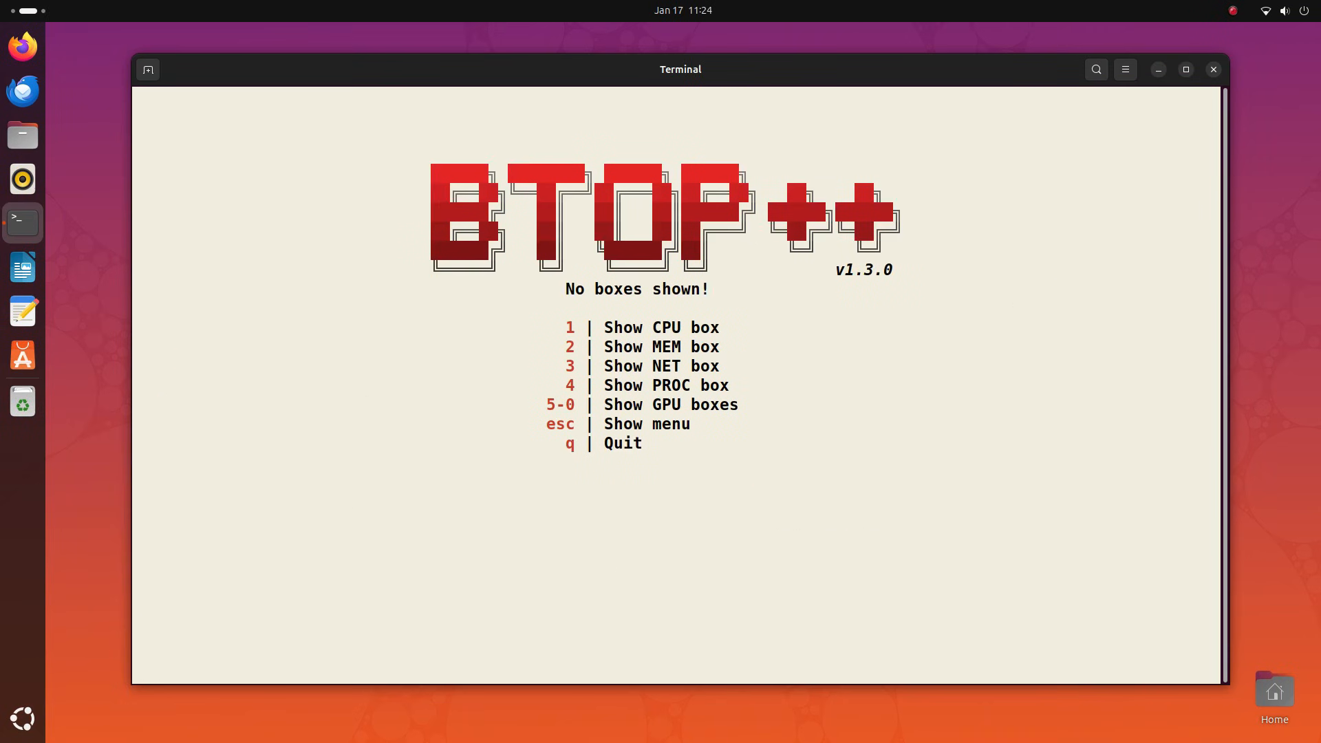
pyautogui.press('5')
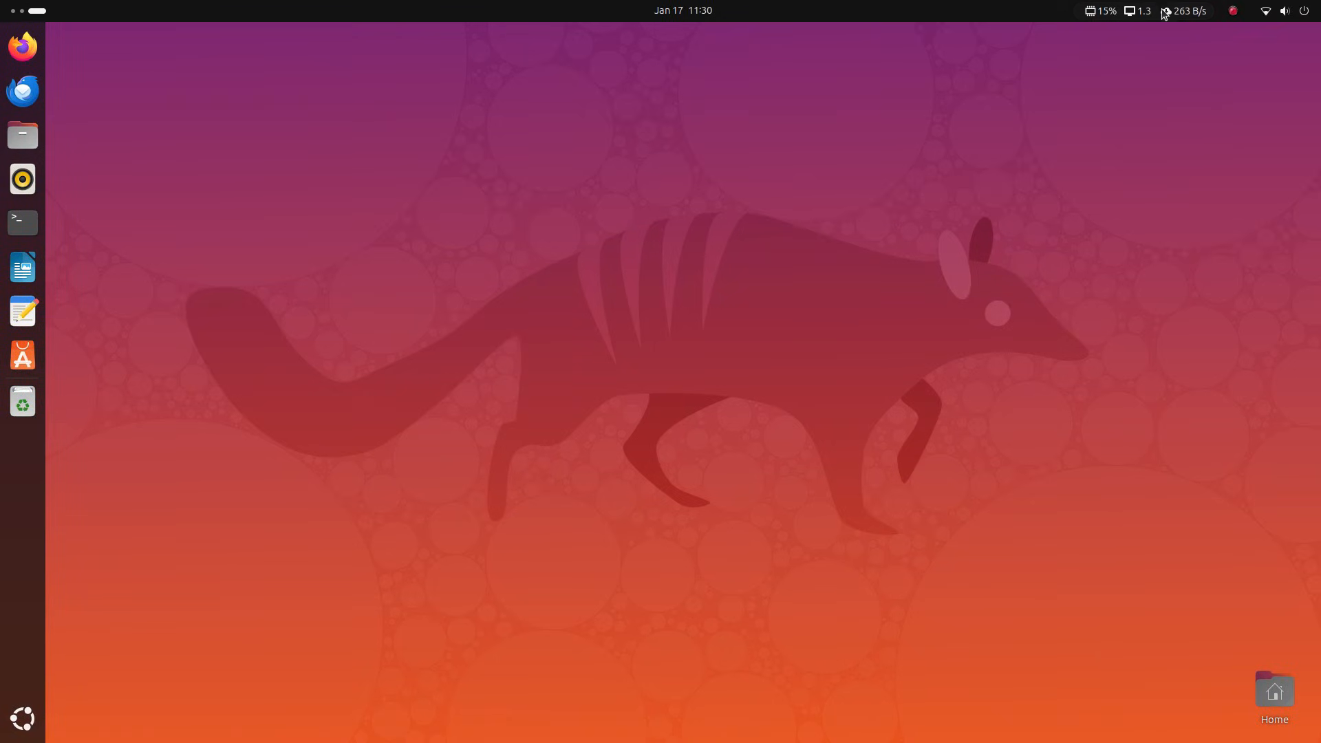
# Expand the system load, storage and temperature readings in the stats menu.
pyautogui.click(1184, 11)
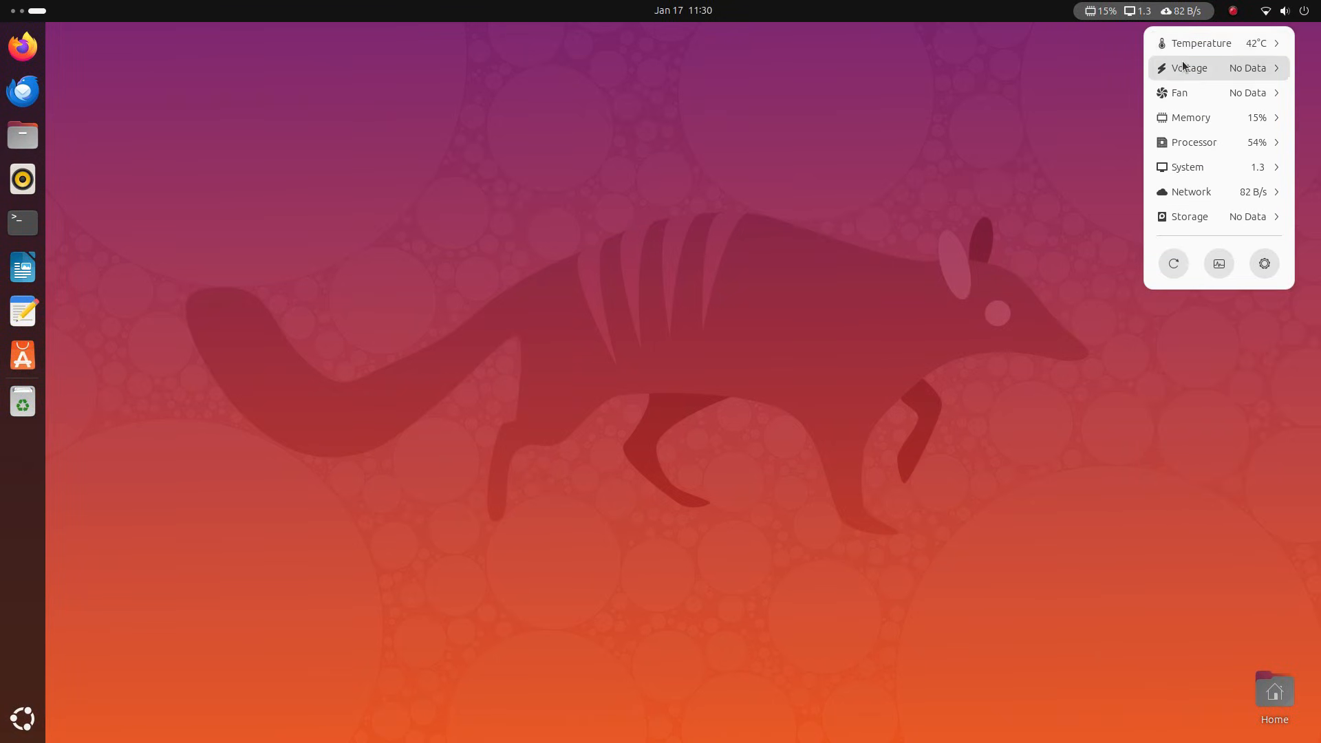
pyautogui.moveTo(1191, 117)
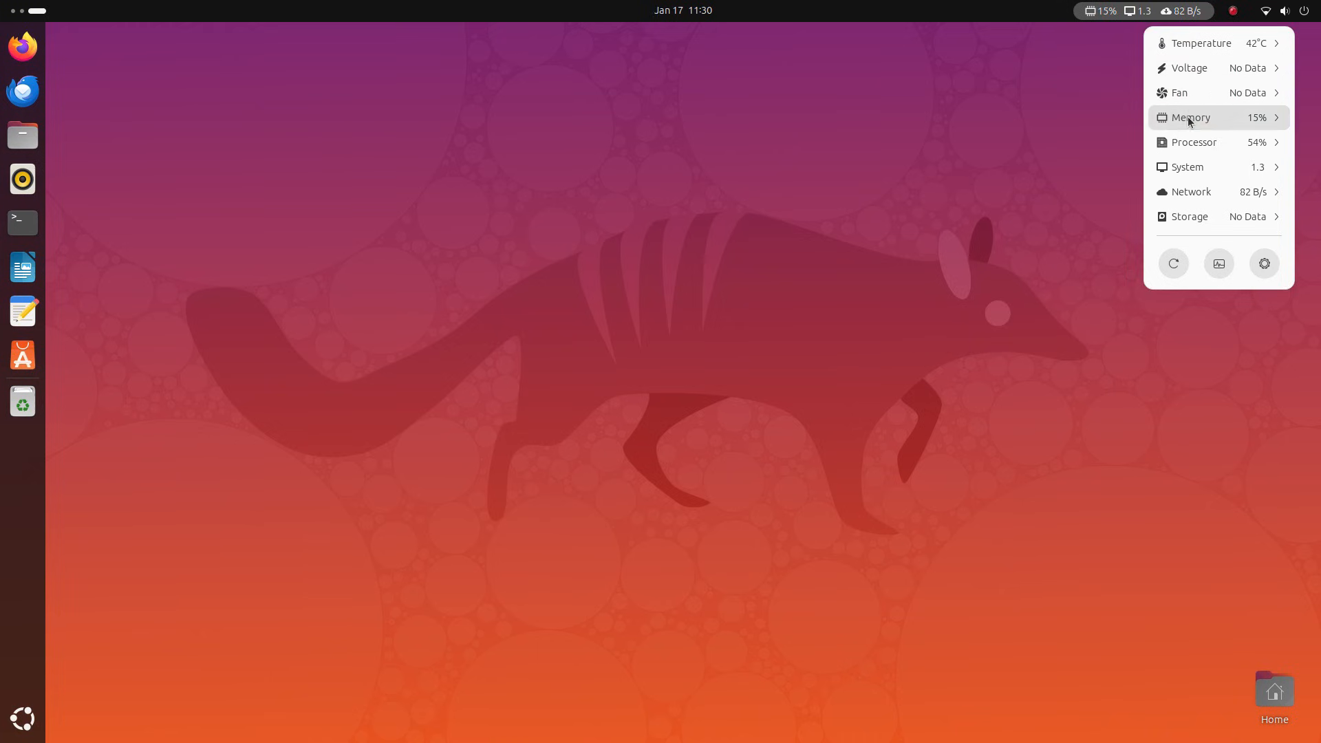
pyautogui.click(1188, 167)
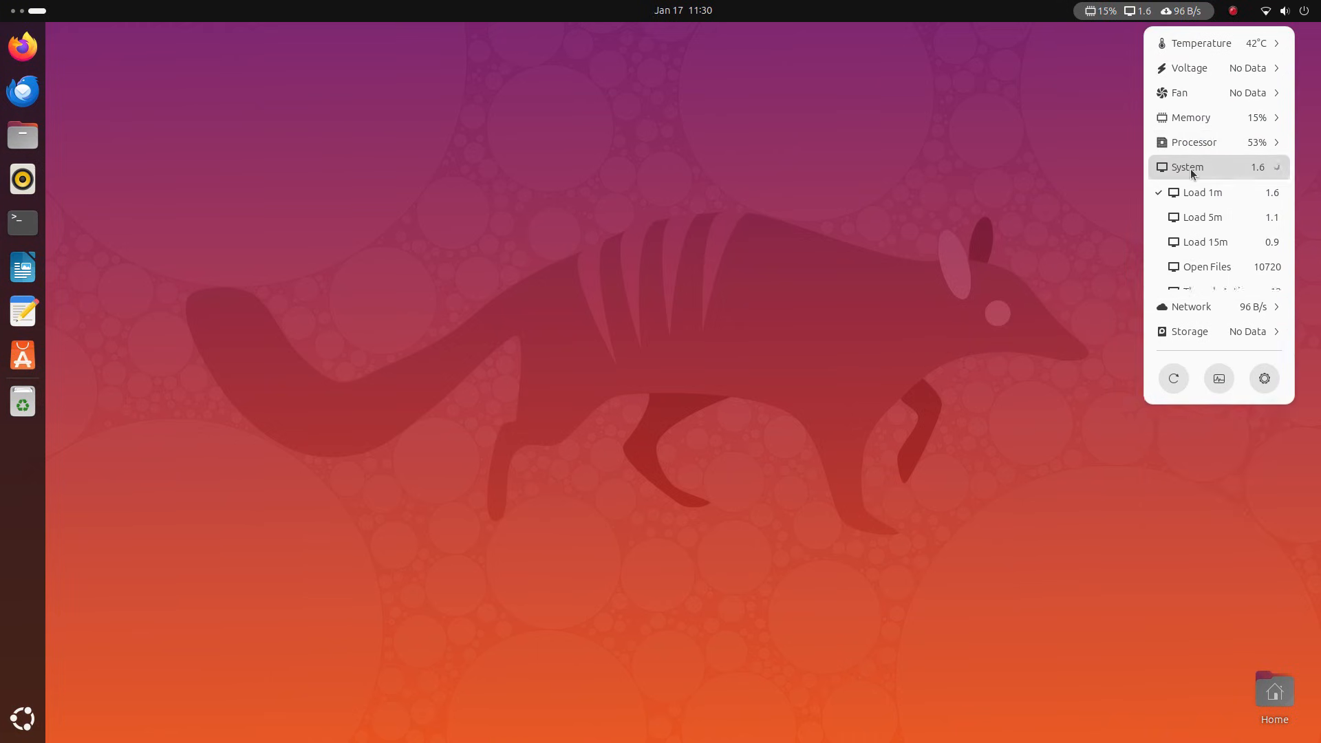
pyautogui.click(1188, 166)
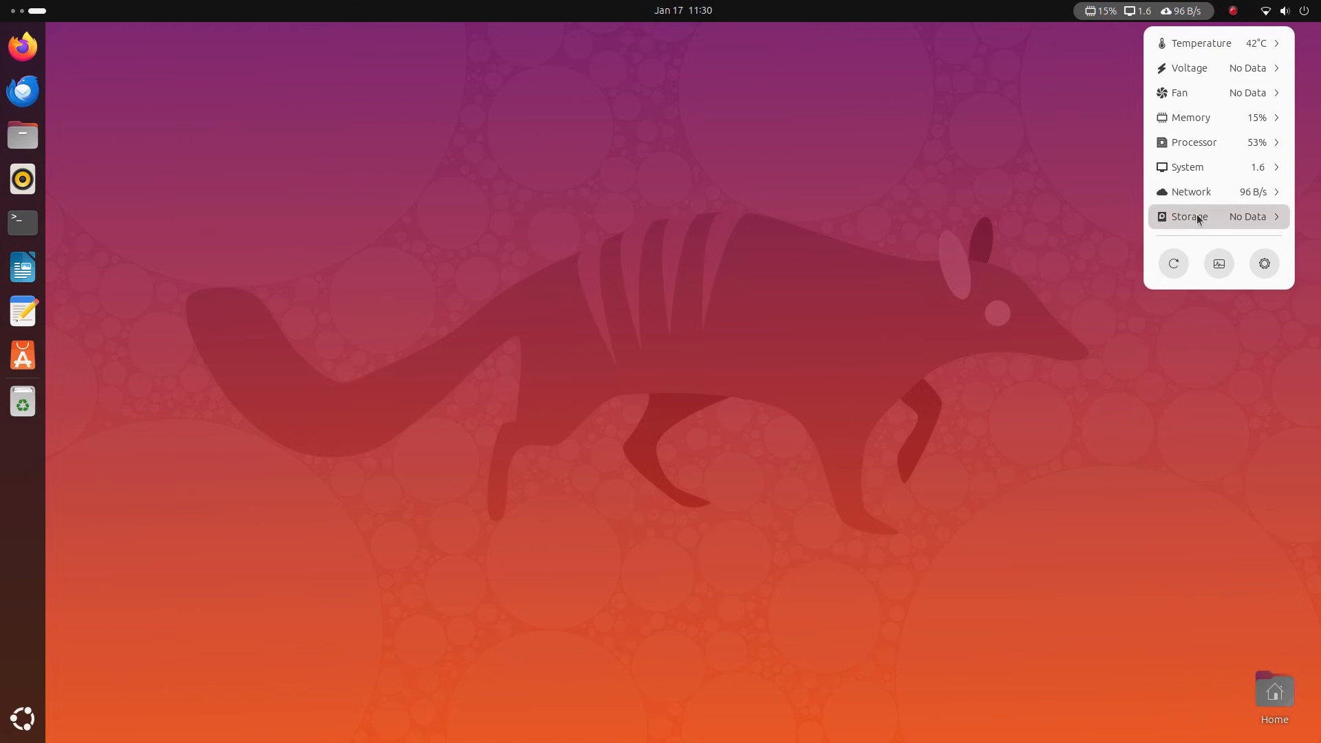
pyautogui.click(1200, 43)
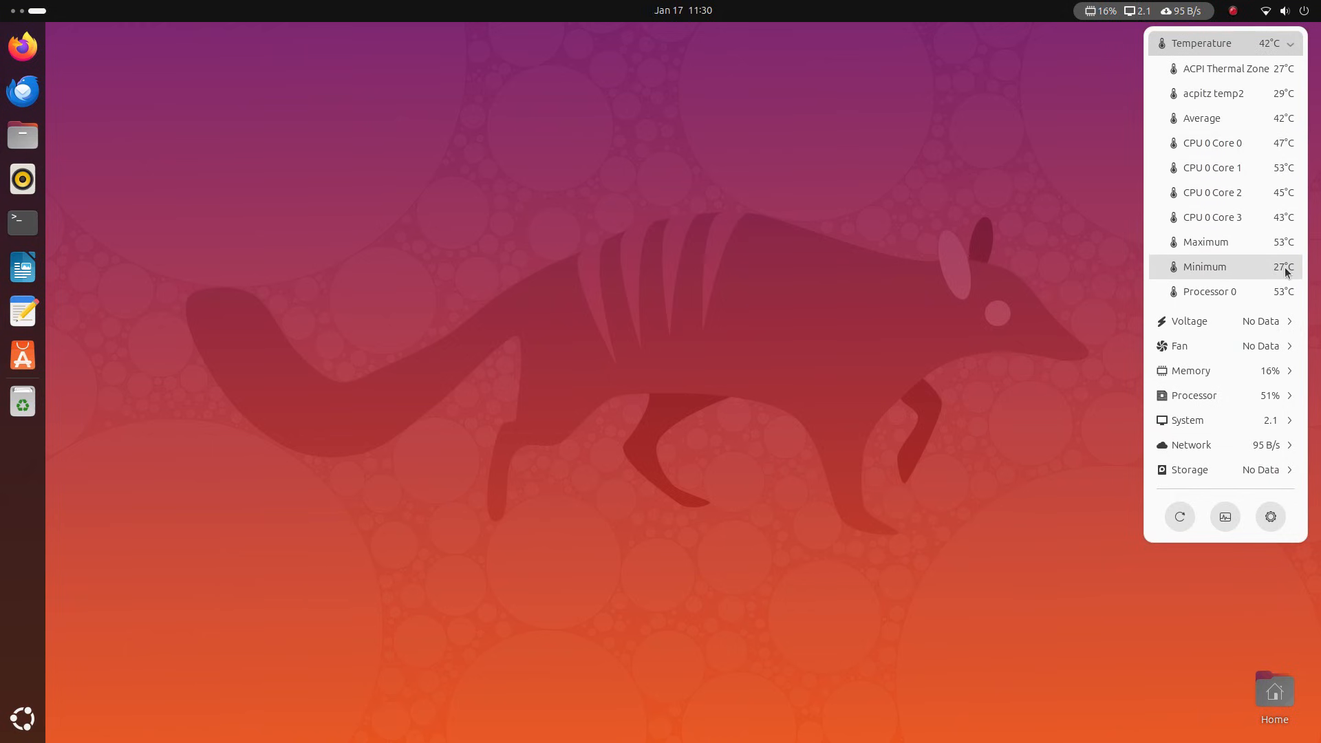
pyautogui.click(1203, 43)
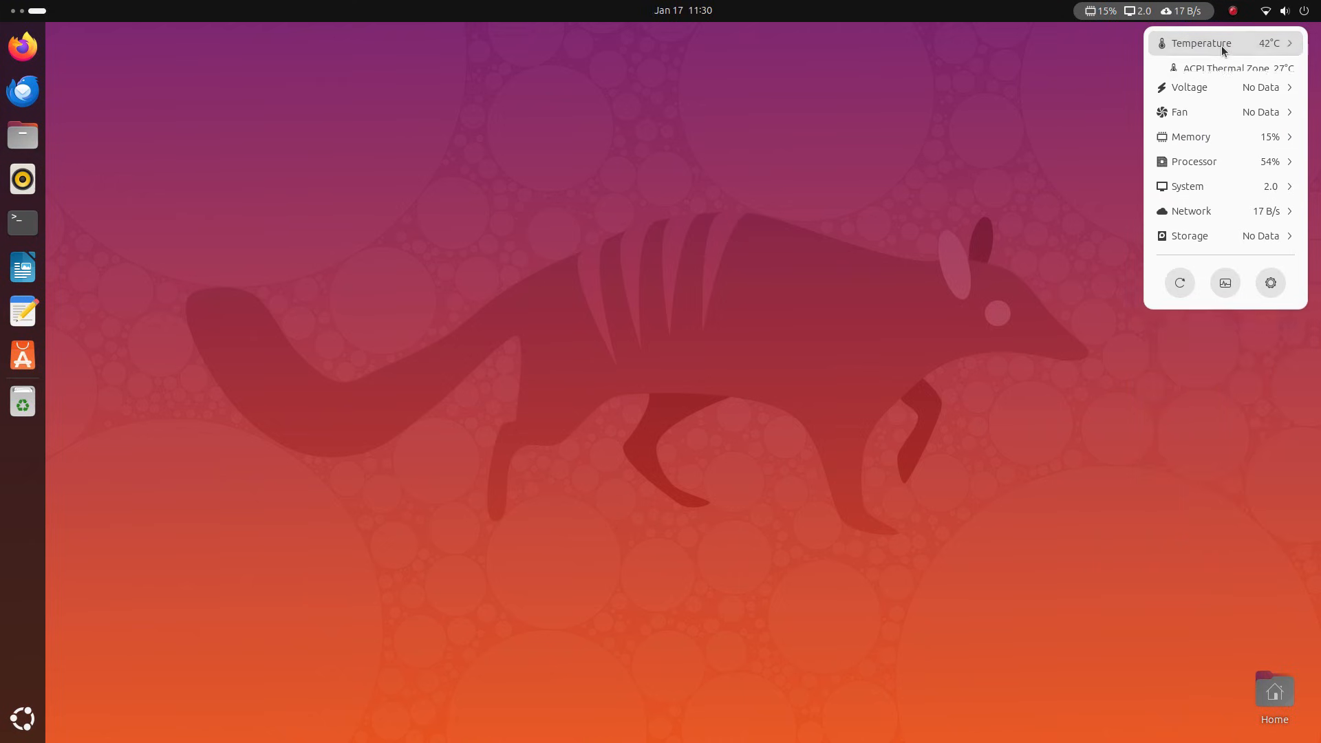
pyautogui.click(1200, 42)
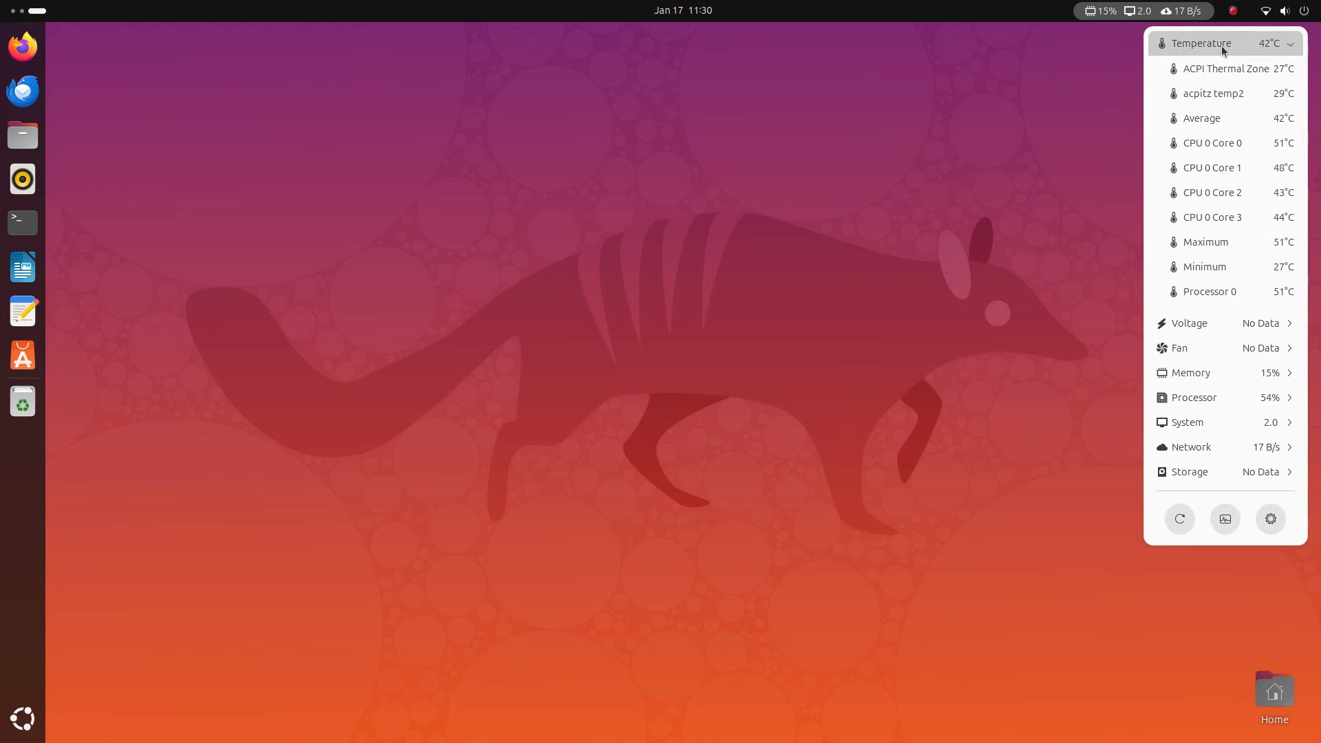
pyautogui.click(1222, 43)
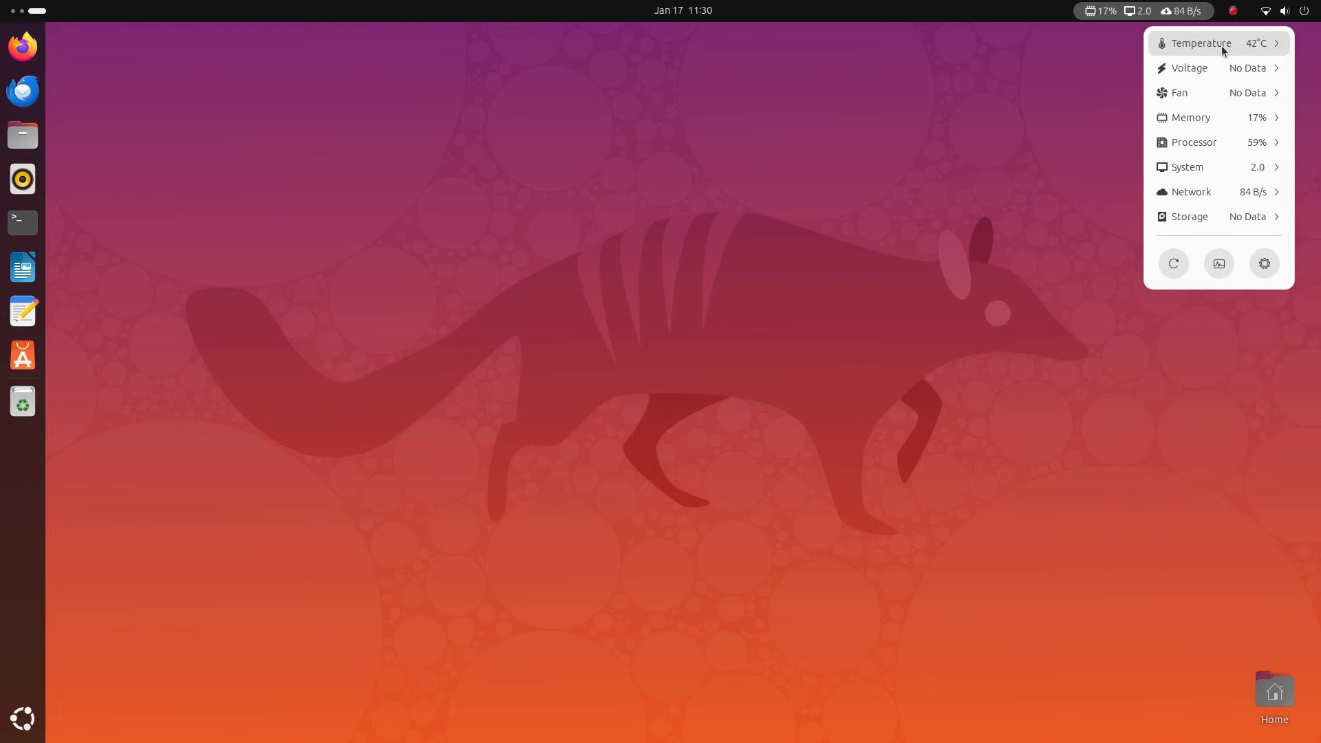
pyautogui.moveTo(1197, 92)
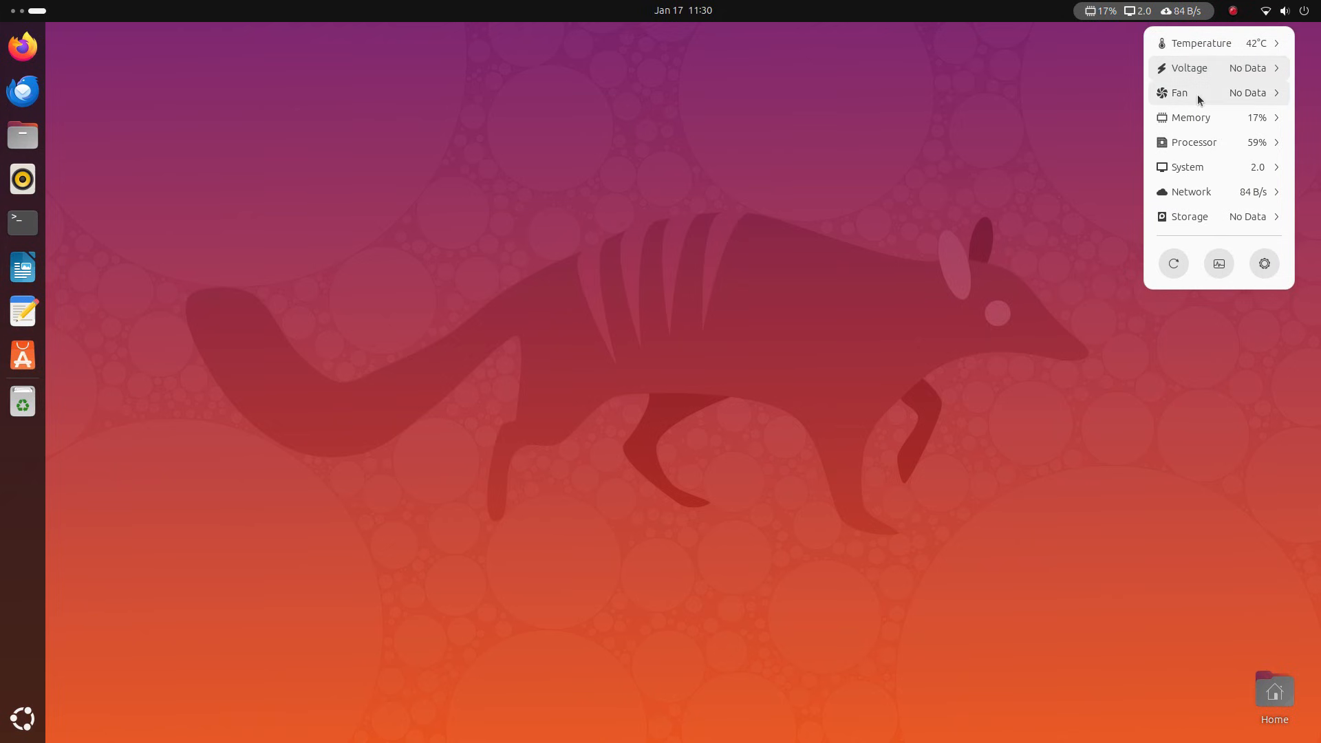
# Expand and collapse the Memory, Processor and Network readings.
pyautogui.click(1191, 117)
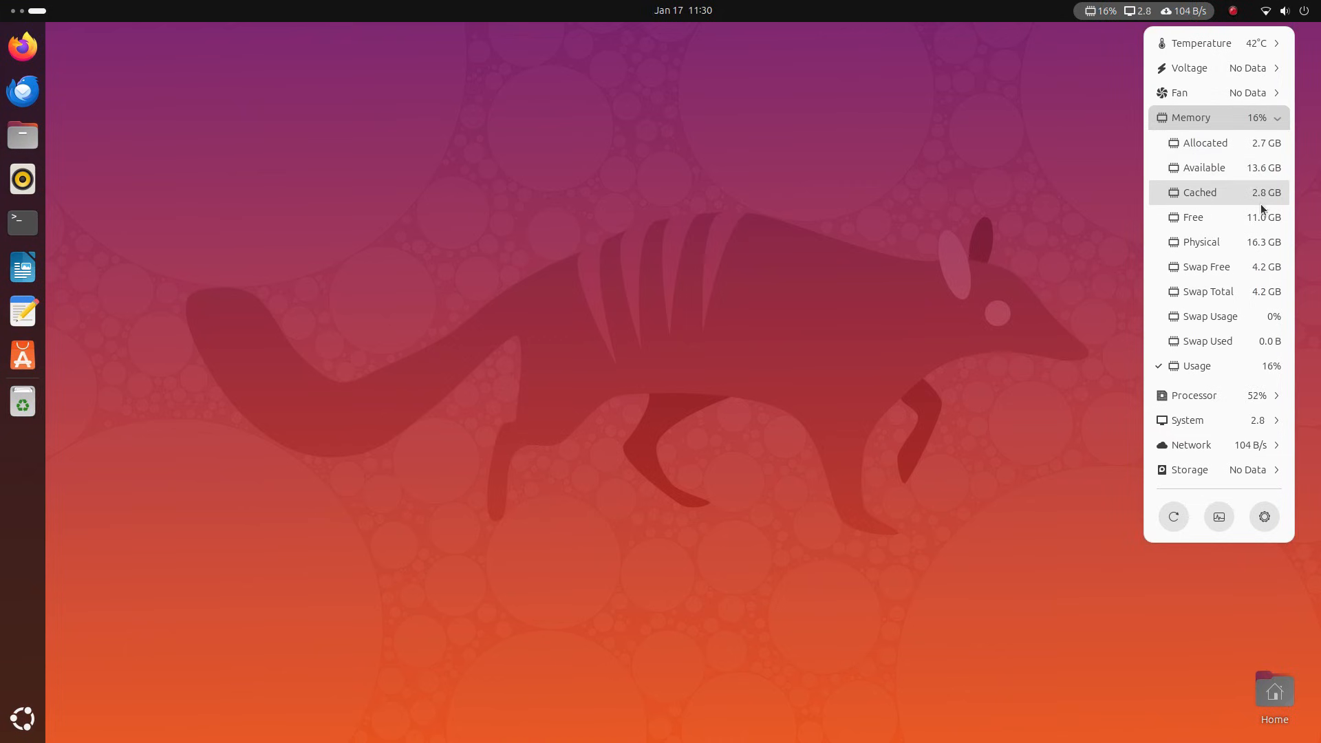
pyautogui.moveTo(1255, 267)
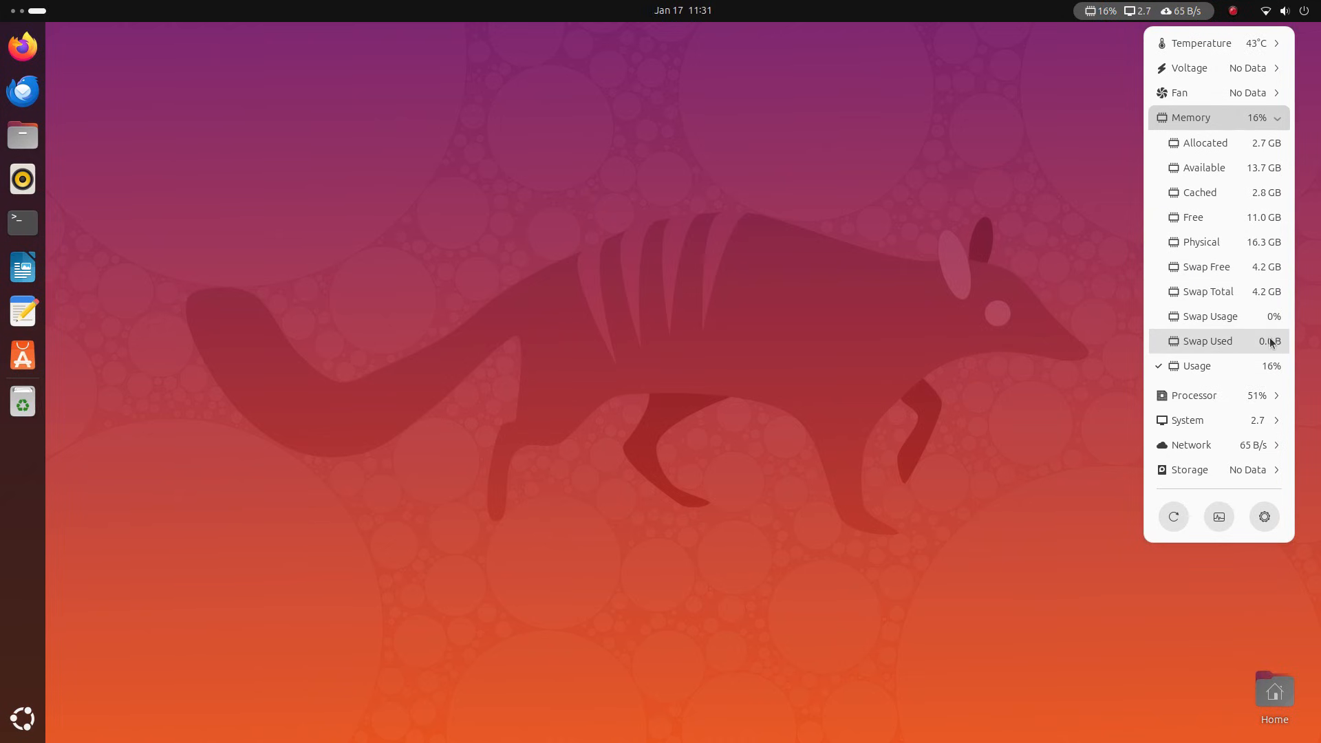
pyautogui.moveTo(1229, 125)
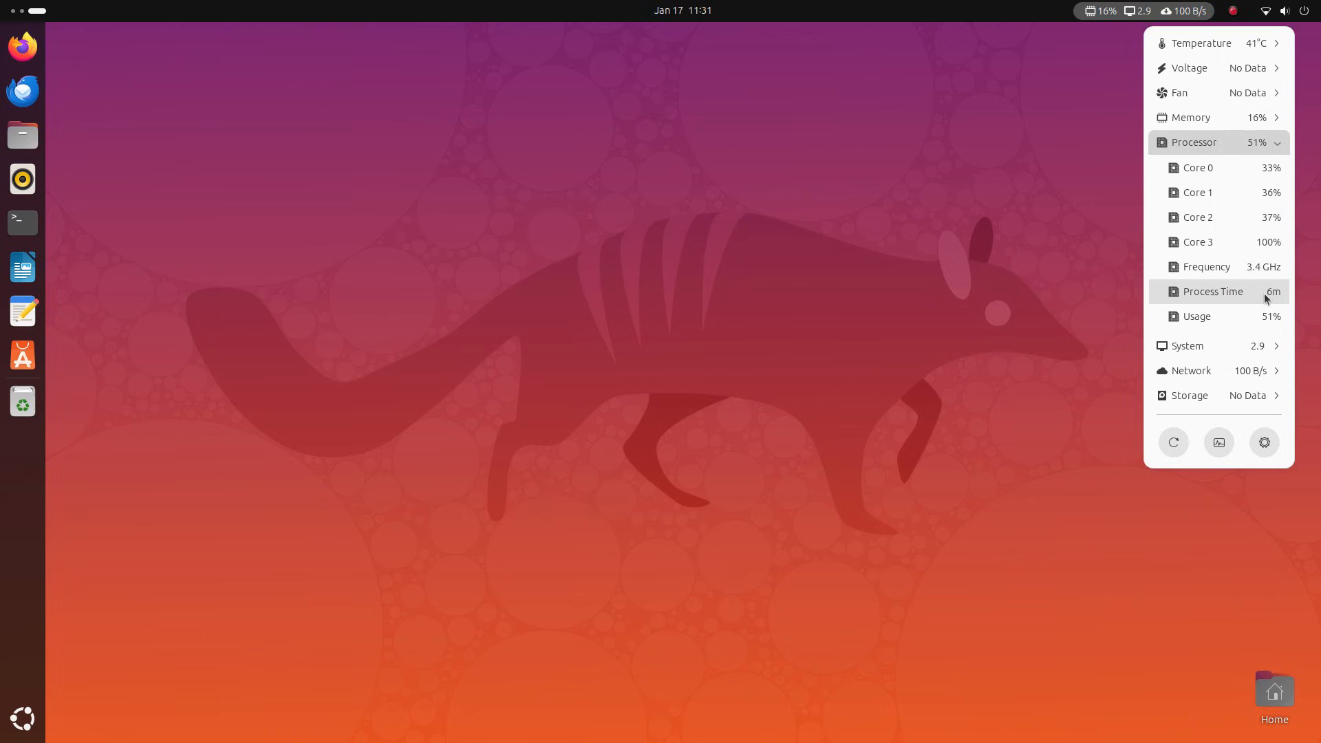
pyautogui.moveTo(1262, 325)
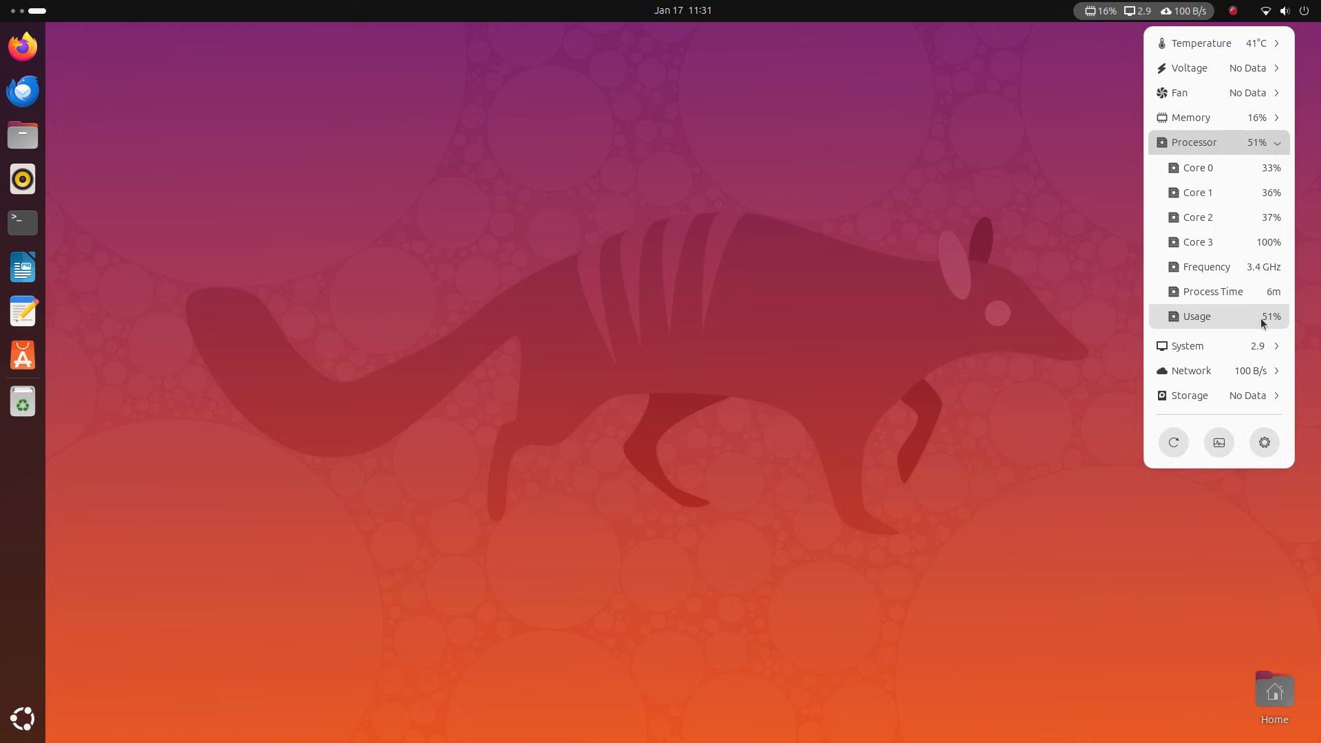
pyautogui.click(1195, 141)
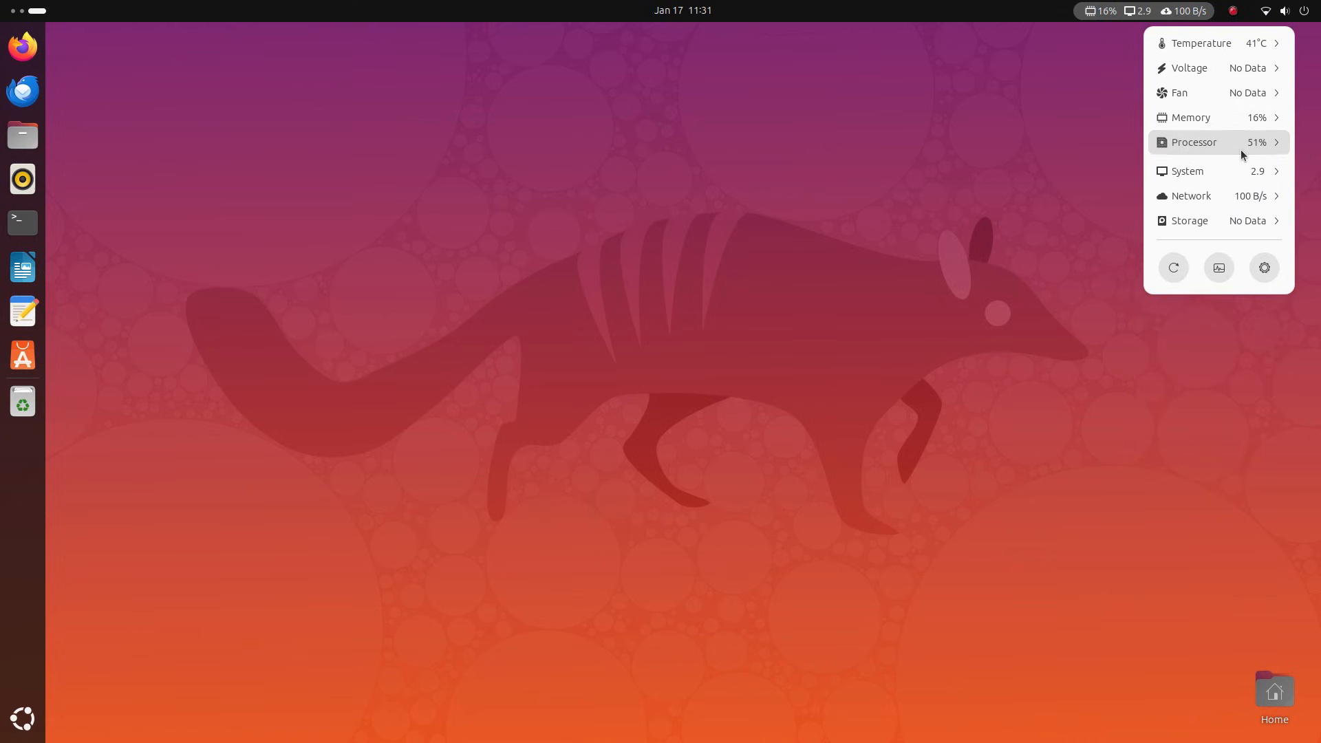
pyautogui.click(1188, 171)
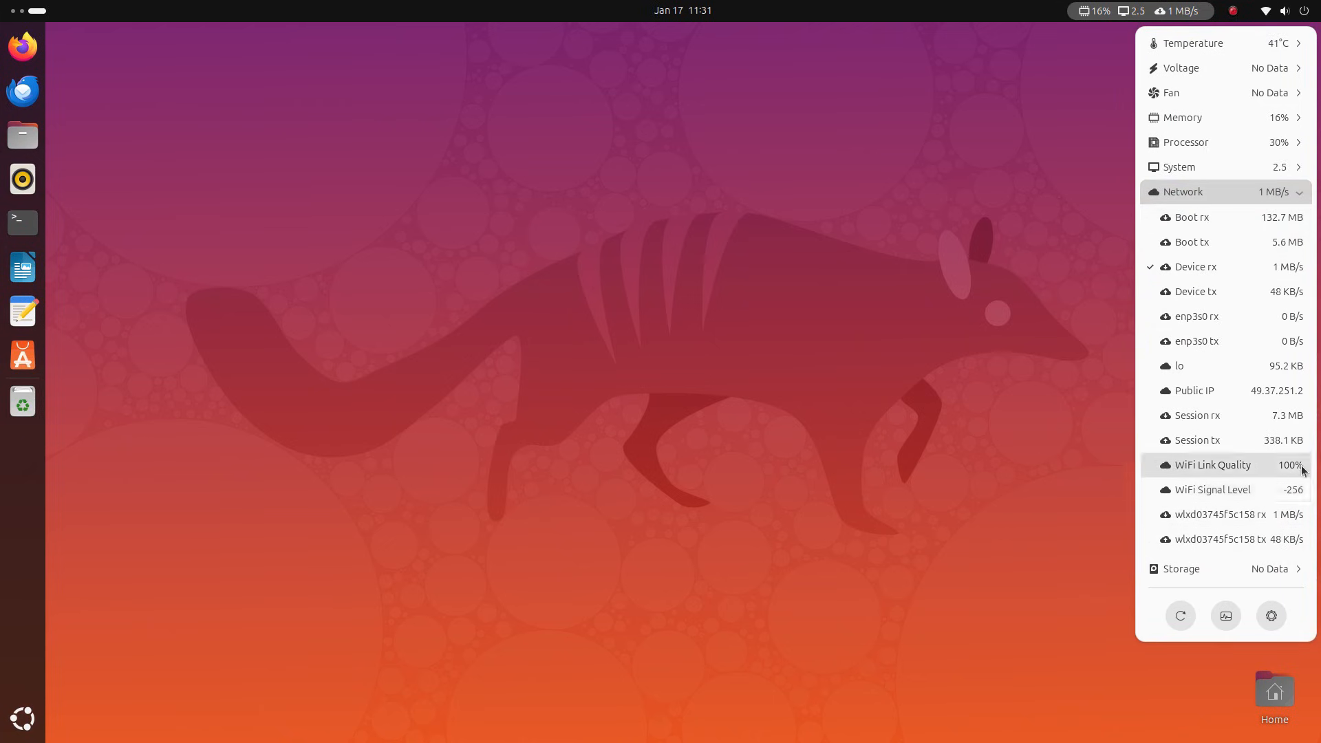
pyautogui.moveTo(1254, 407)
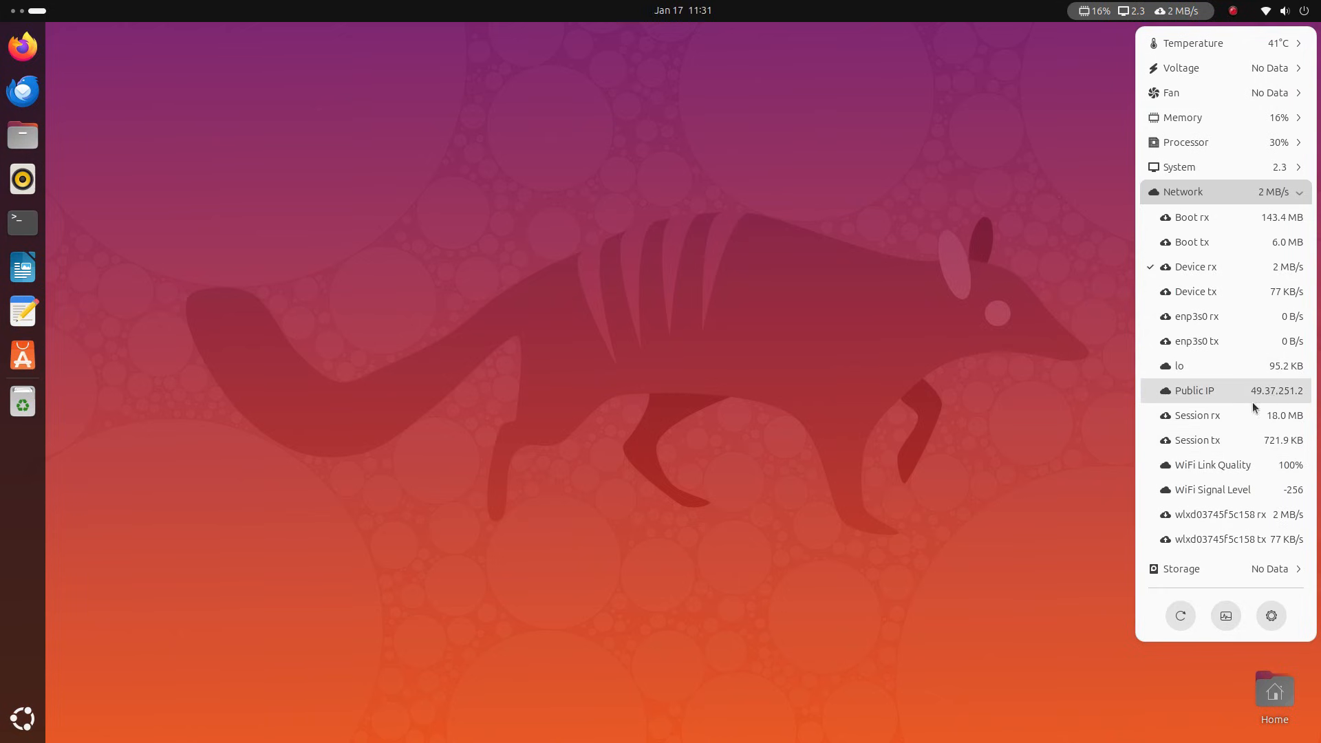
pyautogui.click(1188, 191)
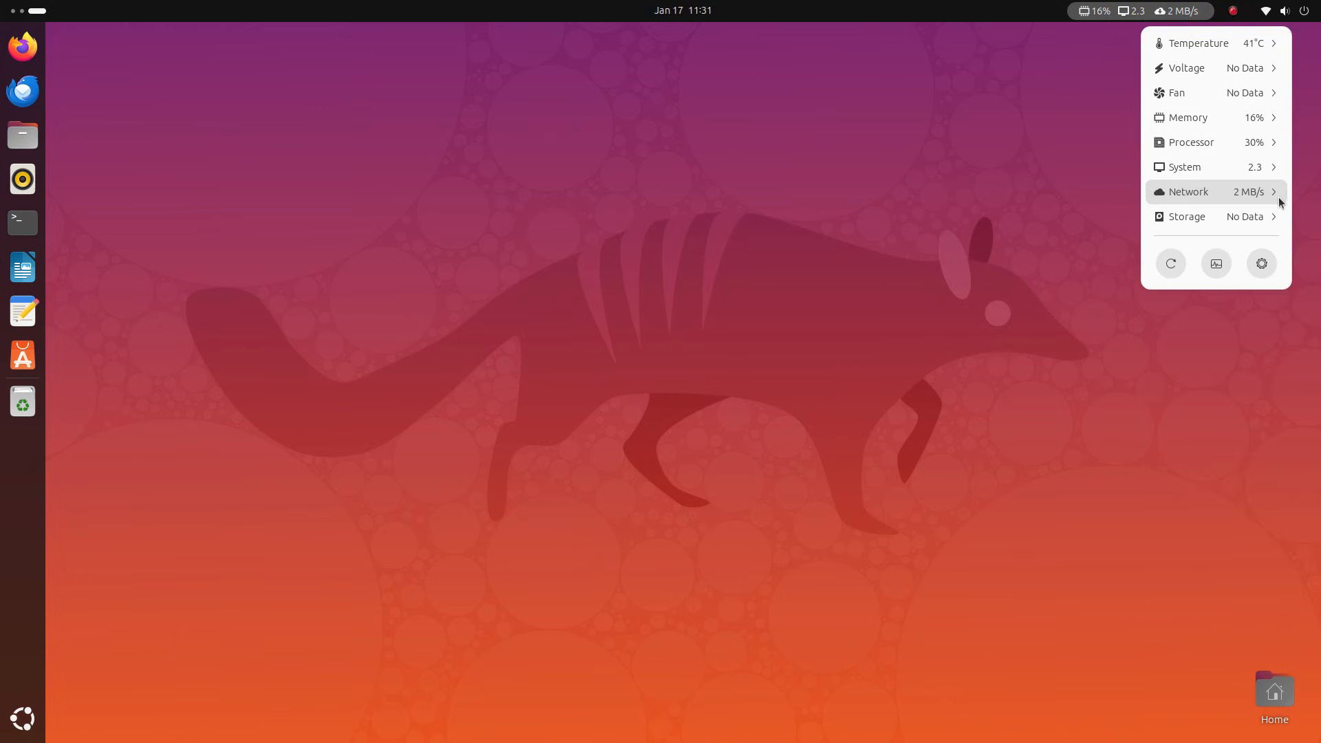
pyautogui.click(1188, 191)
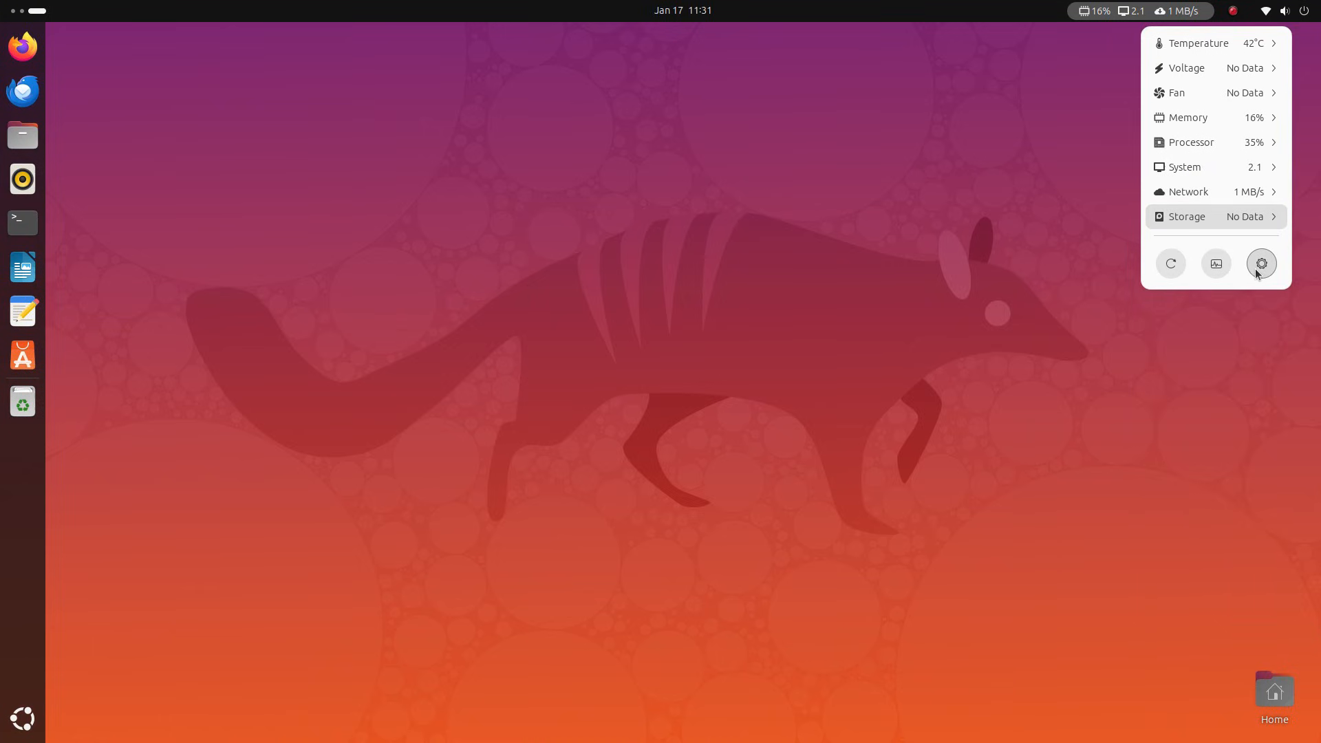
# In Vitals settings set 5 seconds between updates and try Center, Far Left, Far Right, settling on Right.
pyautogui.click(1262, 265)
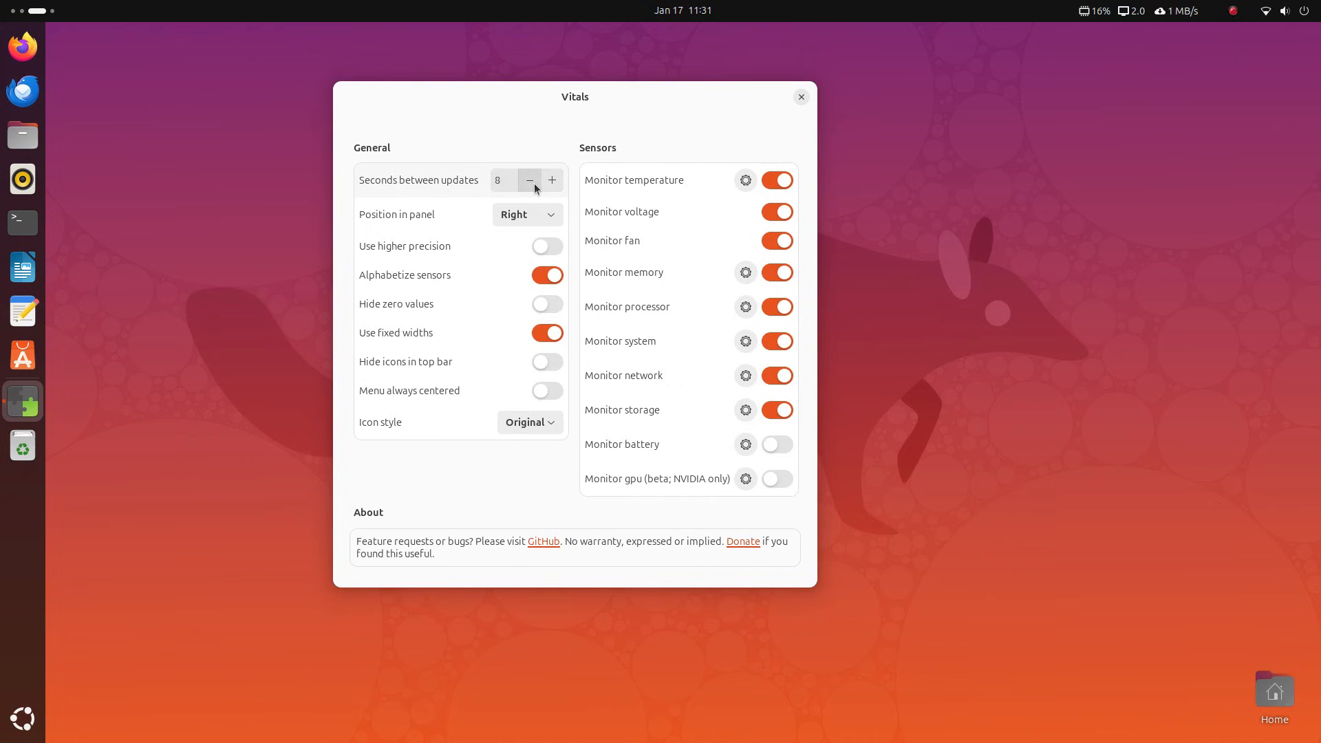
pyautogui.click(527, 215)
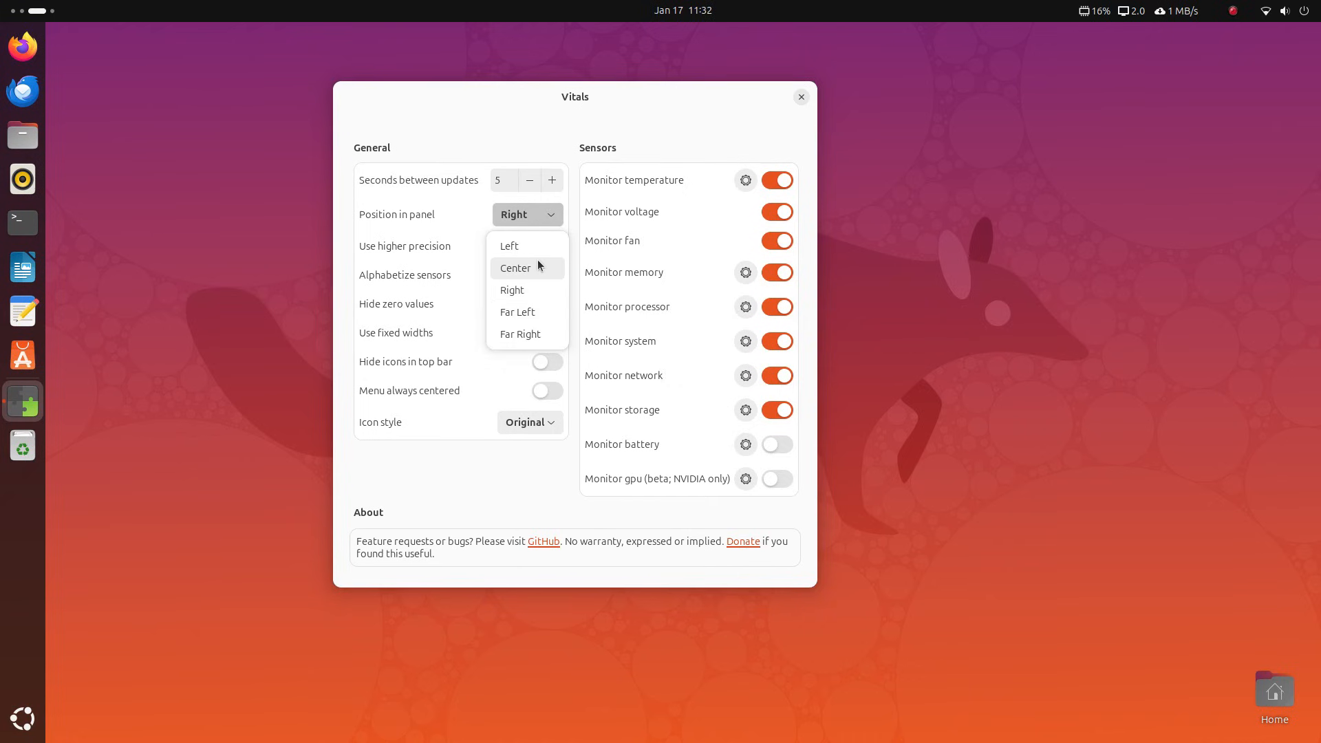
pyautogui.click(515, 268)
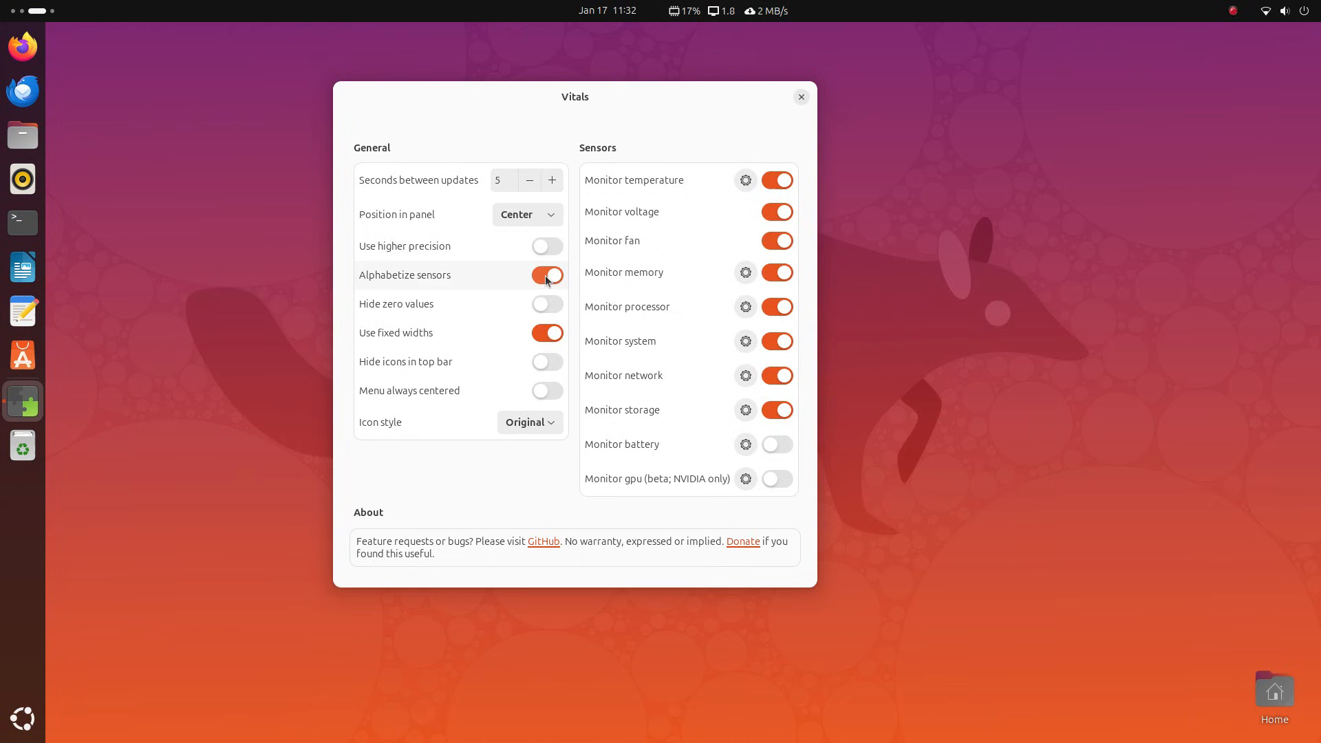
pyautogui.click(526, 214)
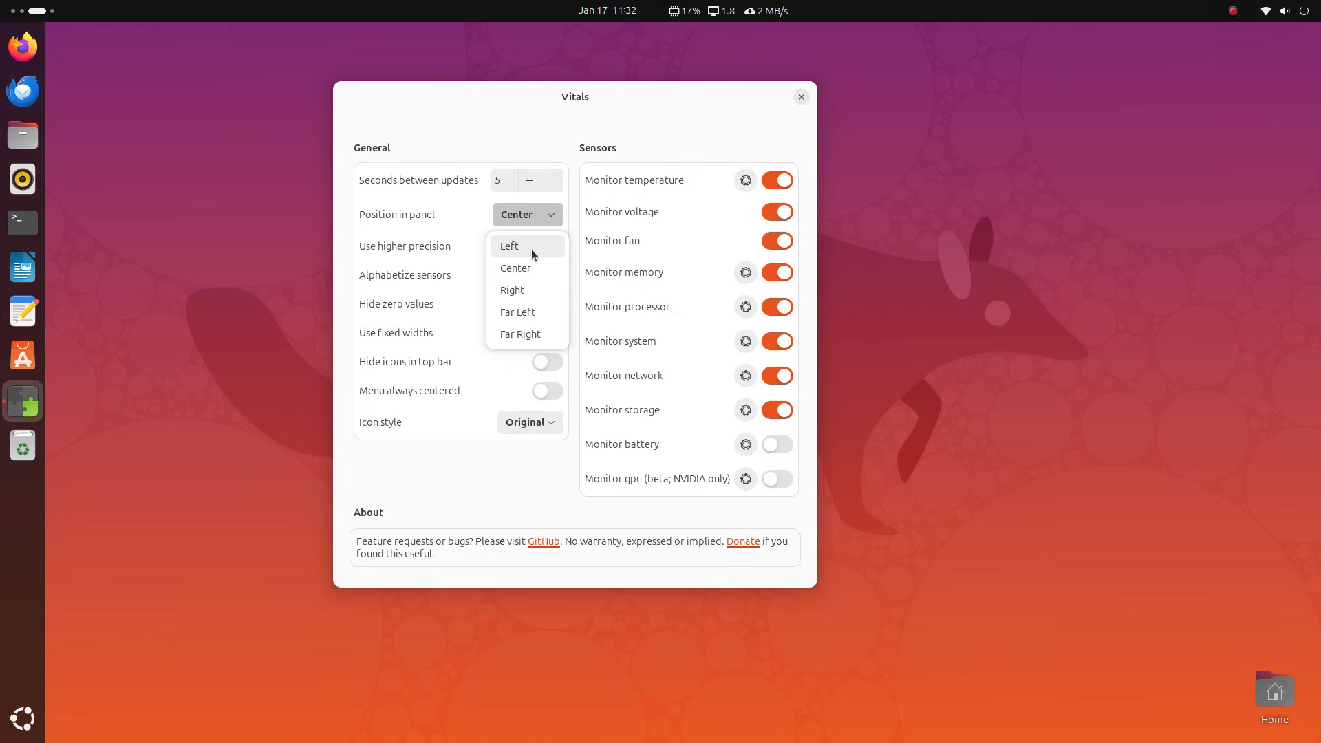
pyautogui.click(509, 246)
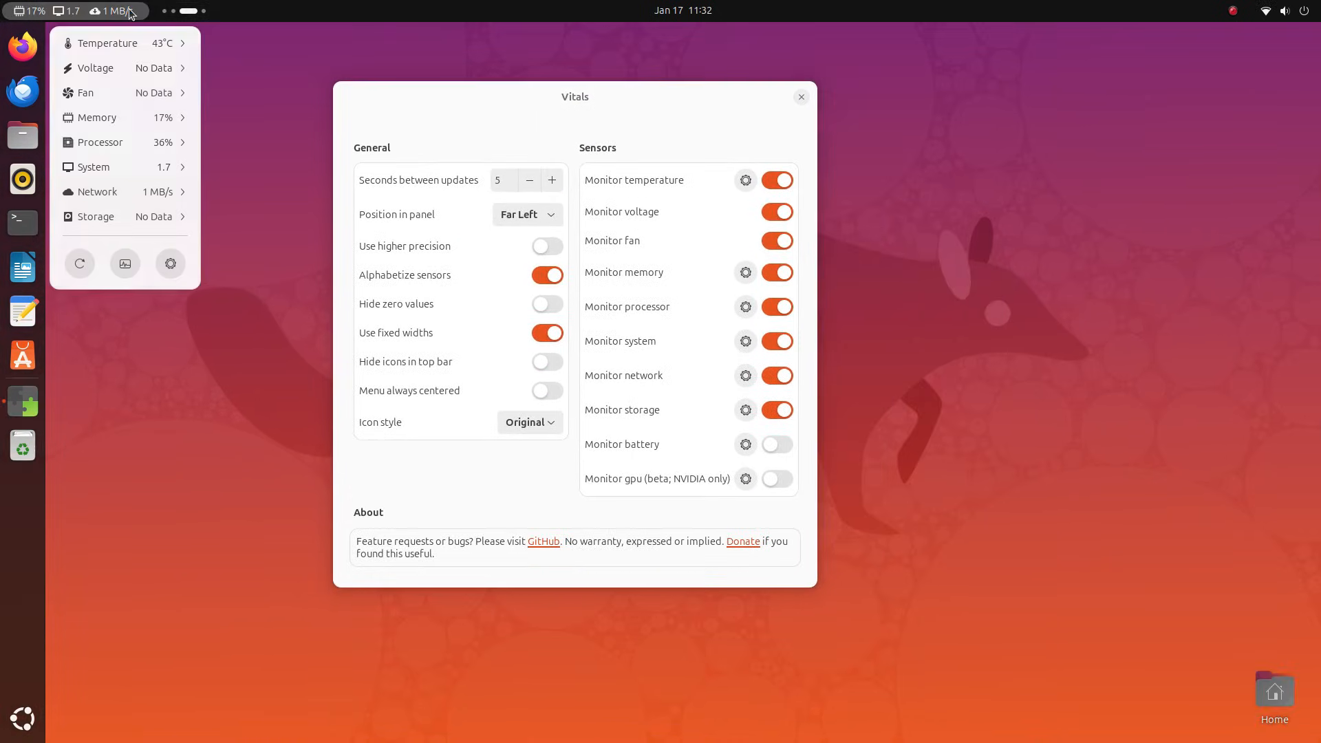
pyautogui.click(527, 214)
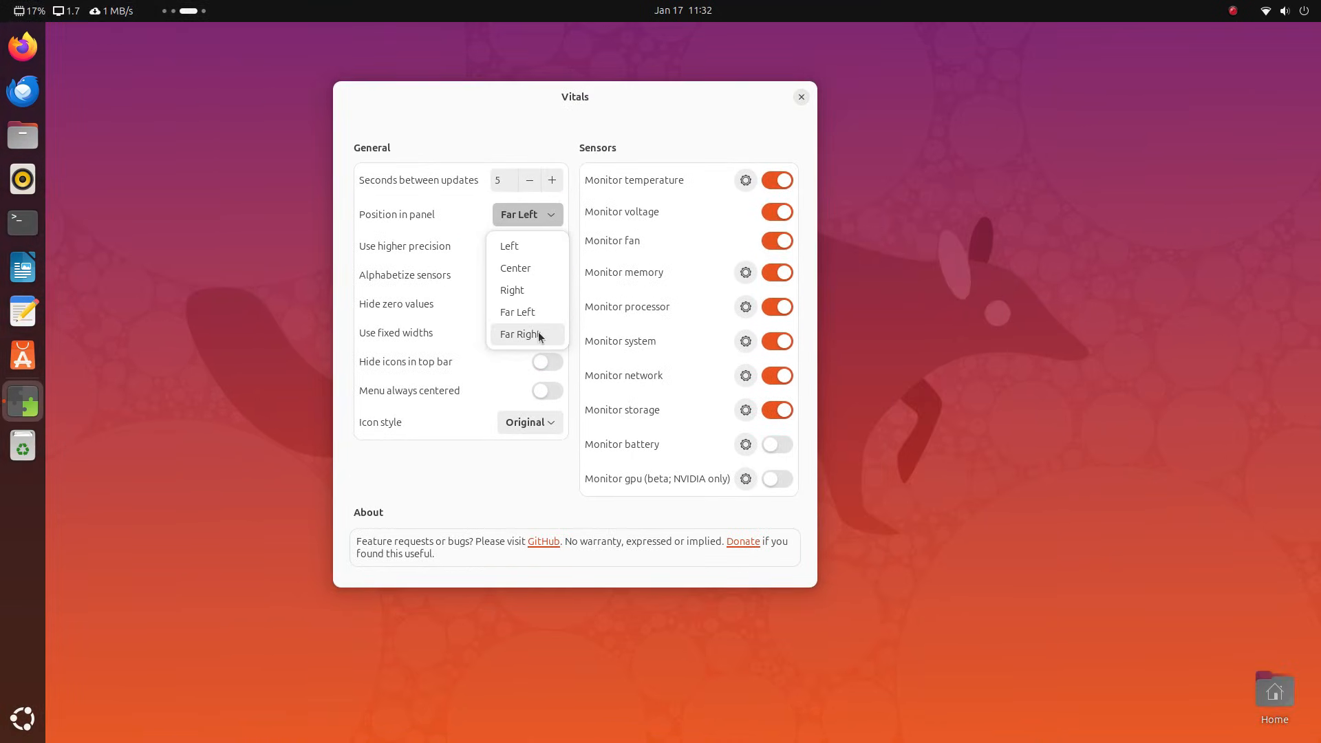
pyautogui.click(520, 333)
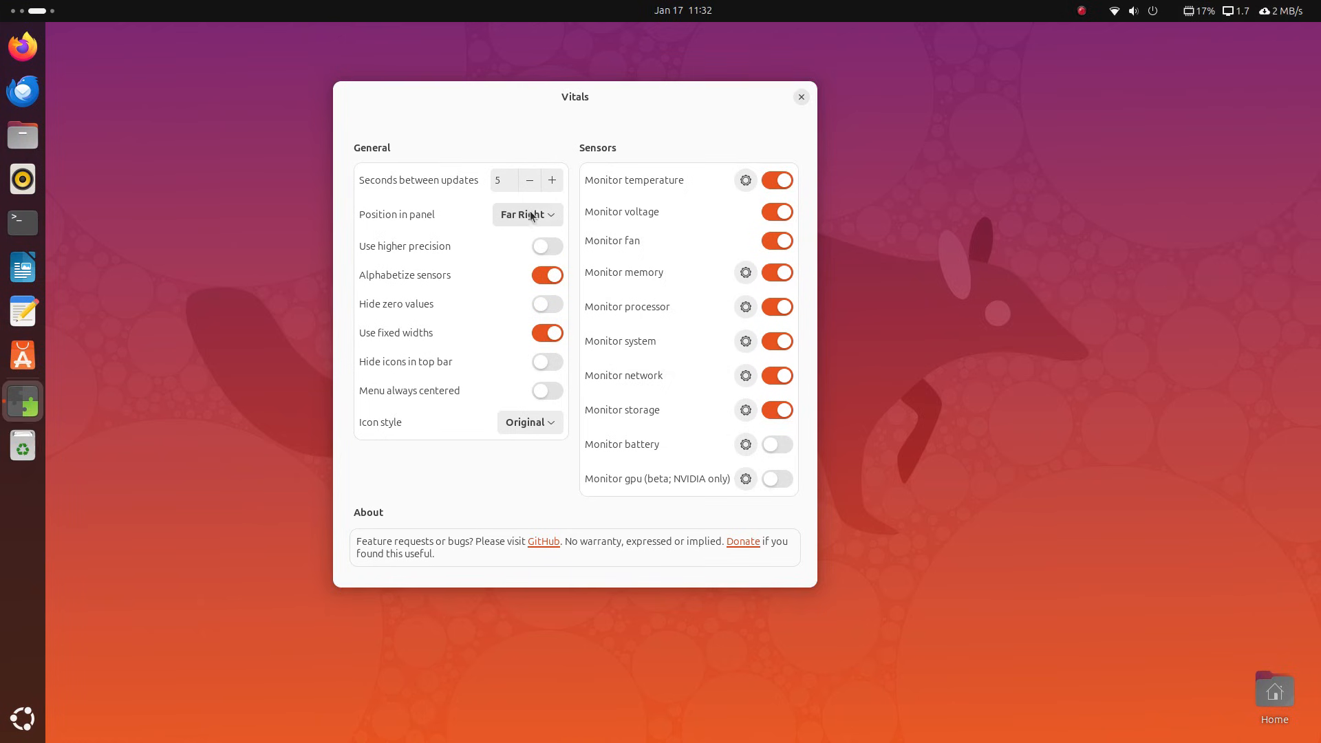
pyautogui.click(527, 214)
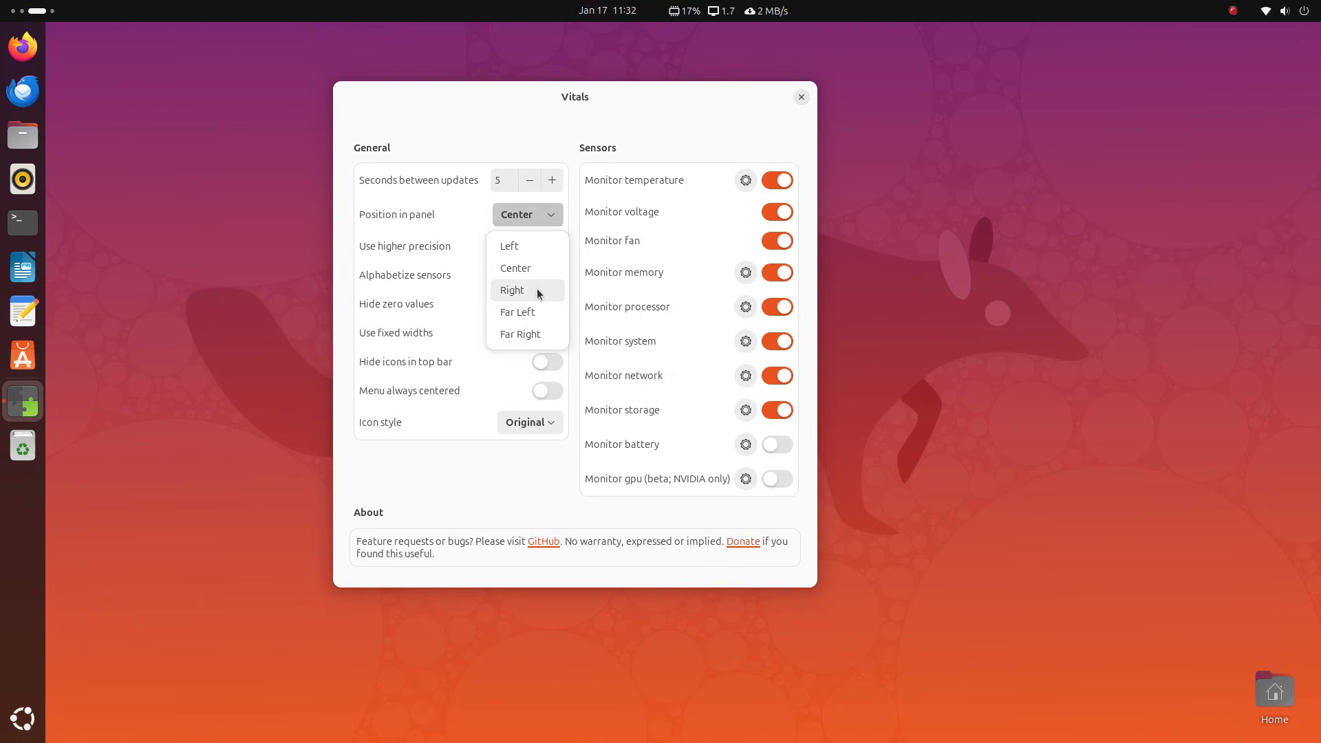
pyautogui.click(512, 290)
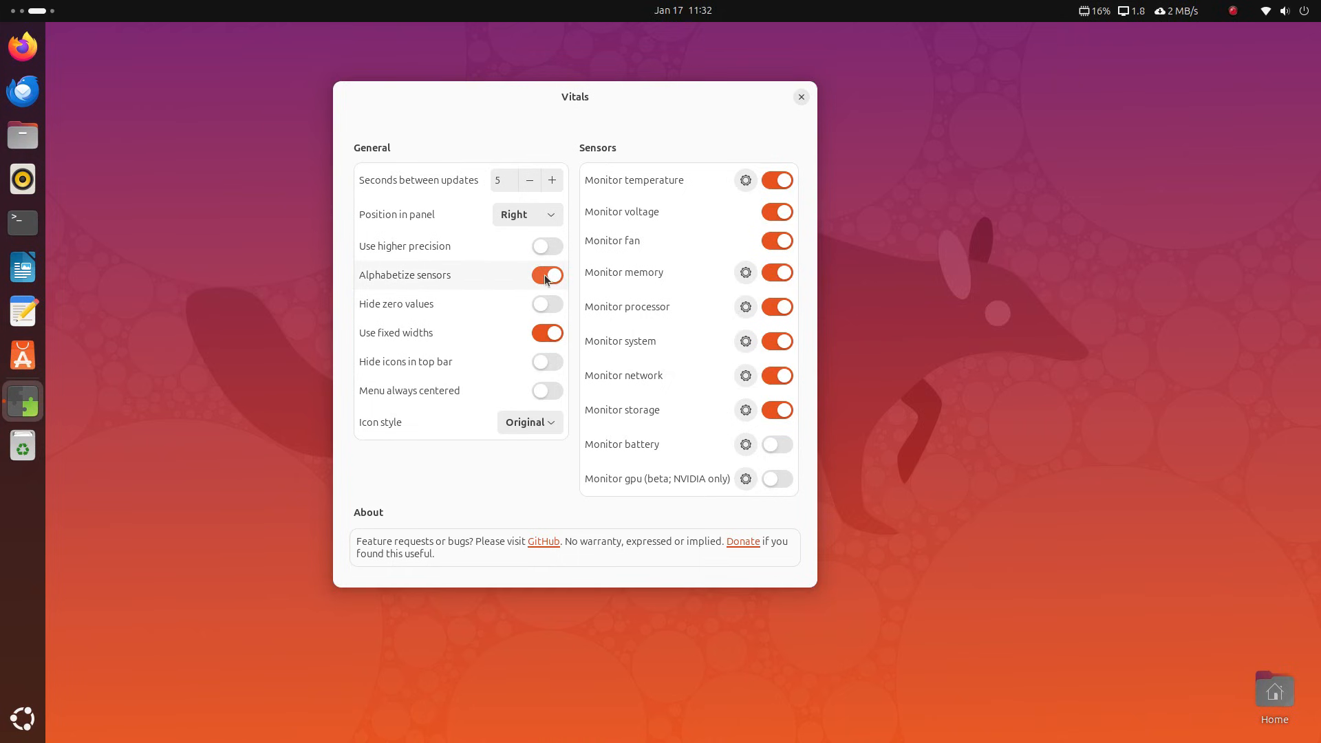
pyautogui.moveTo(546, 305)
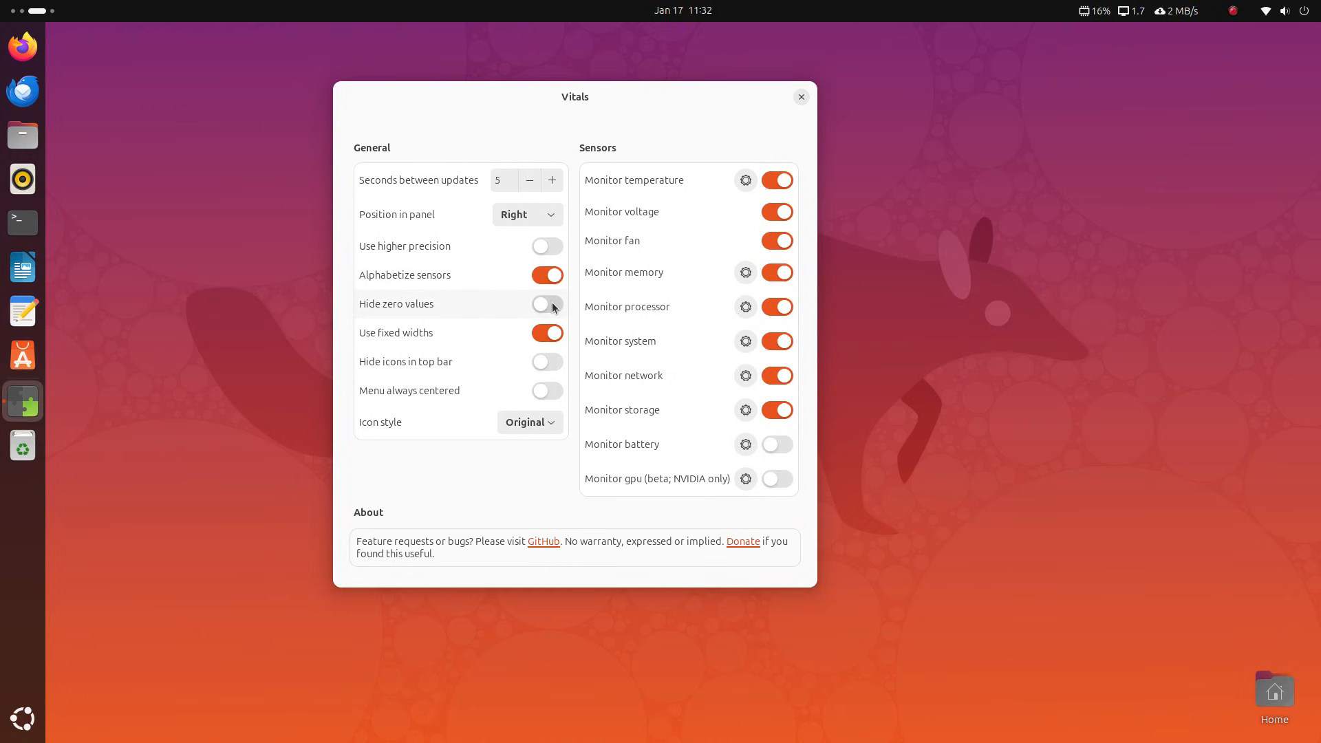
# Toggle hide-zeros and hide-icons on and off, then alphabetize the sensors.
pyautogui.click(546, 304)
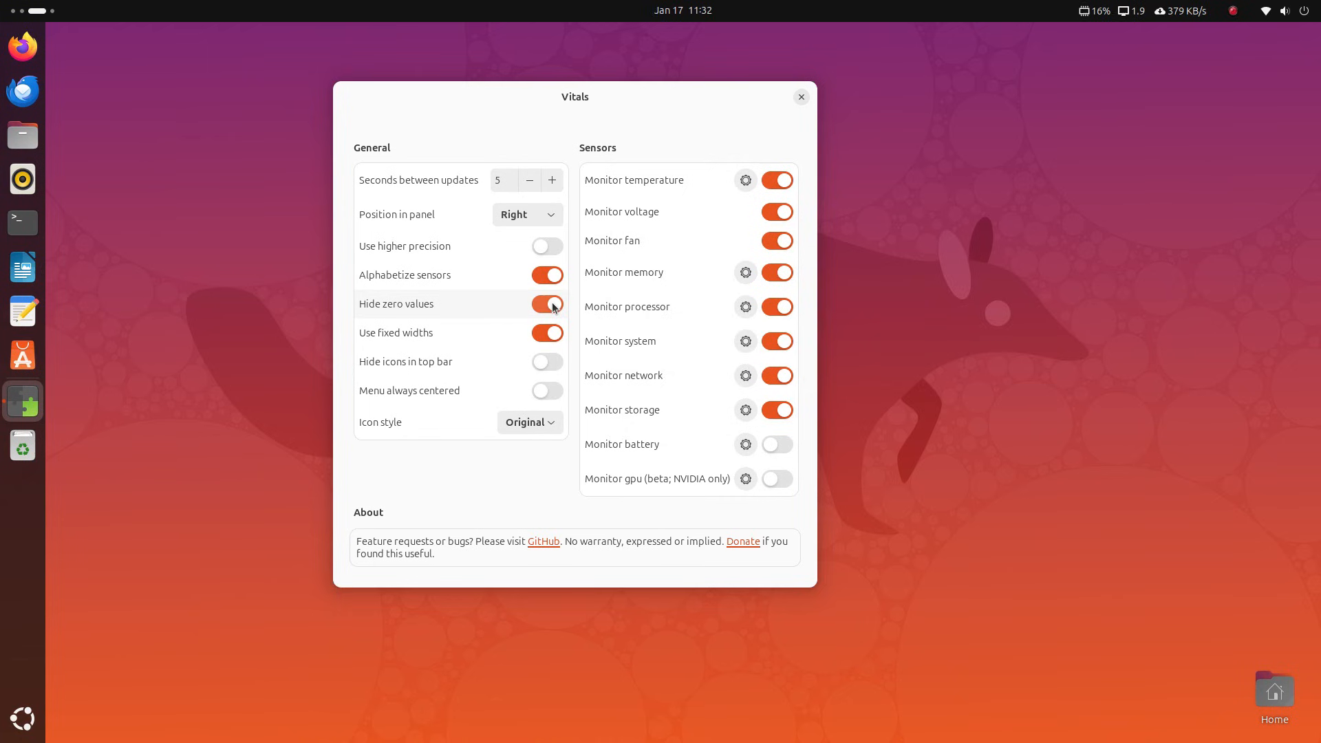
pyautogui.click(546, 305)
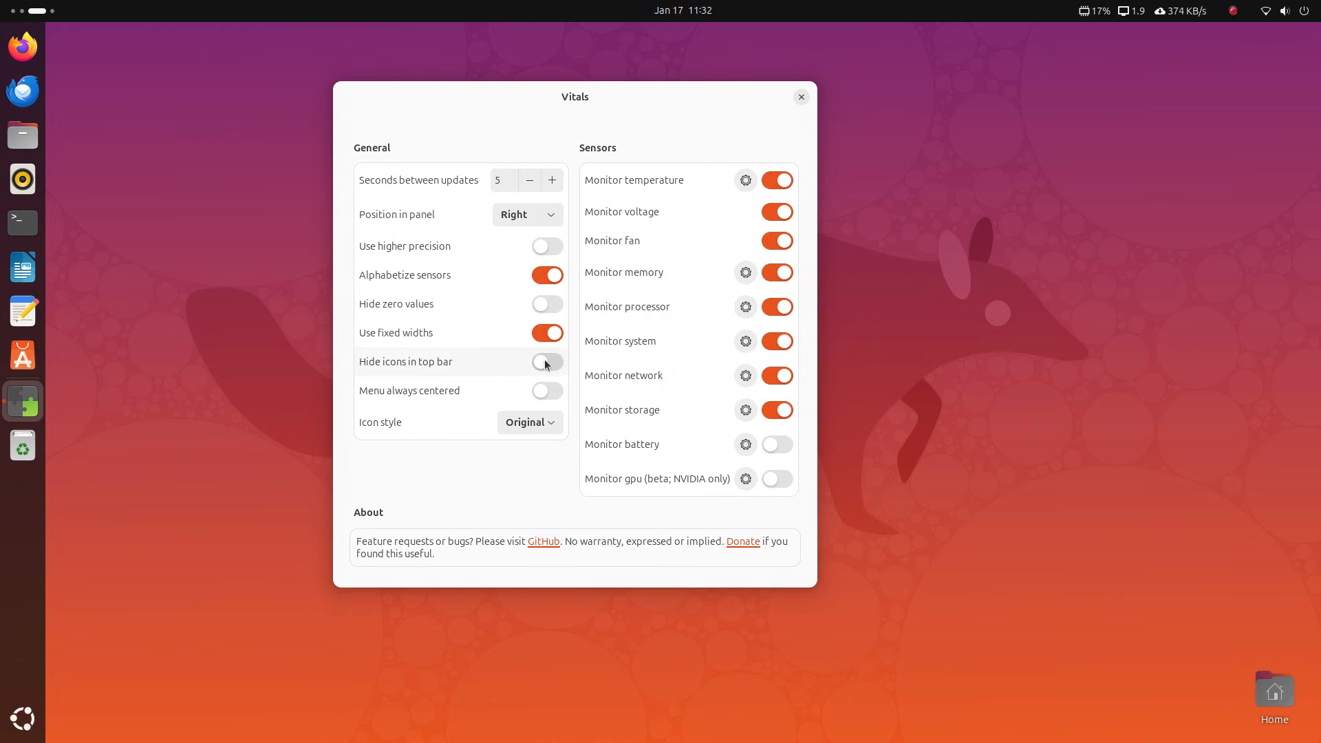
pyautogui.click(546, 362)
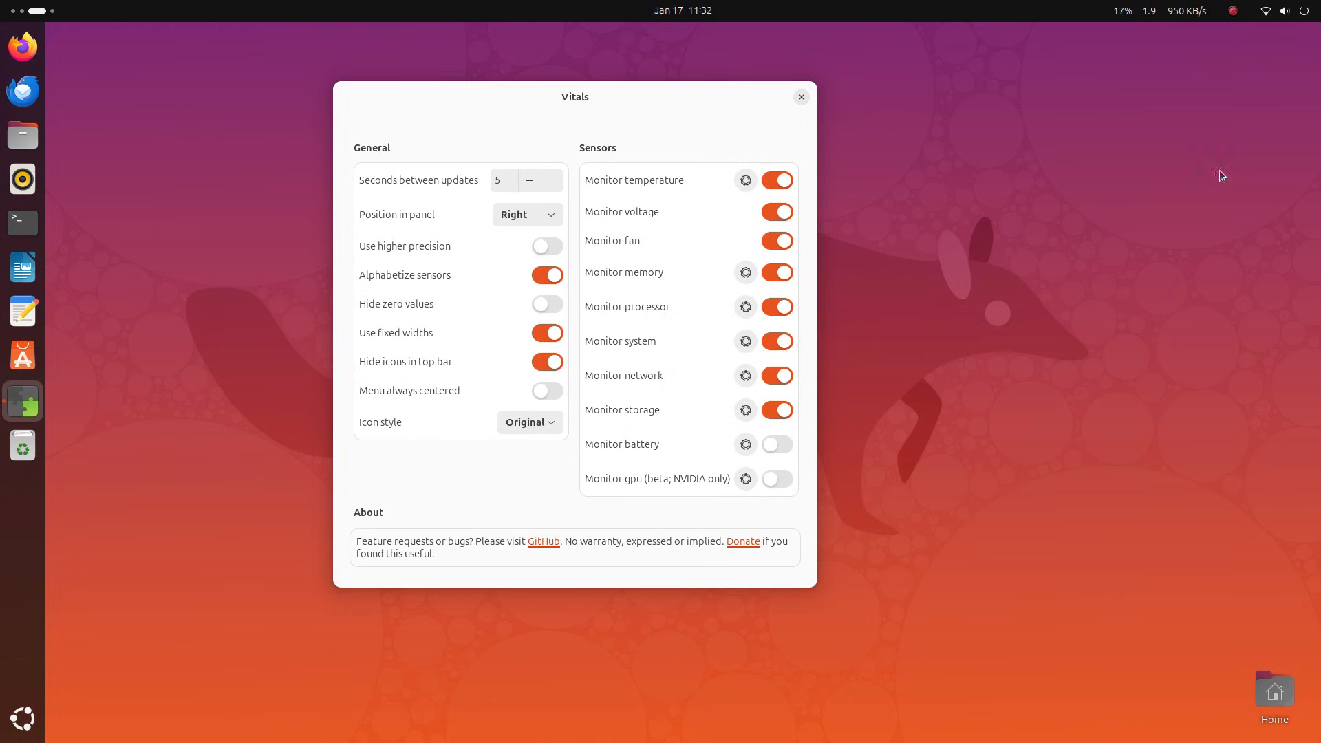
pyautogui.click(547, 362)
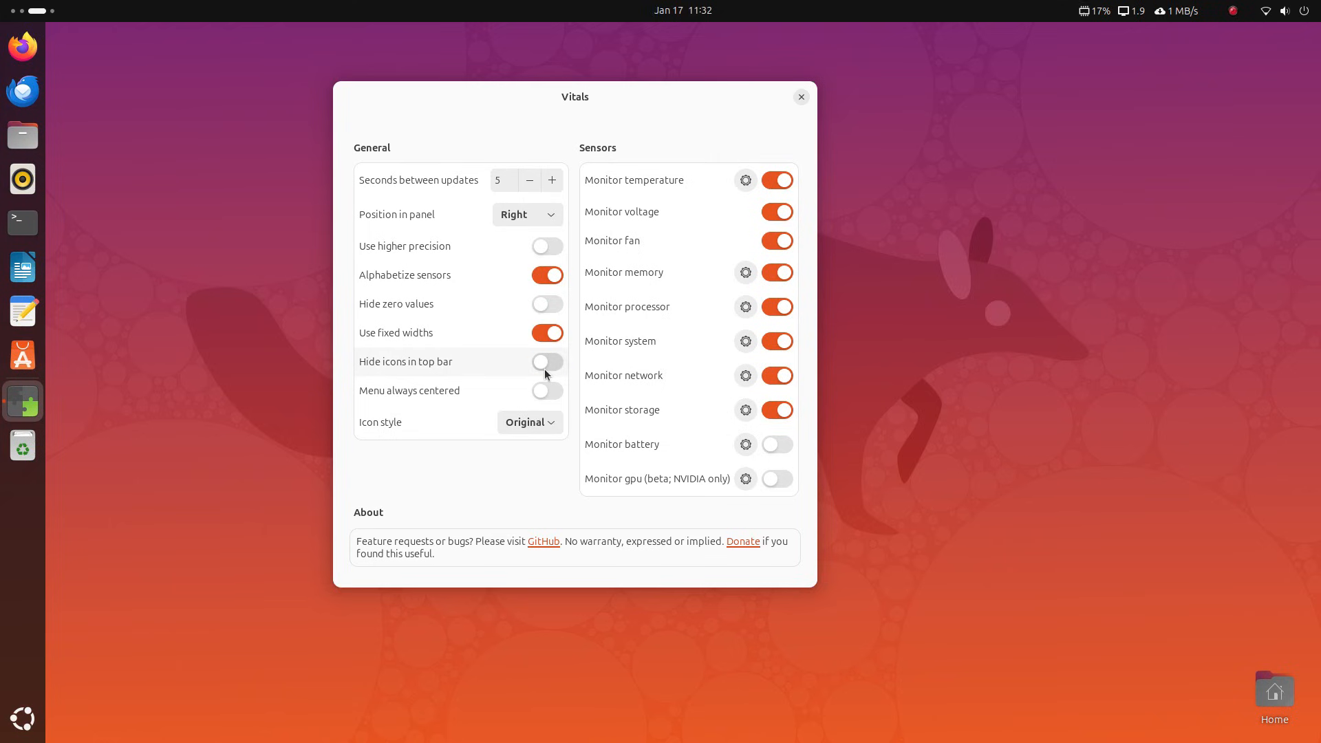
pyautogui.click(546, 333)
pyautogui.write('gnome sys')
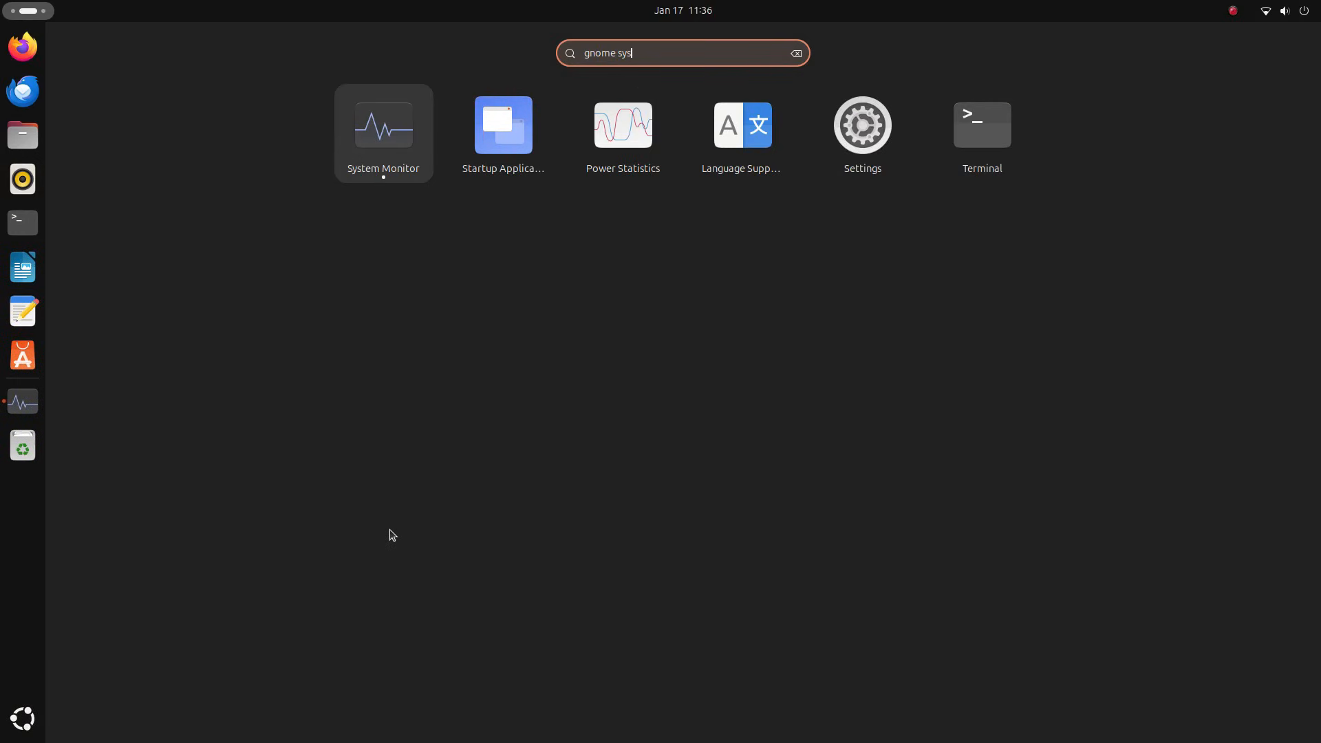
# Start System Monitor, peek at the CPU3 graph colour picker unchanged, and move to Processes.
pyautogui.click(383, 126)
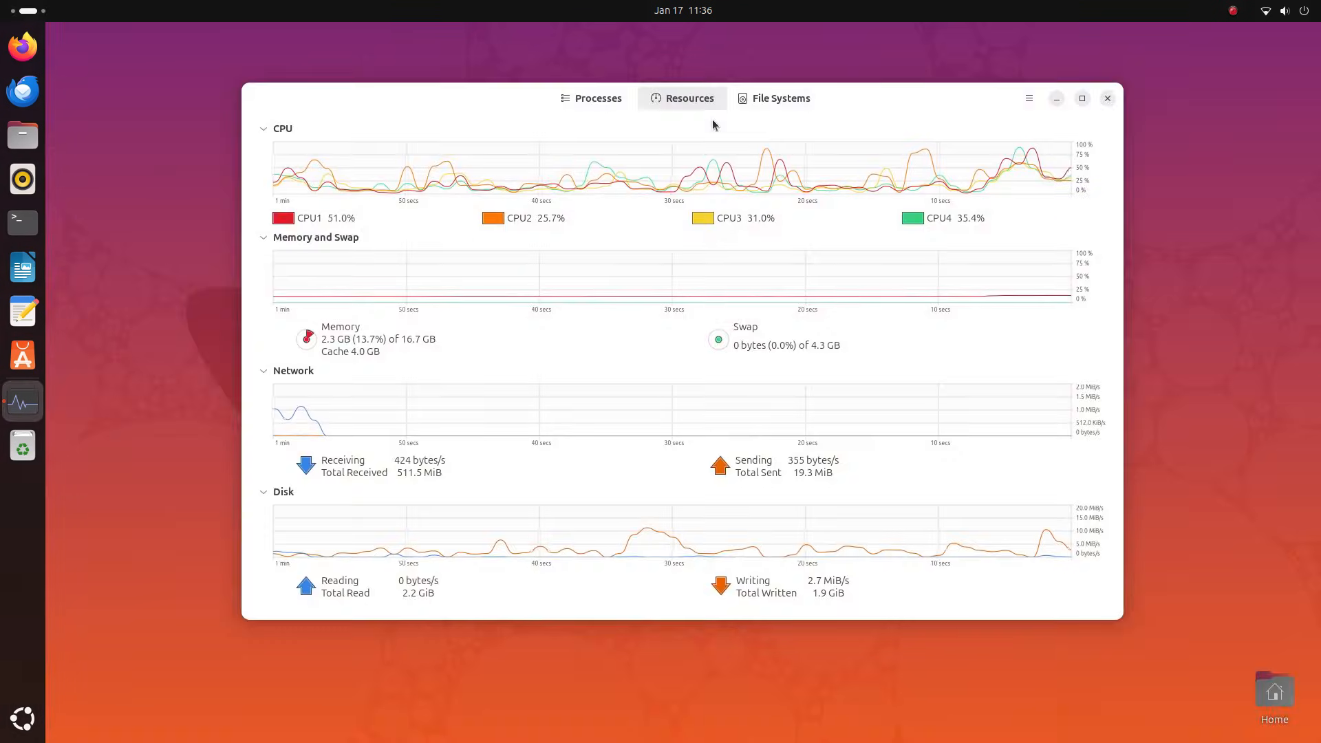
pyautogui.moveTo(877, 384)
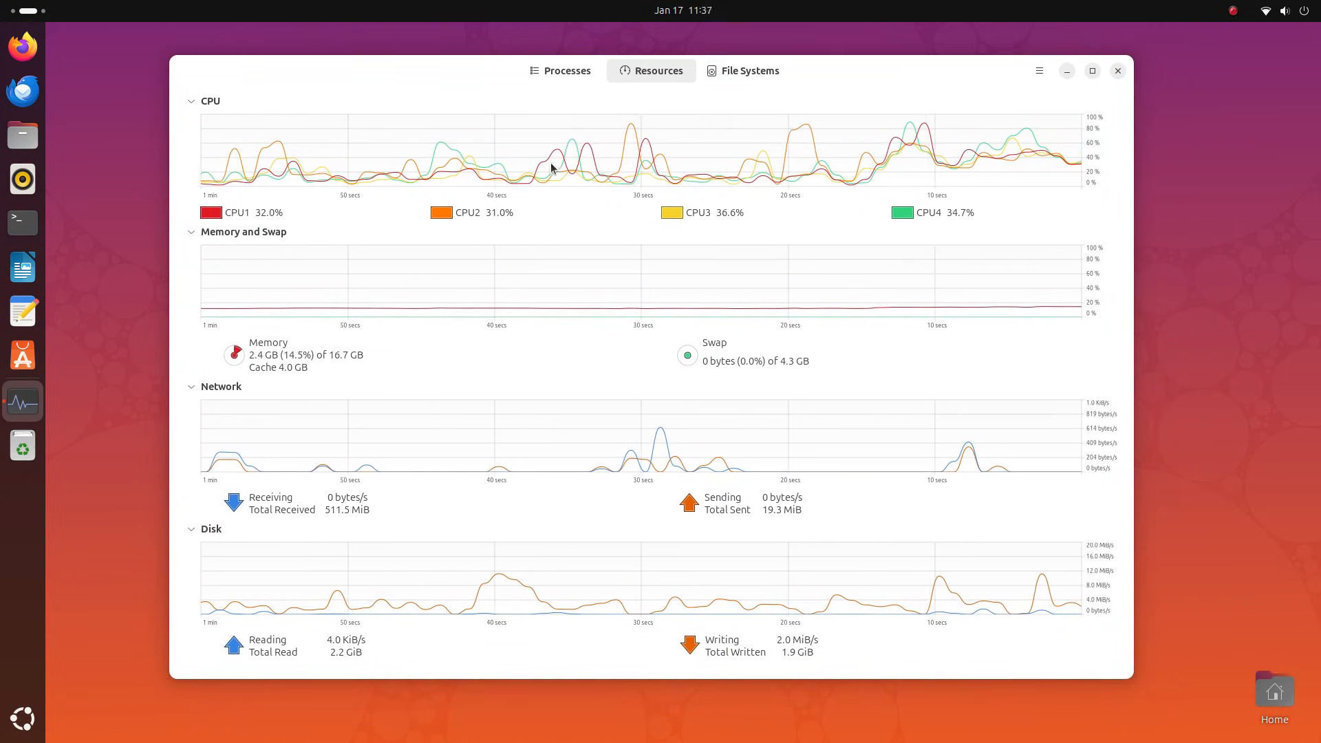
pyautogui.click(900, 212)
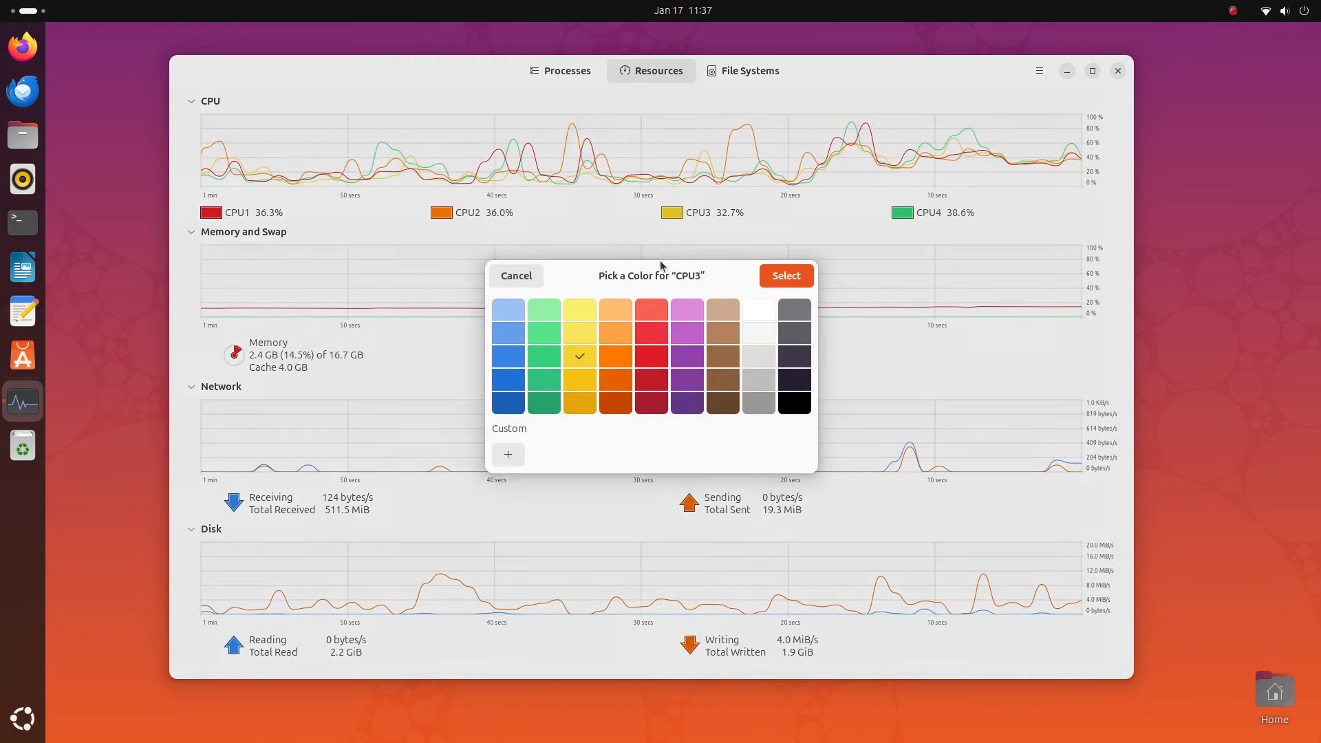
pyautogui.click(515, 276)
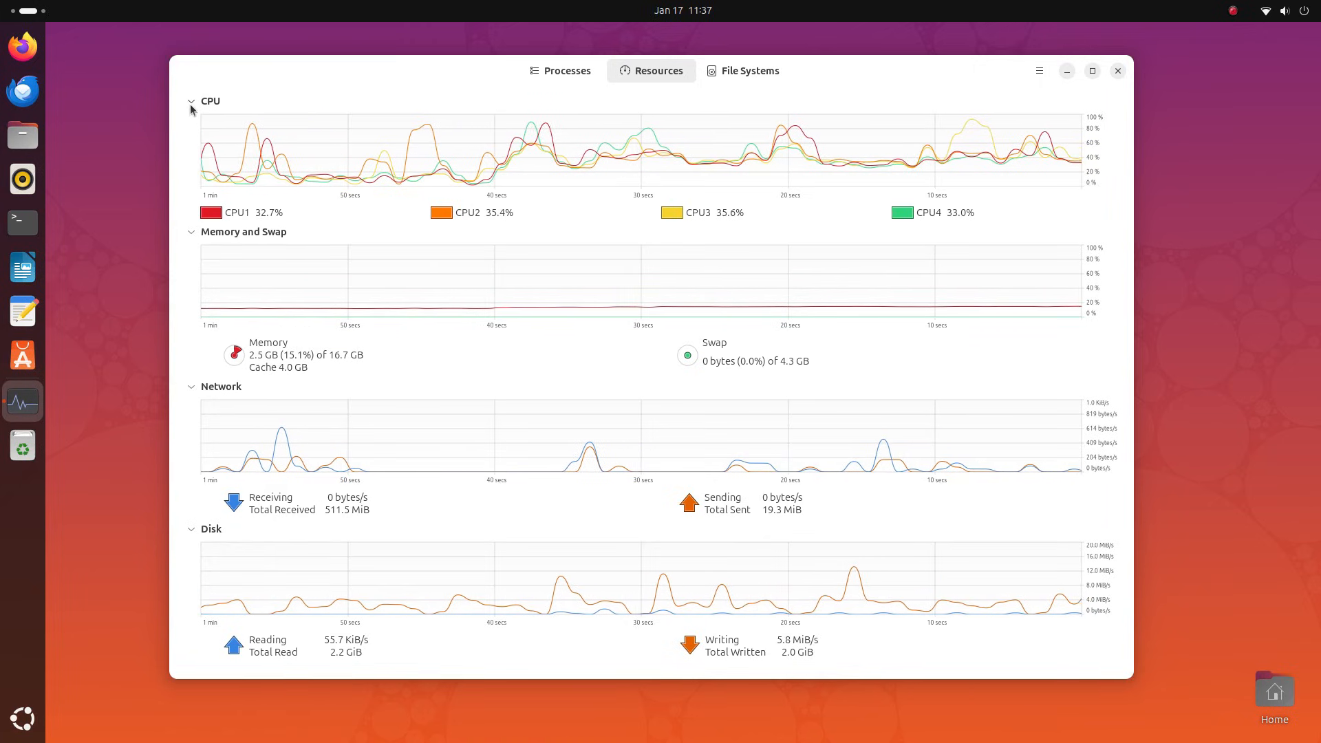
pyautogui.click(560, 70)
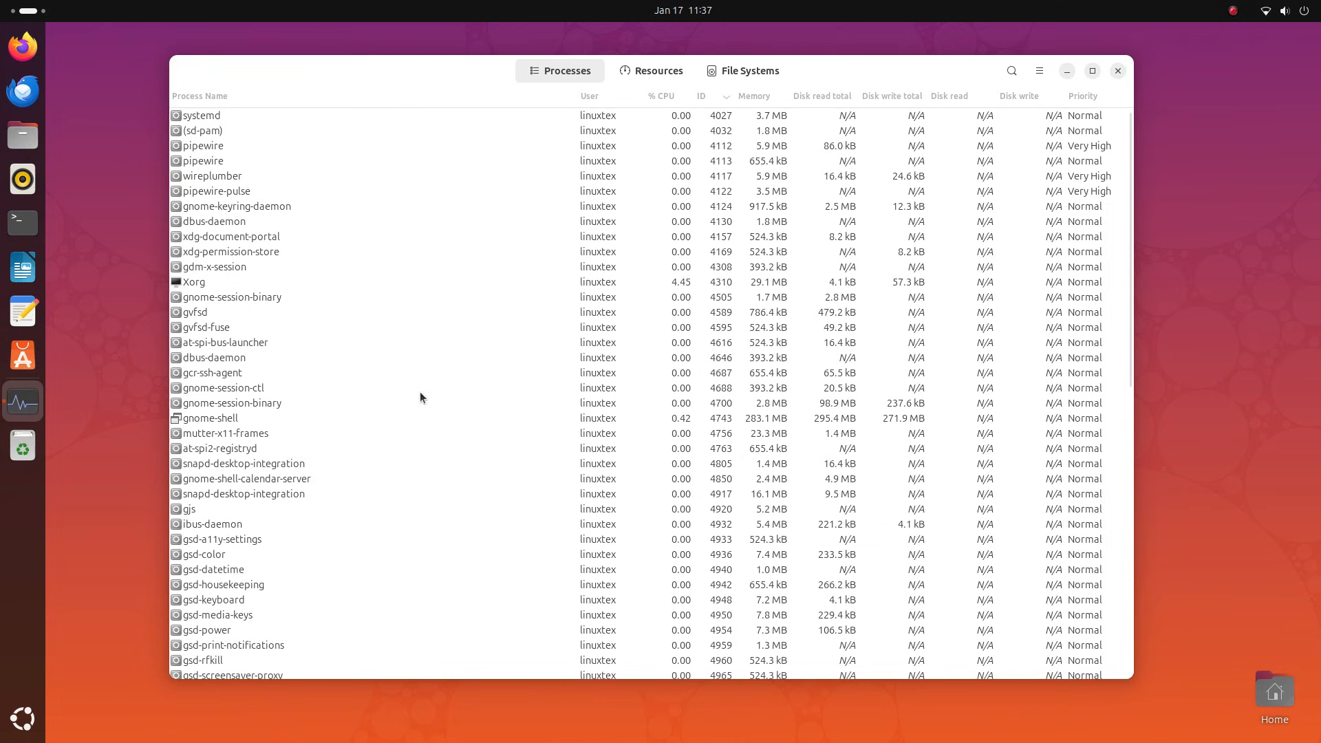
# Sort the process list by % CPU and select gnome-system-monitor.
pyautogui.click(194, 281)
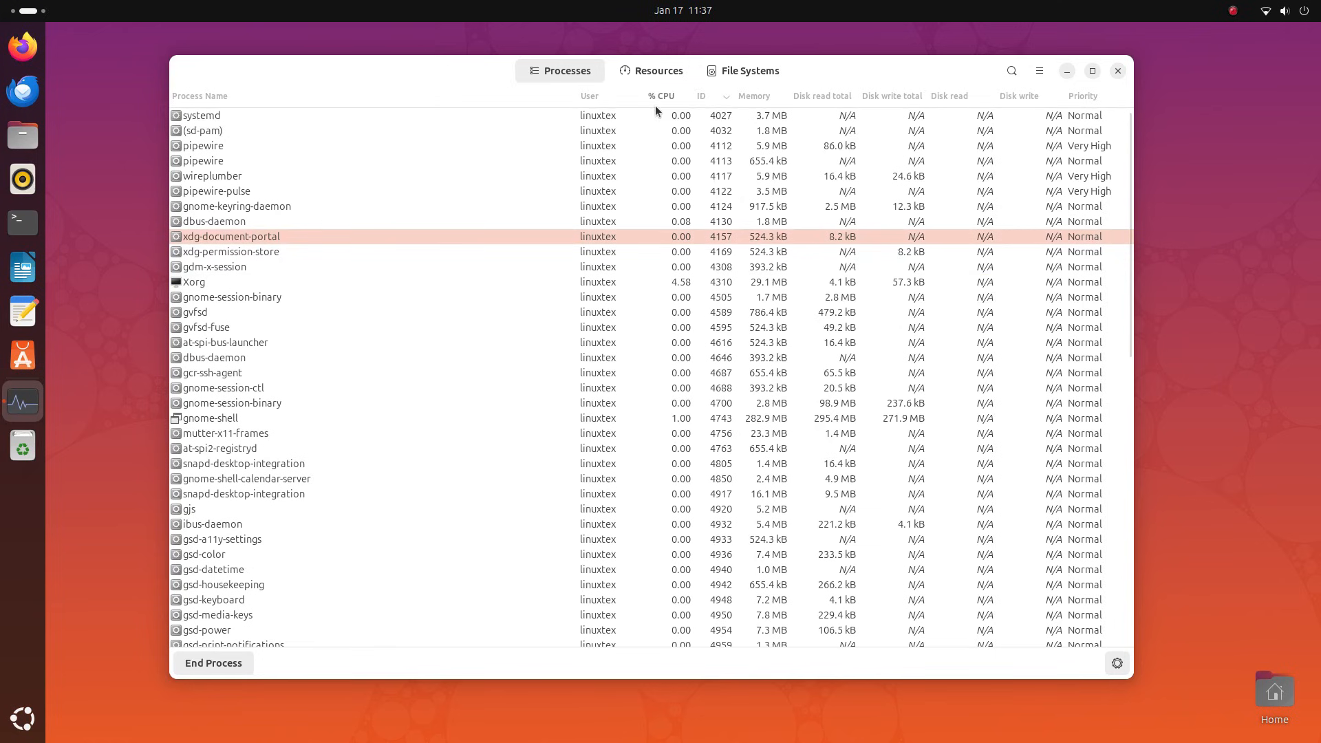
pyautogui.click(662, 95)
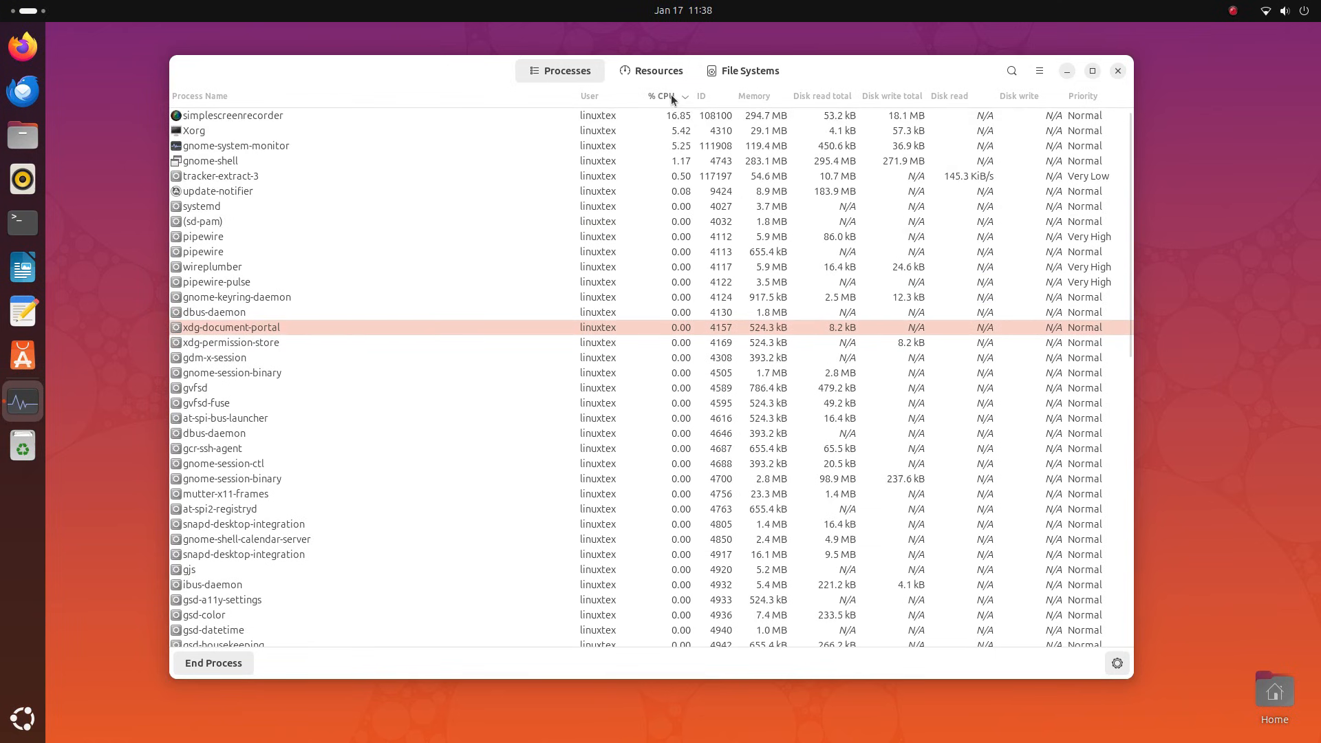
pyautogui.click(234, 116)
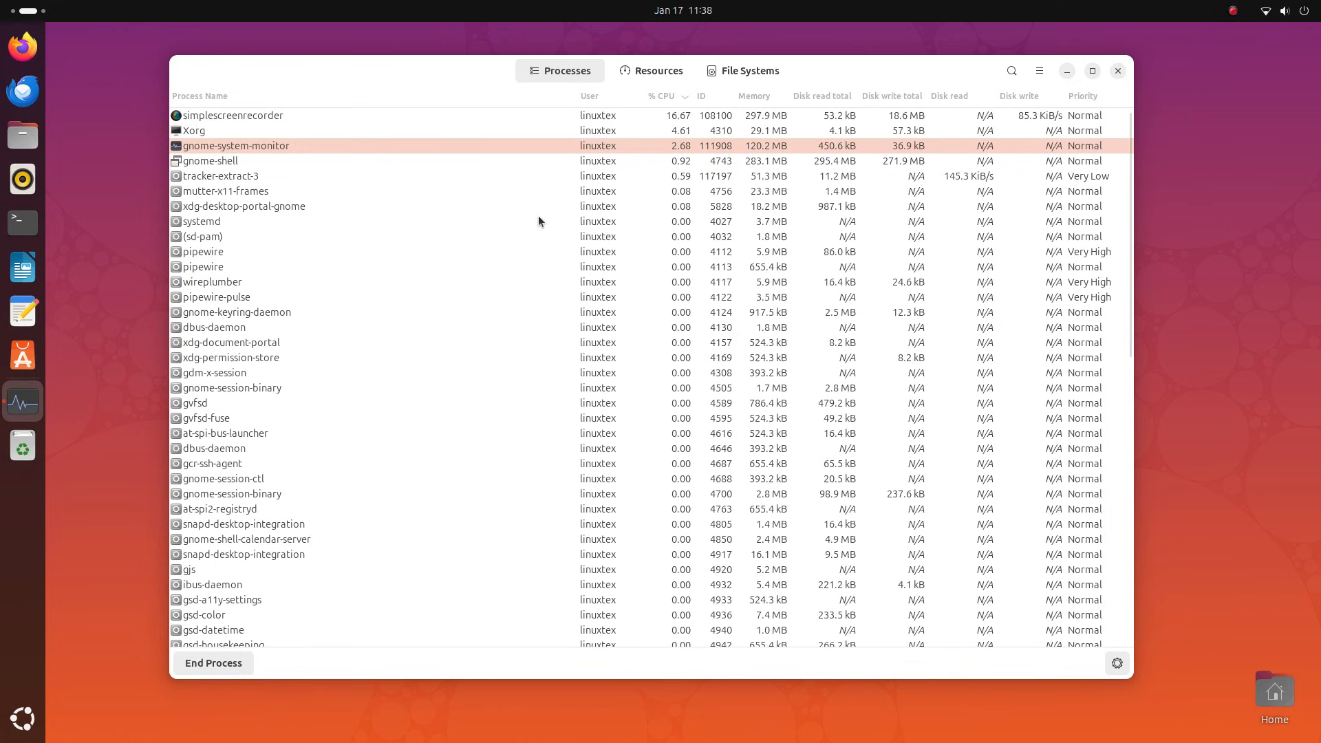
pyautogui.moveTo(613, 238)
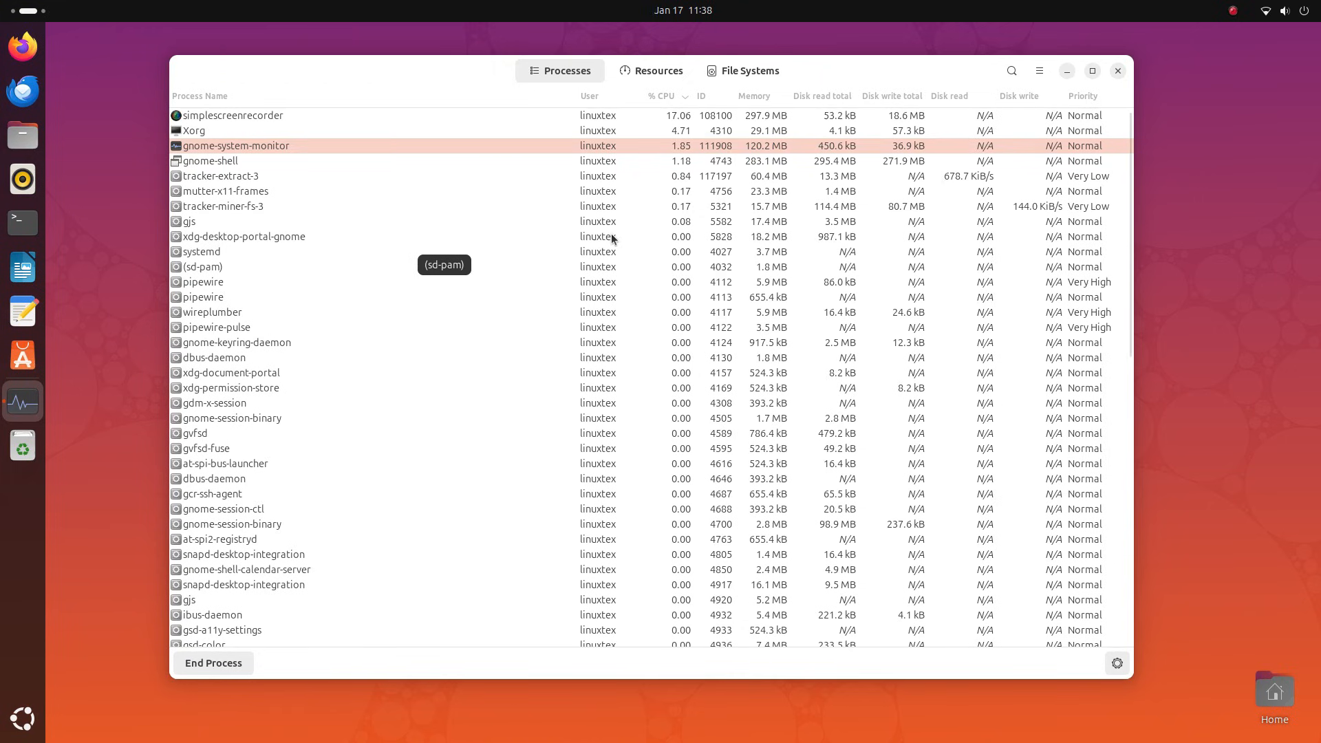
# Show processes as a dependency tree via the context menu, then view File Systems.
pyautogui.rightClick(242, 207)
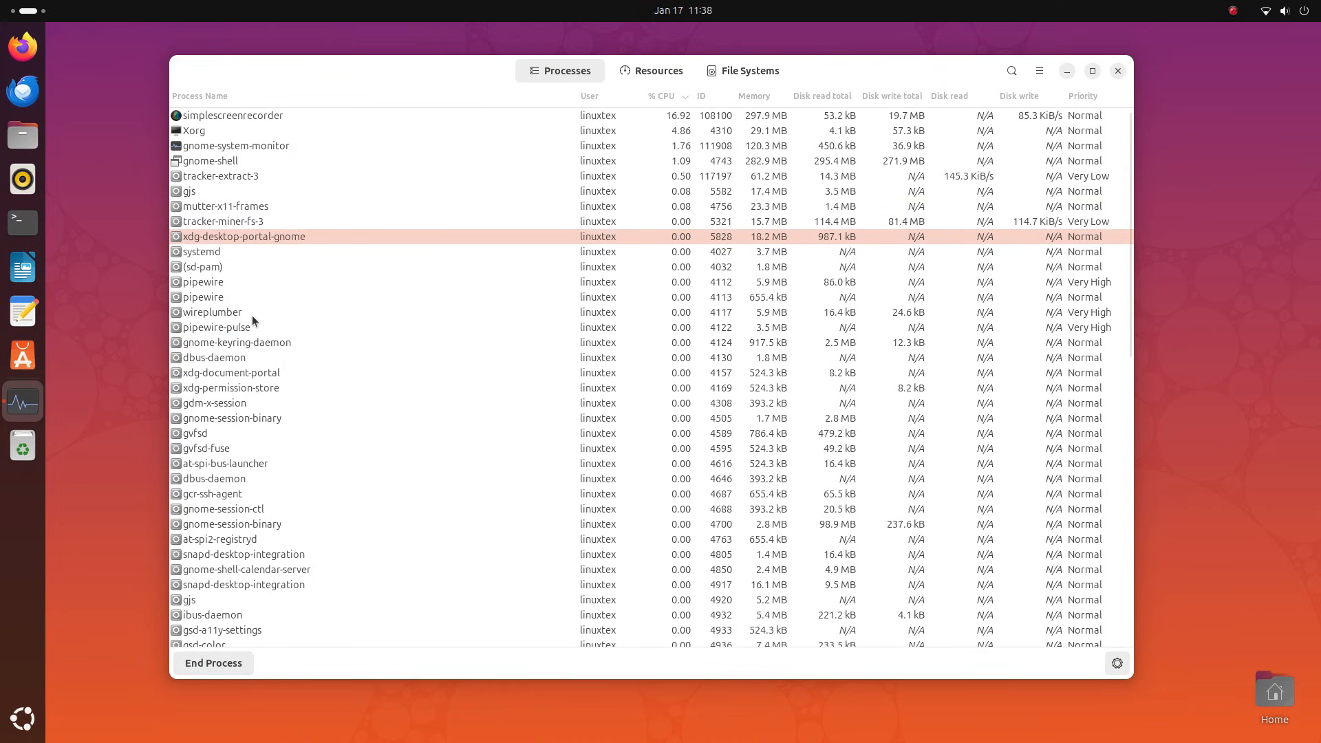
pyautogui.click(215, 403)
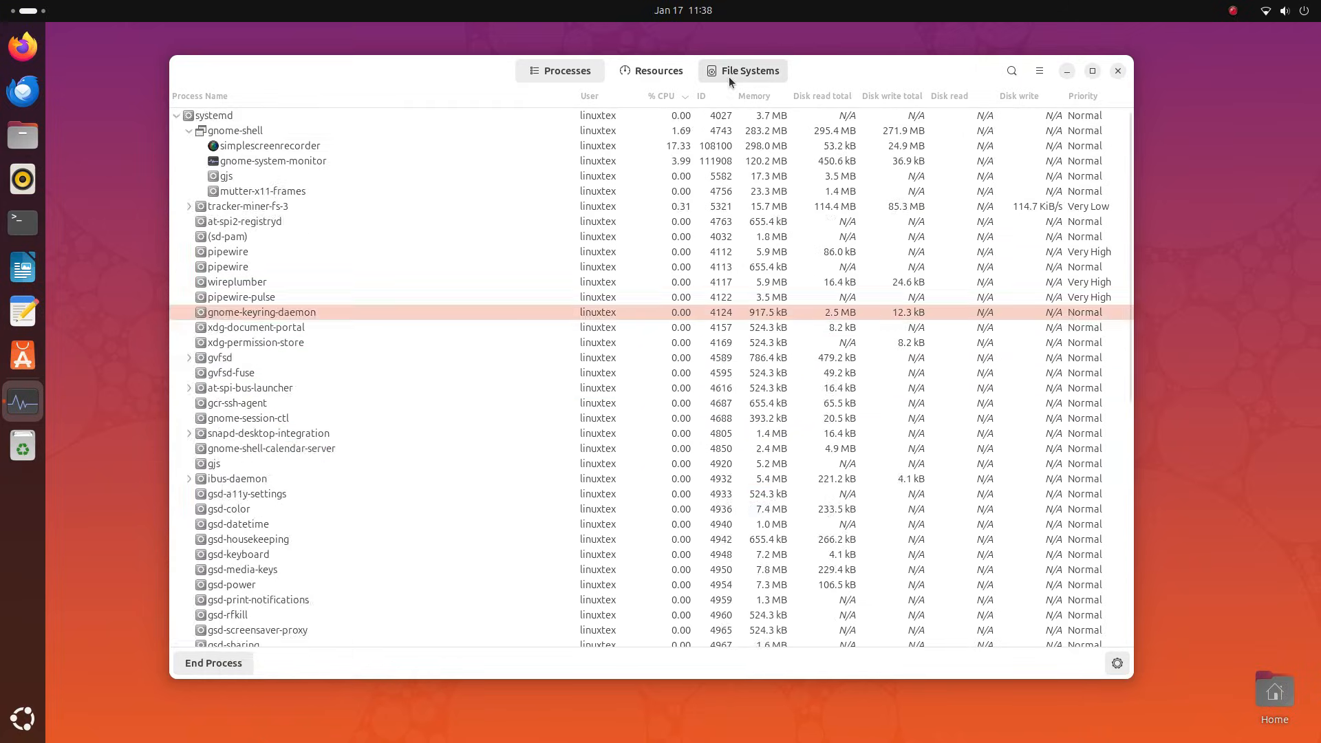
pyautogui.click(749, 70)
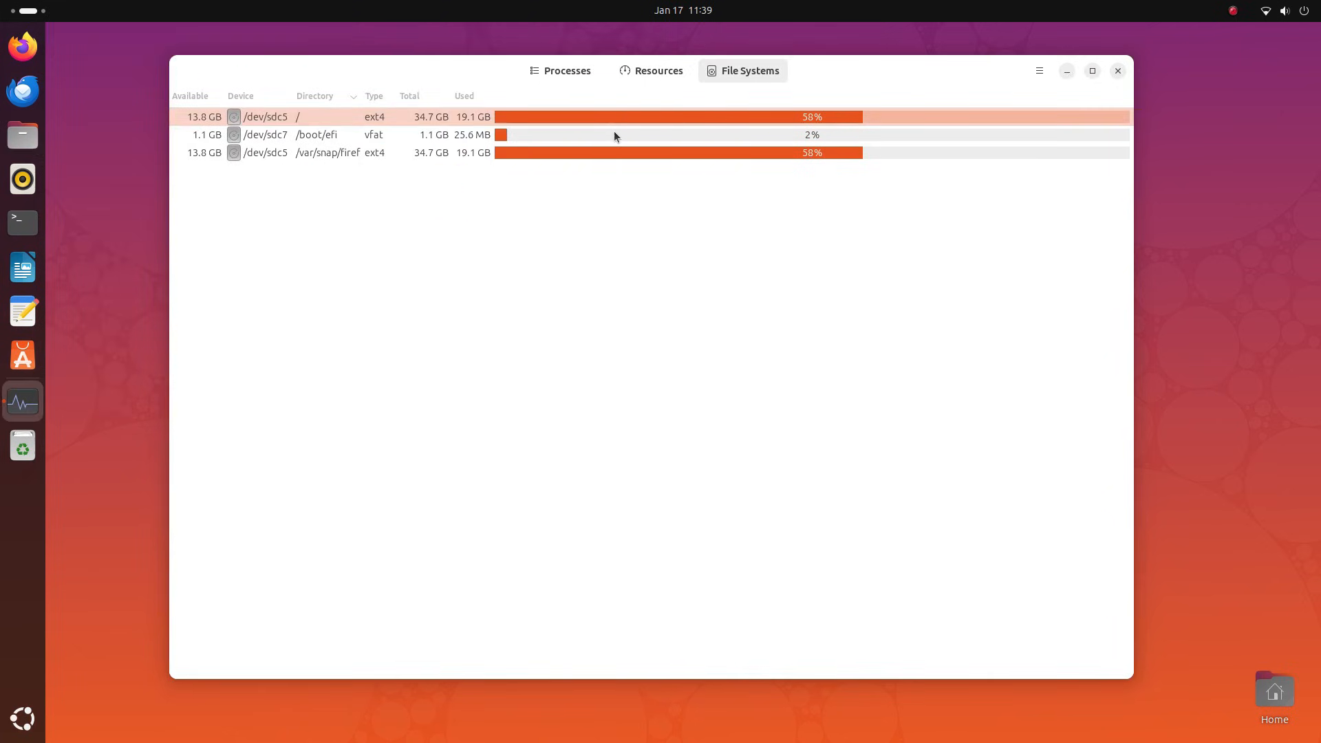
# Enable Show All File Systems in Preferences so tmpfs, udev and loop mounts are listed.
pyautogui.doubleClick(317, 135)
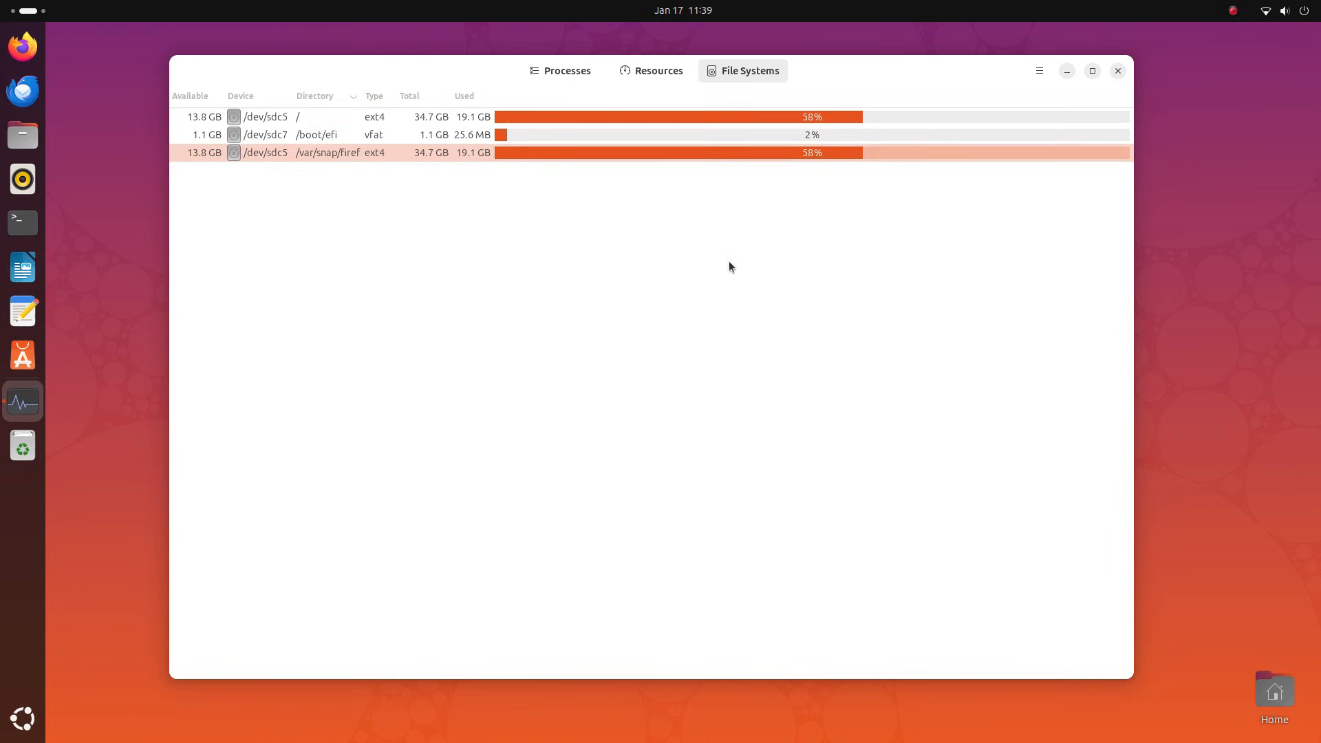
pyautogui.click(1039, 71)
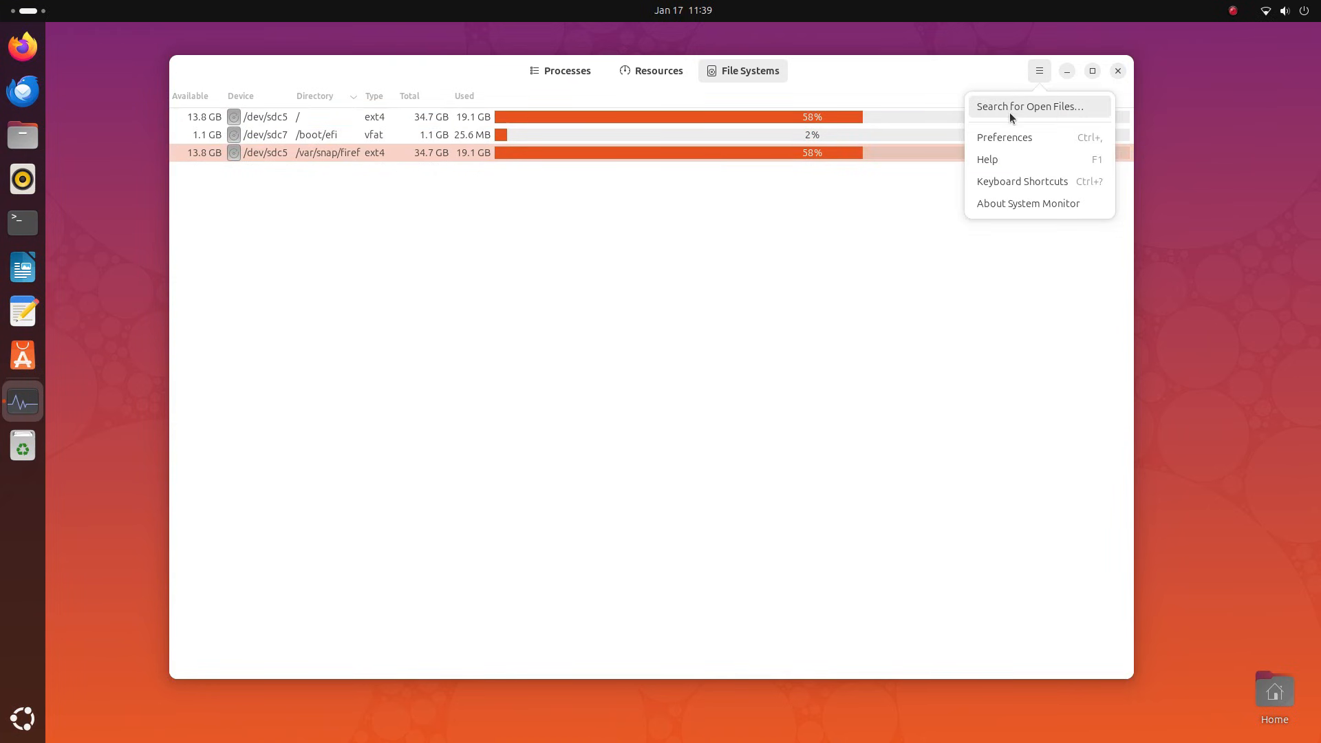
pyautogui.click(1004, 136)
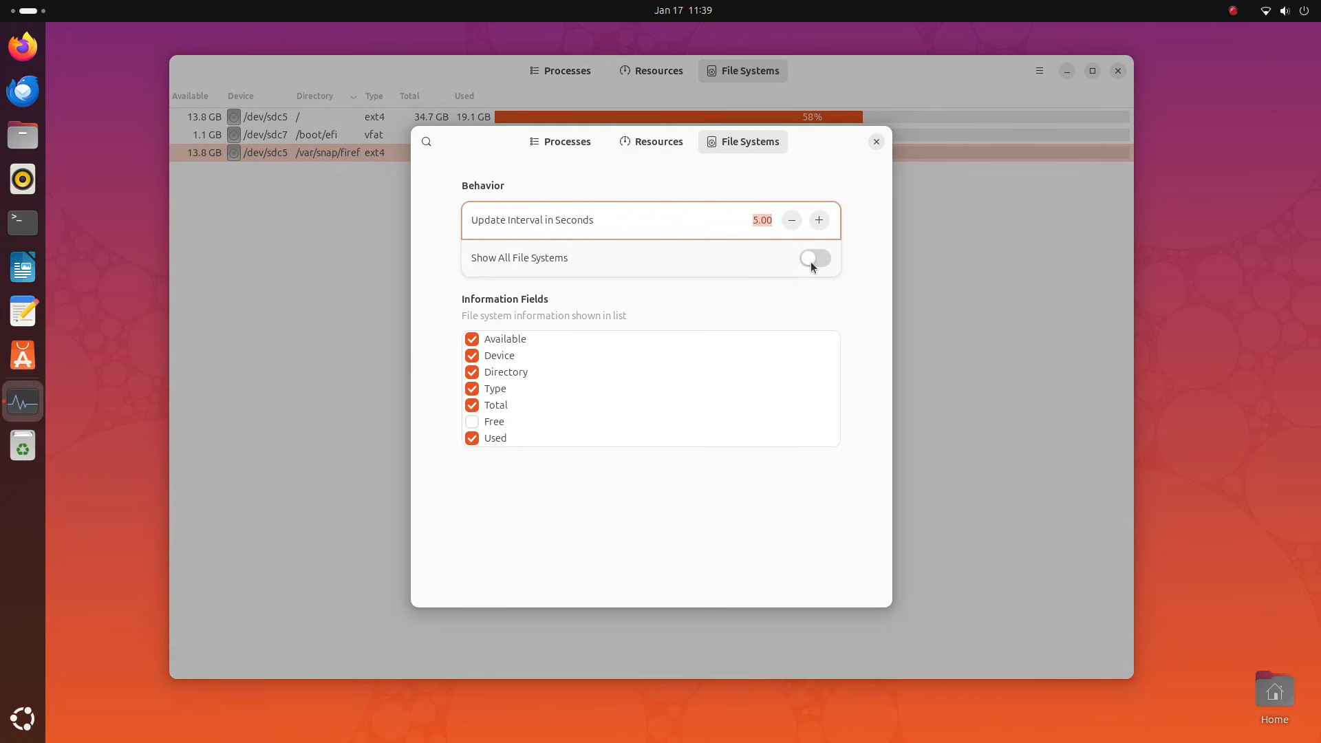
pyautogui.click(814, 258)
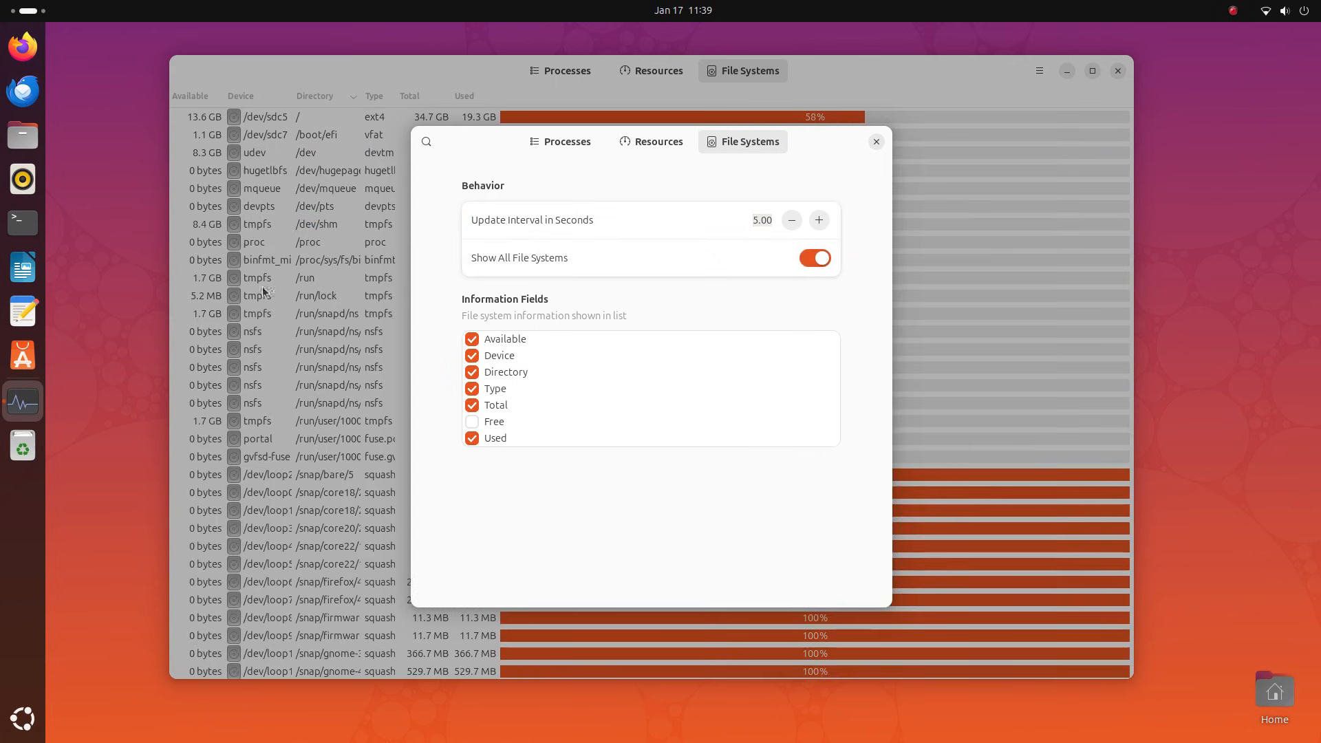